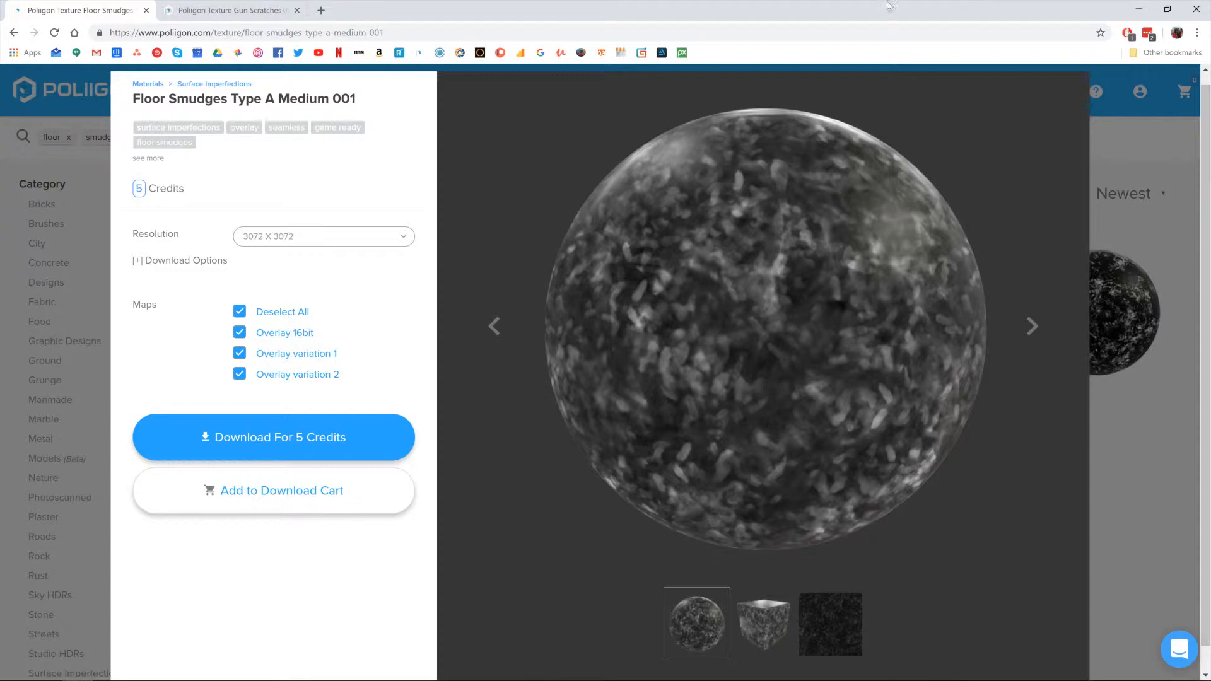
# Show the ADJUST multiply node's parameters, revealing the gloss texture multiplied by 0.6
pyautogui.click(230, 10)
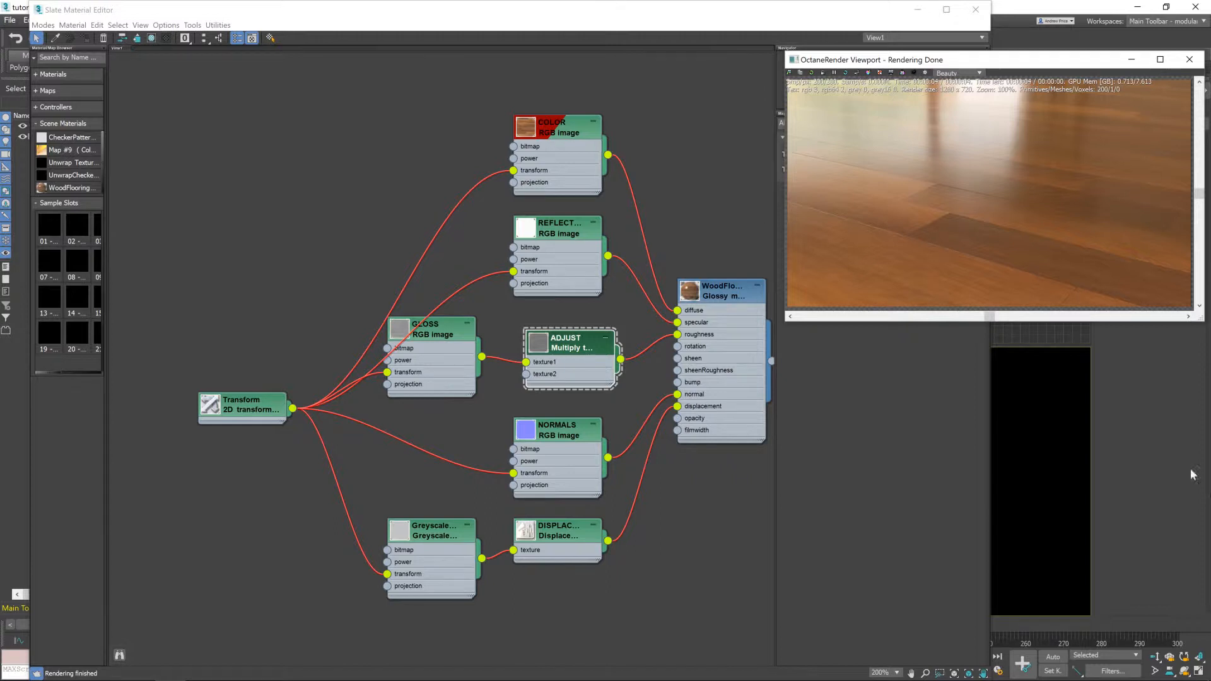
pyautogui.moveTo(656, 149)
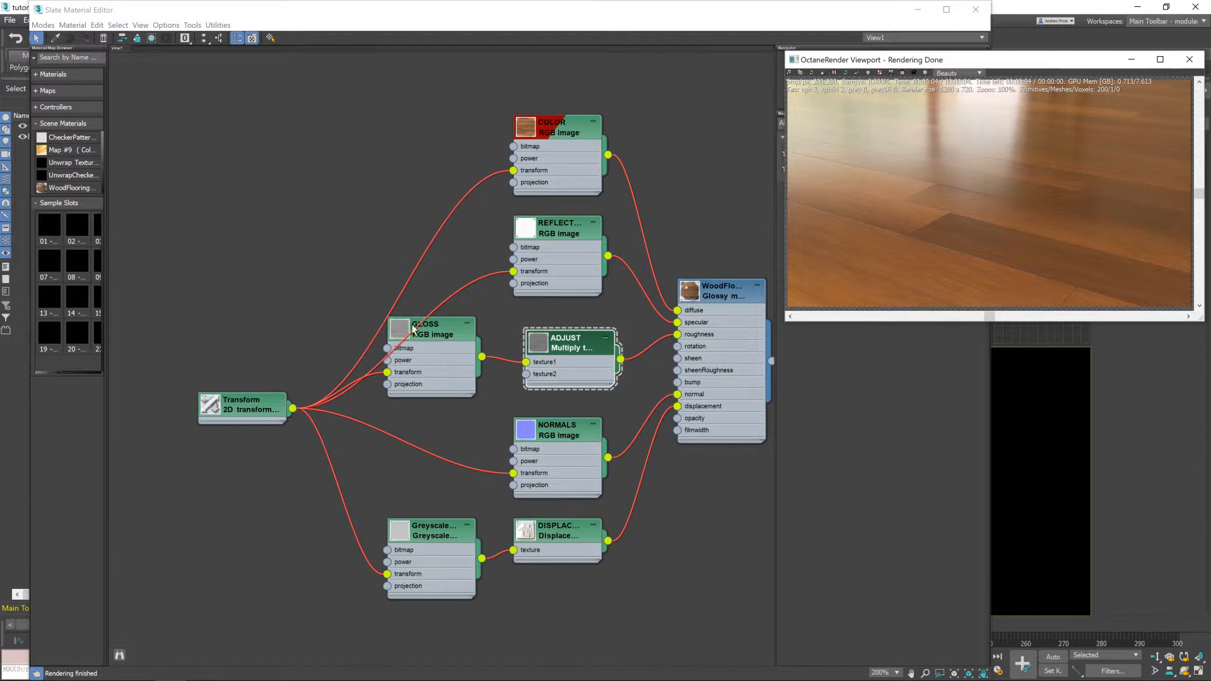
pyautogui.click(572, 341)
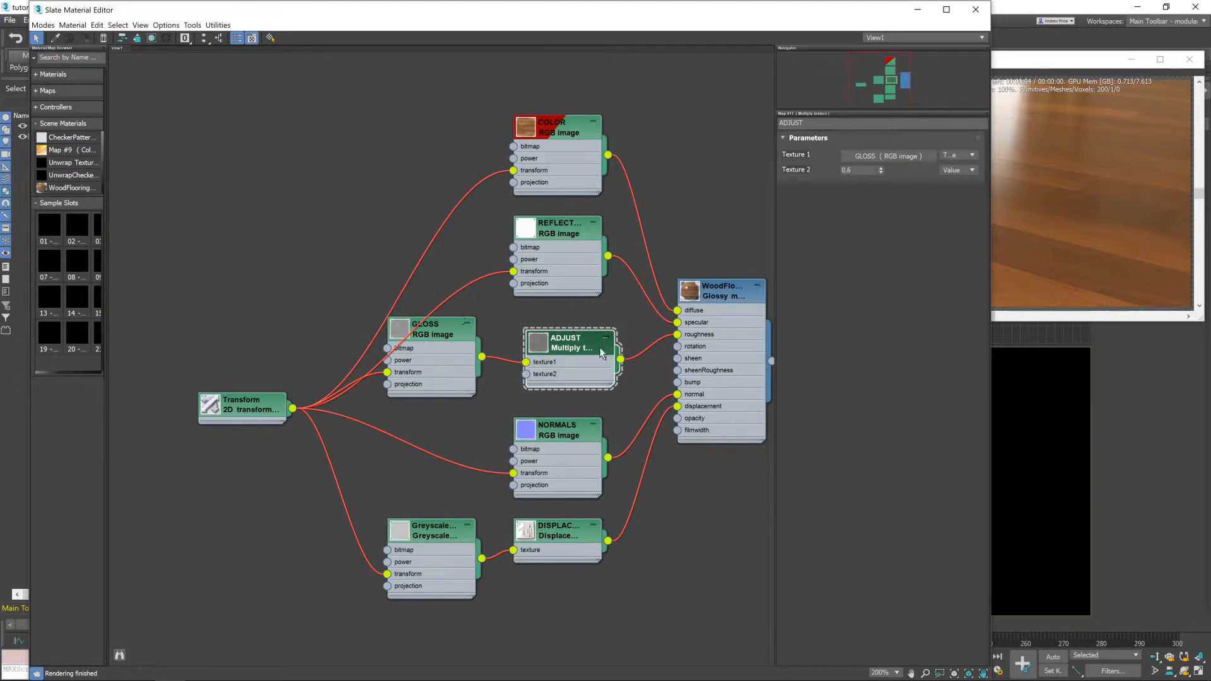
pyautogui.moveTo(579, 338)
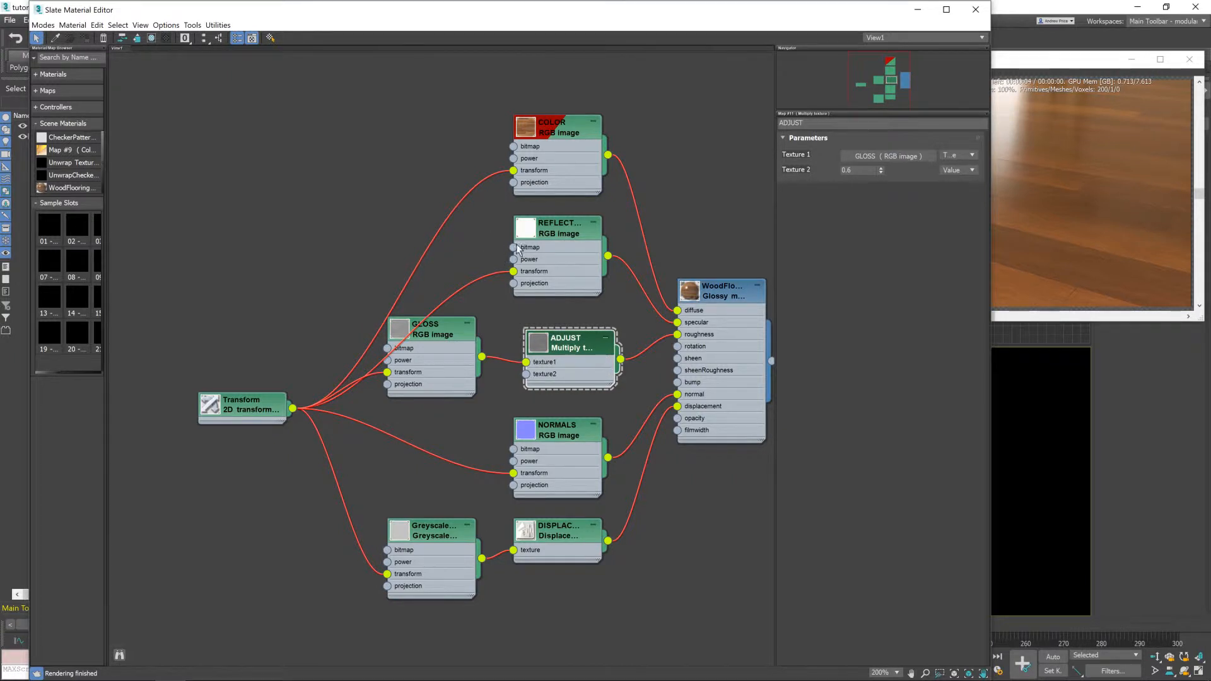
# Move COLOR, REFLECT, GLOSS and ADJUST up and NORMALS and DISPLACEMENT down to free space between them
pyautogui.moveTo(556, 127); pyautogui.dragTo(428, 76)
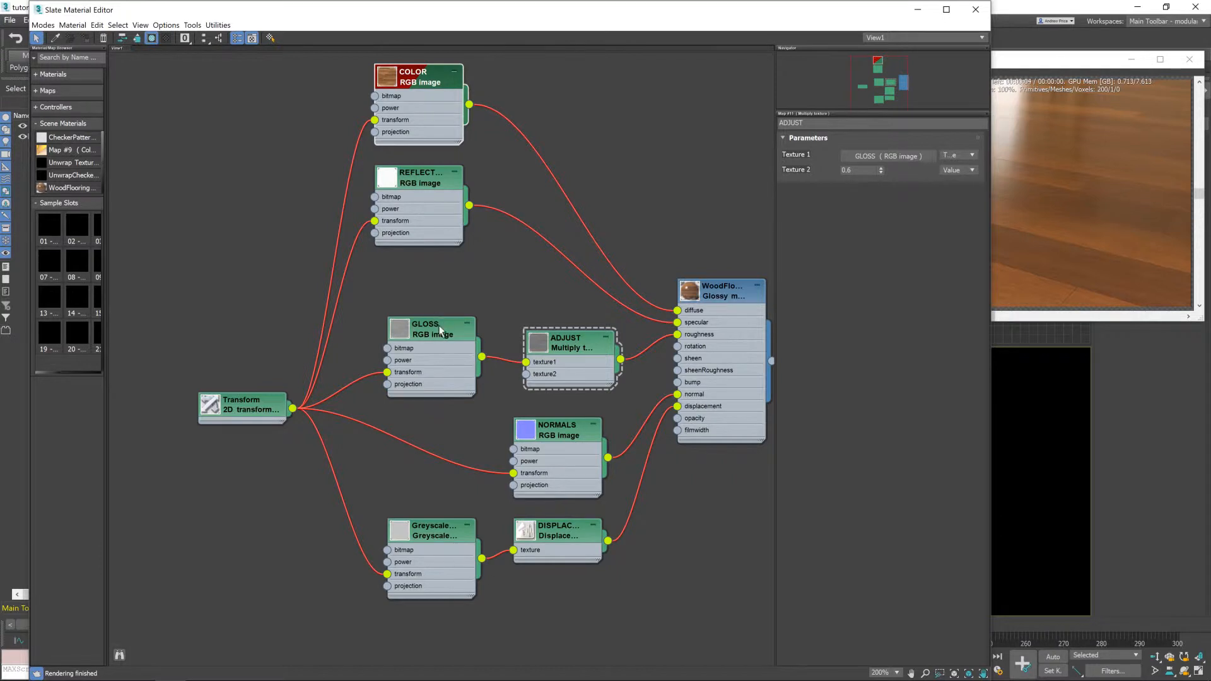
pyautogui.moveTo(440, 329); pyautogui.dragTo(440, 278)
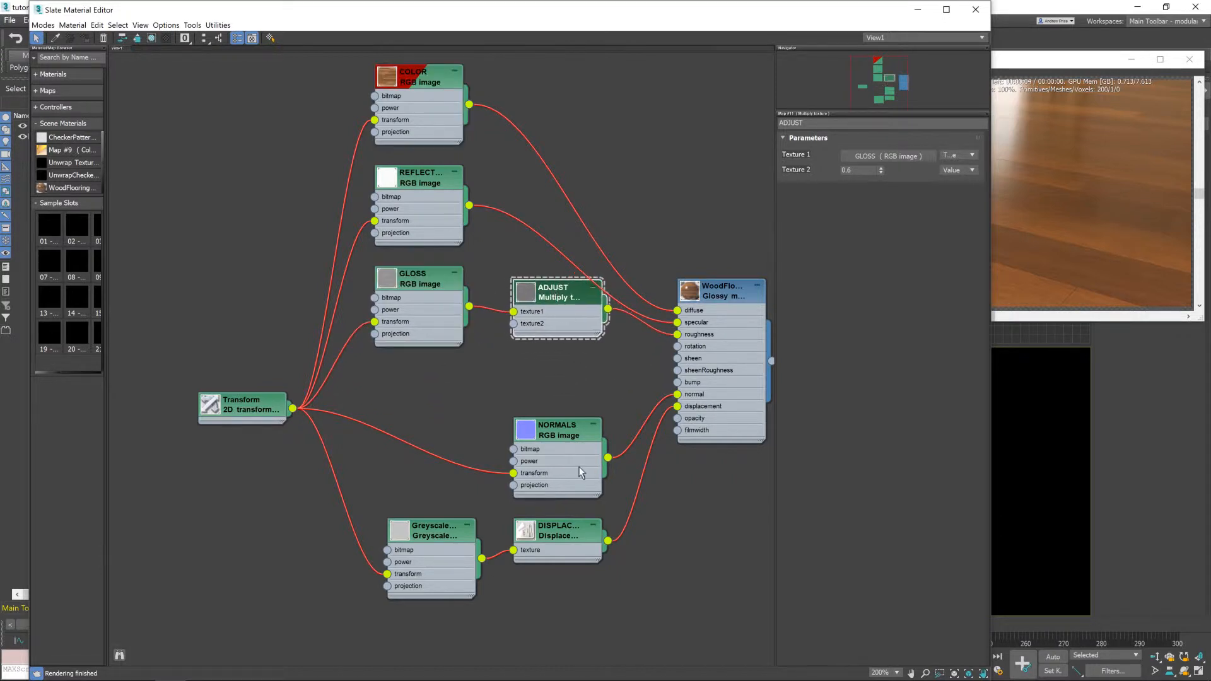
pyautogui.moveTo(556, 425); pyautogui.dragTo(580, 579)
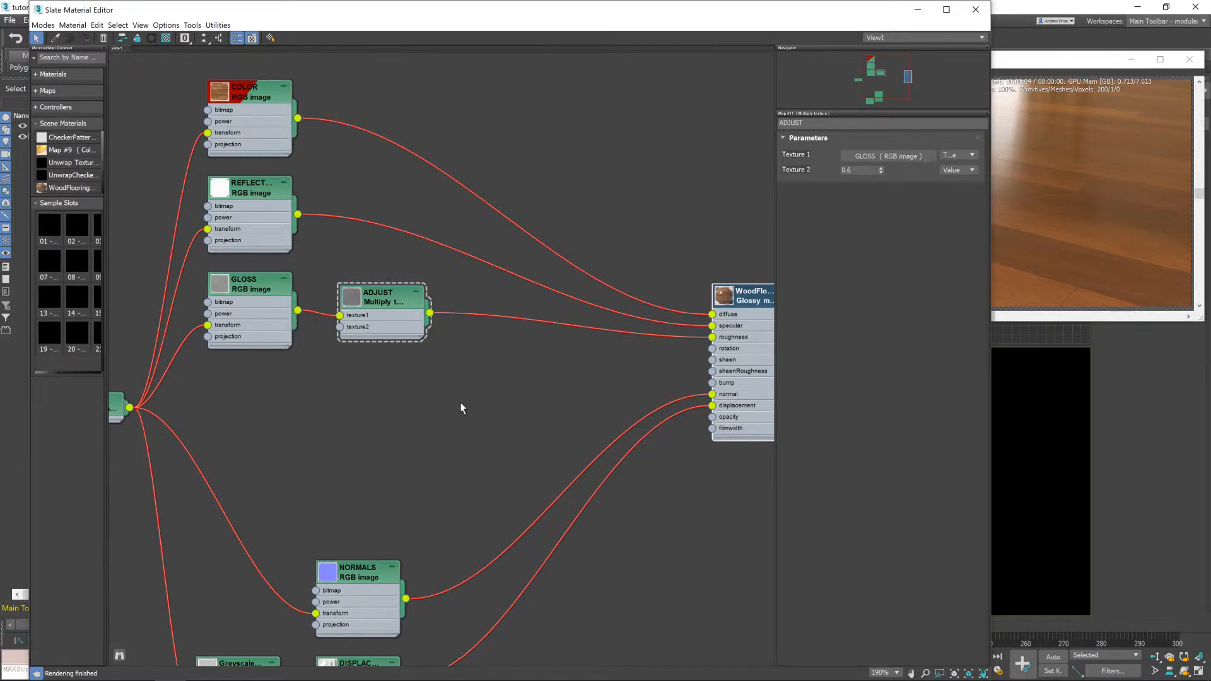
pyautogui.moveTo(263, 425)
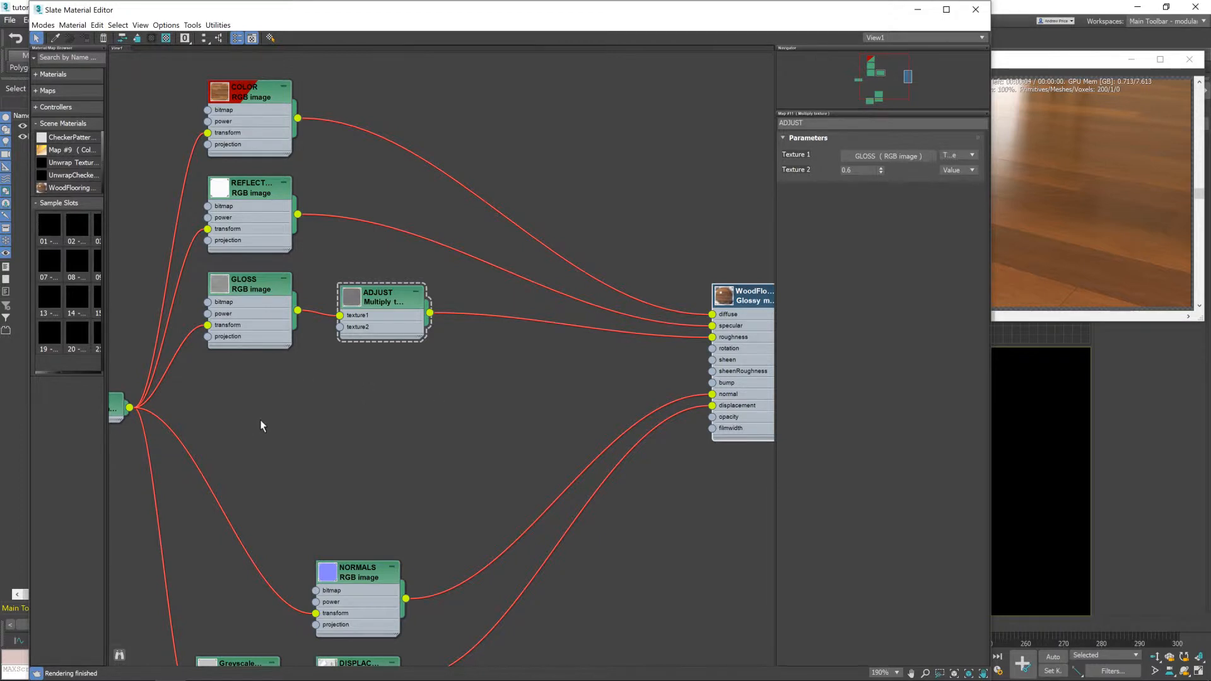
pyautogui.moveTo(304, 424)
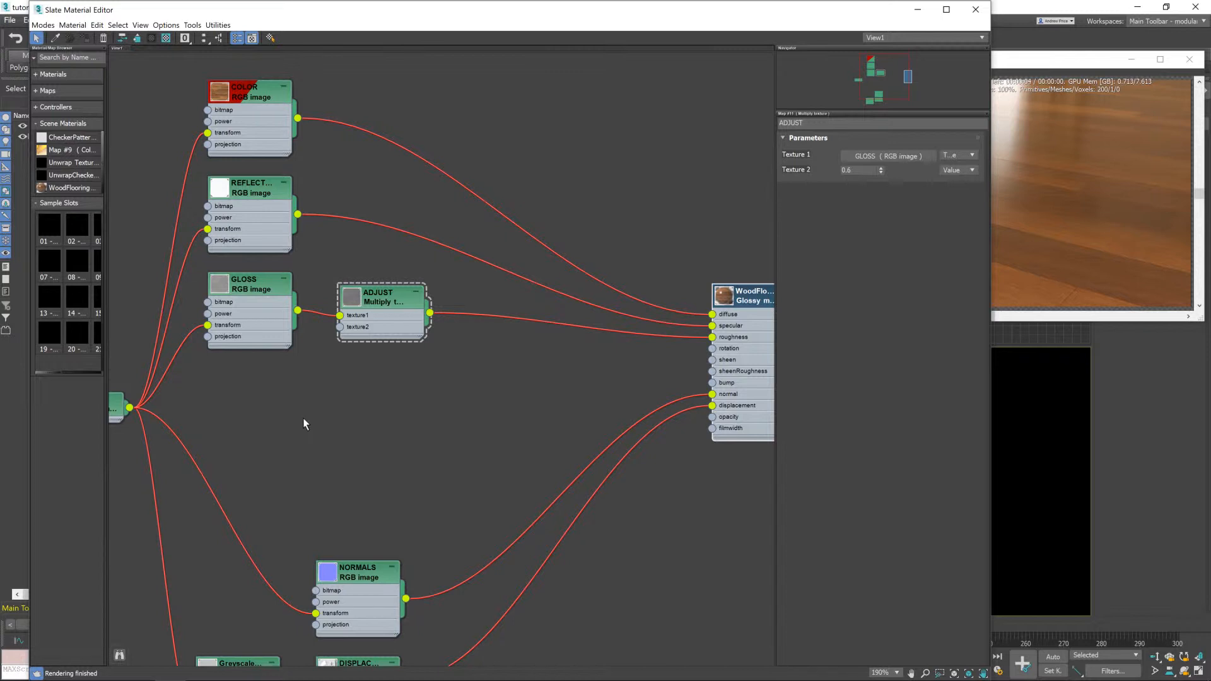
pyautogui.moveTo(127, 282)
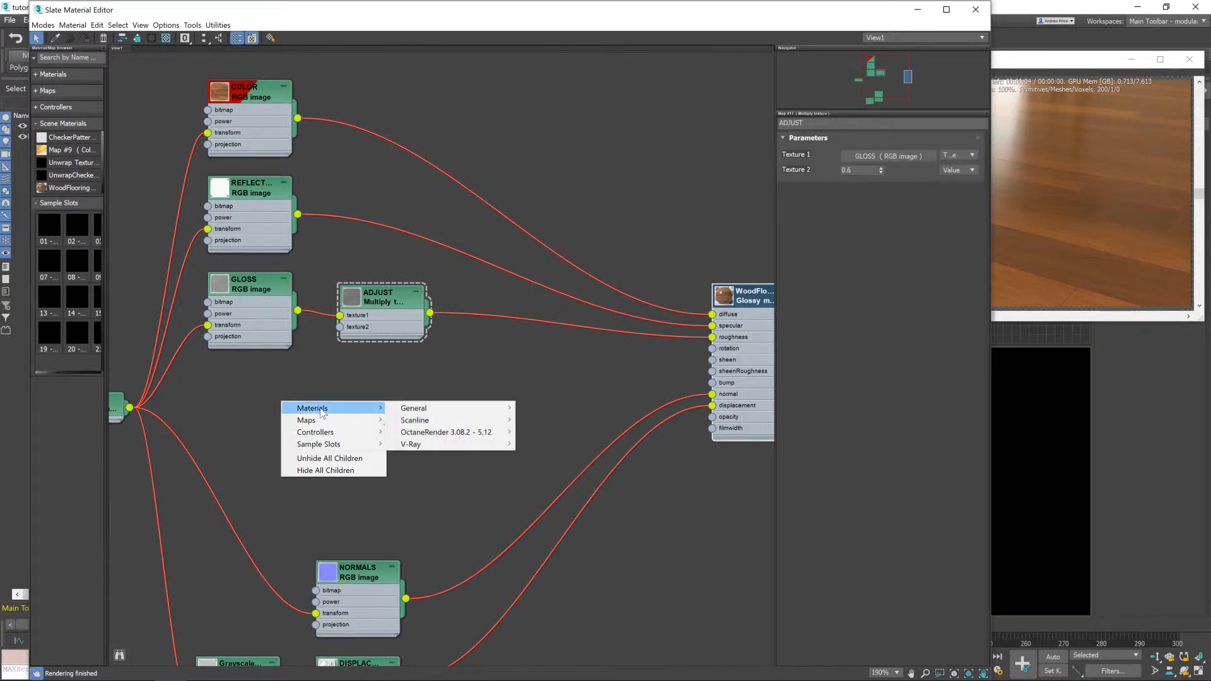
pyautogui.moveTo(305, 418)
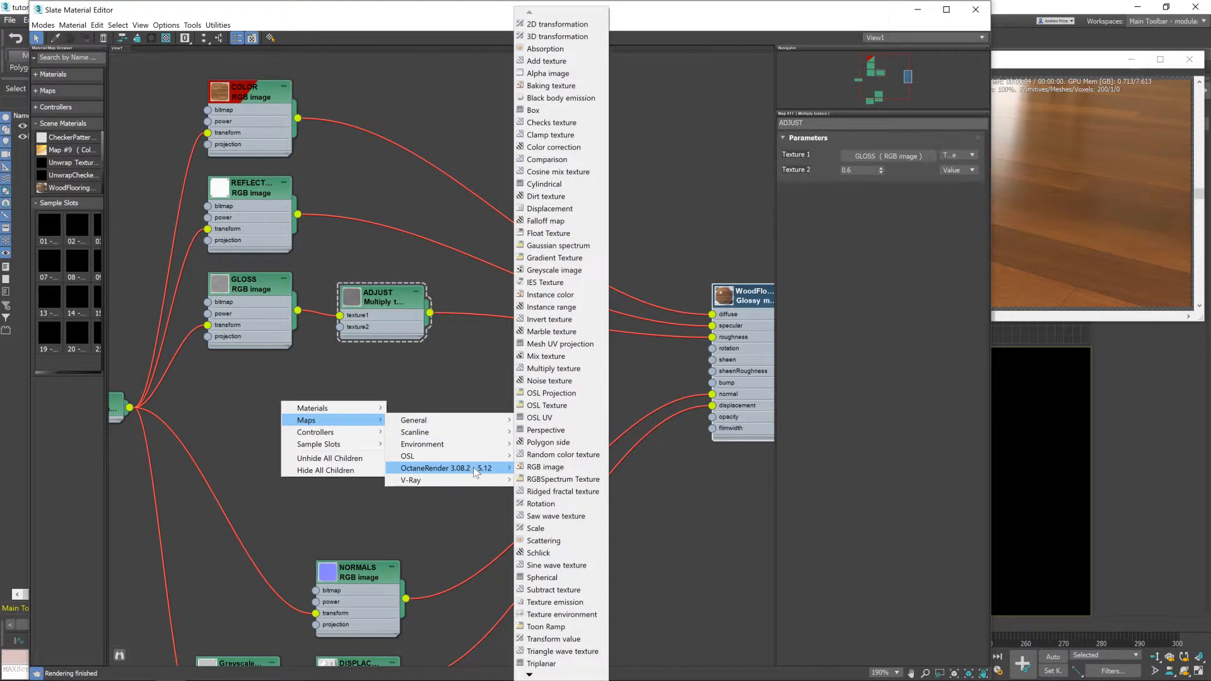
# Add an Octane RGB image map and place it with its 2D transform node in the gap
pyautogui.click(545, 466)
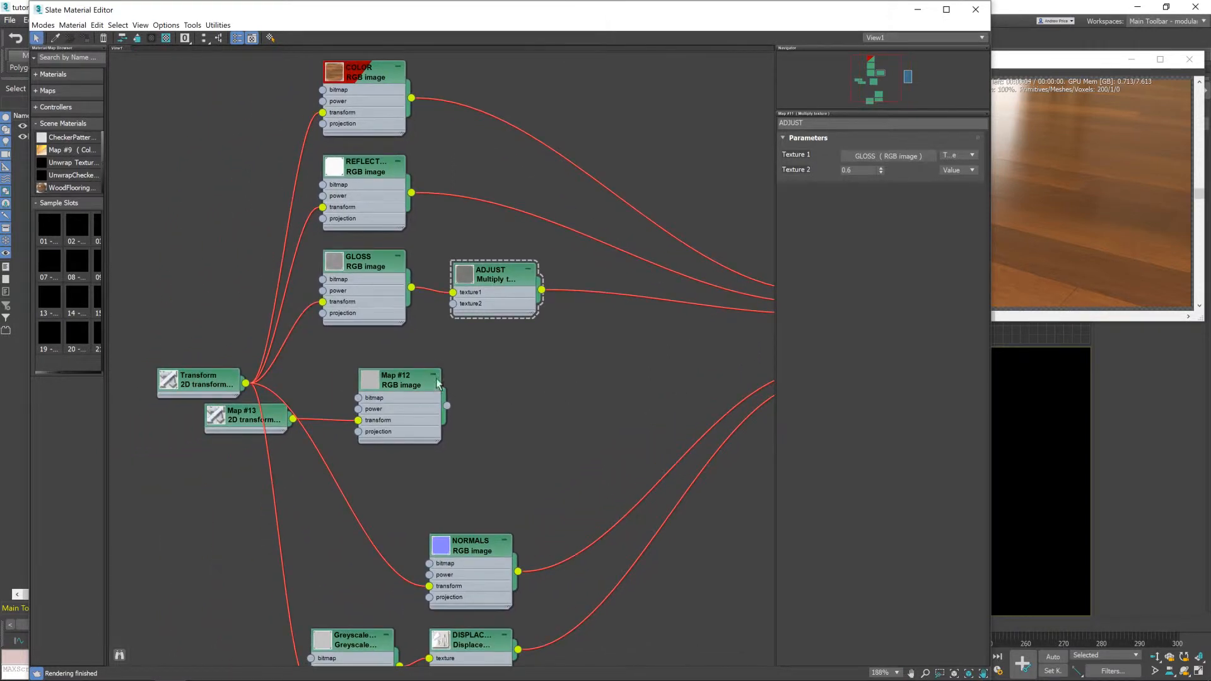
pyautogui.moveTo(398, 379); pyautogui.dragTo(469, 367)
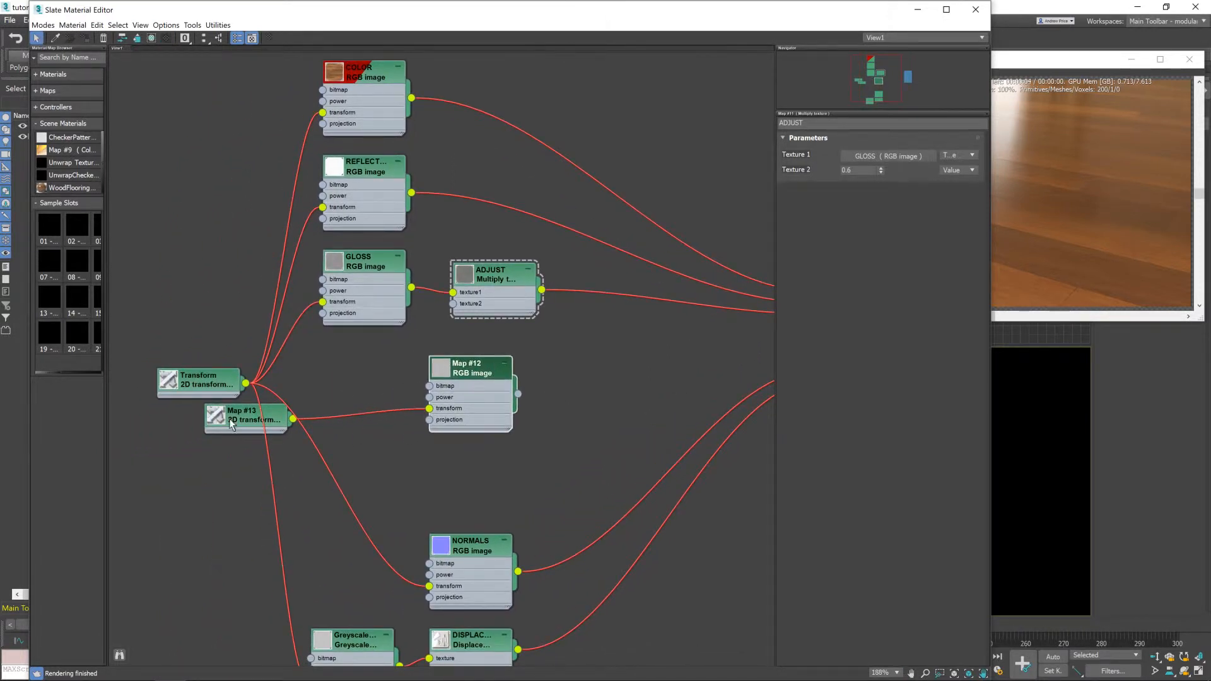
pyautogui.moveTo(243, 419); pyautogui.dragTo(352, 396)
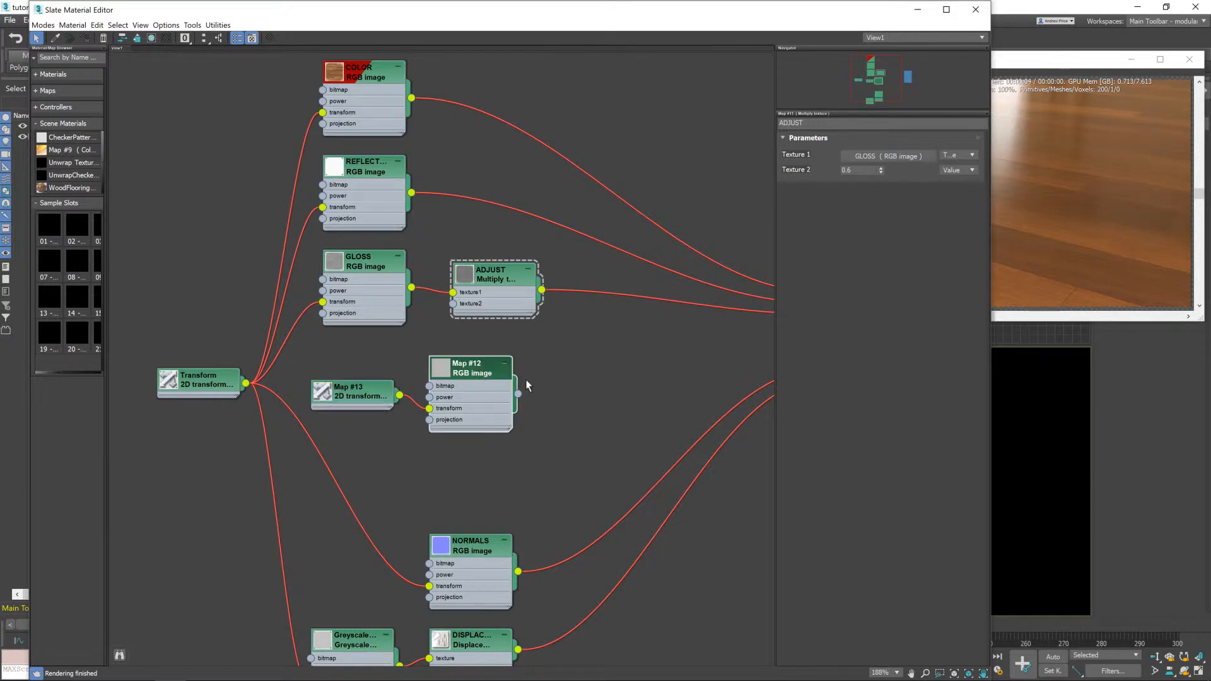
# Load FloorSmudgesTypeAMedium001_OVERLAY16_4K from the Poliigon folder into the new map with gamma override 1.0
pyautogui.click(469, 368)
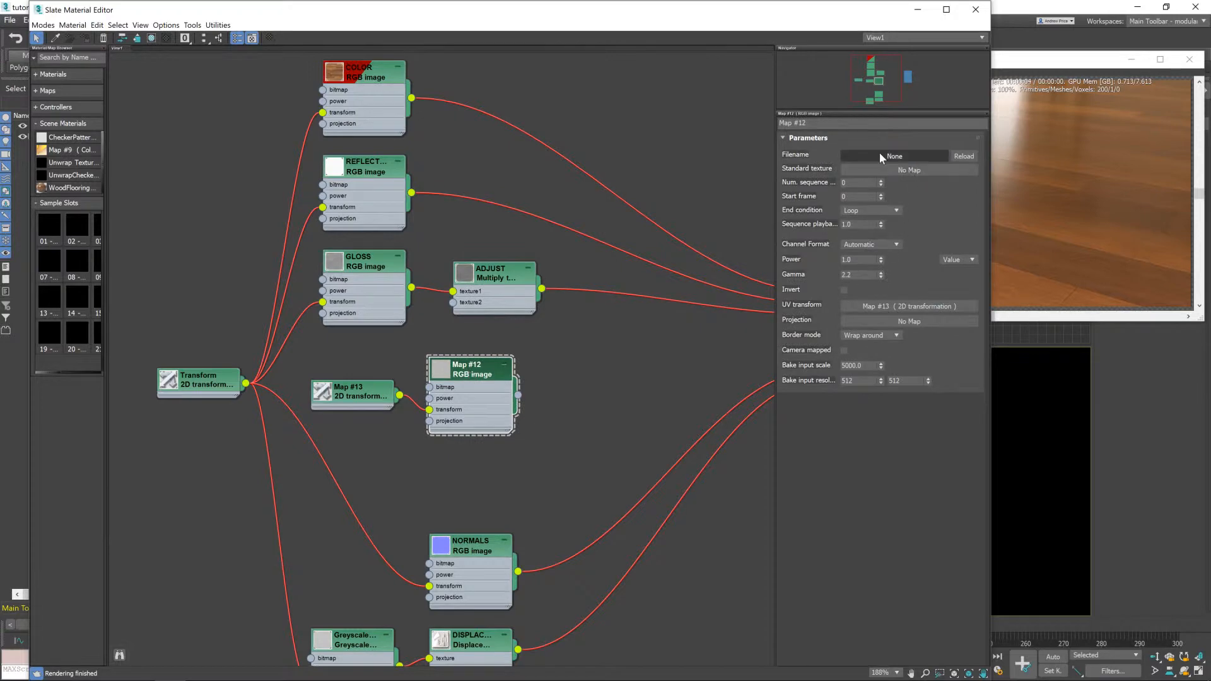
pyautogui.click(892, 155)
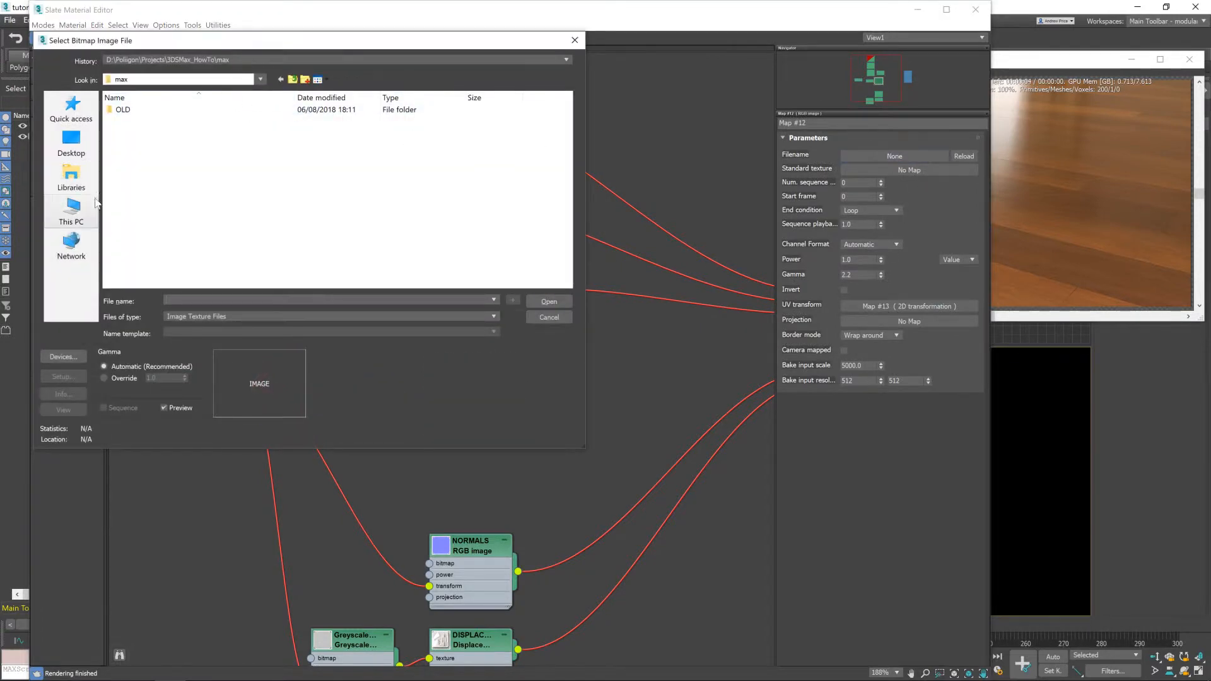
pyautogui.click(71, 212)
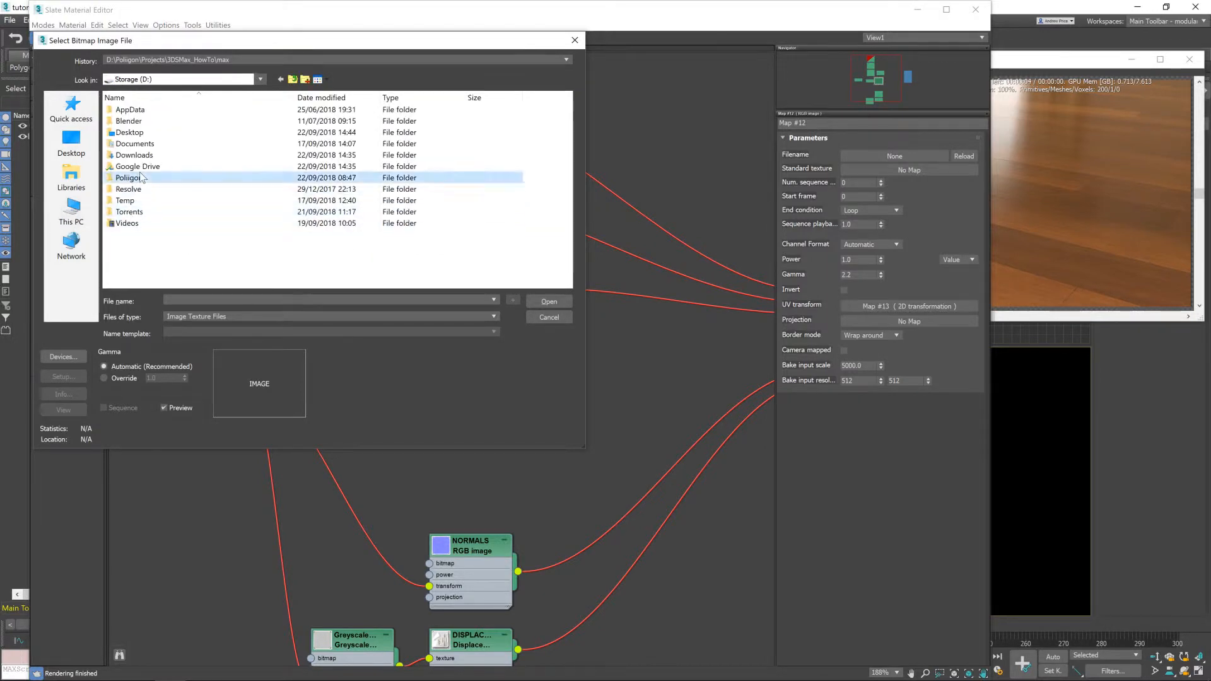
pyautogui.doubleClick(130, 178)
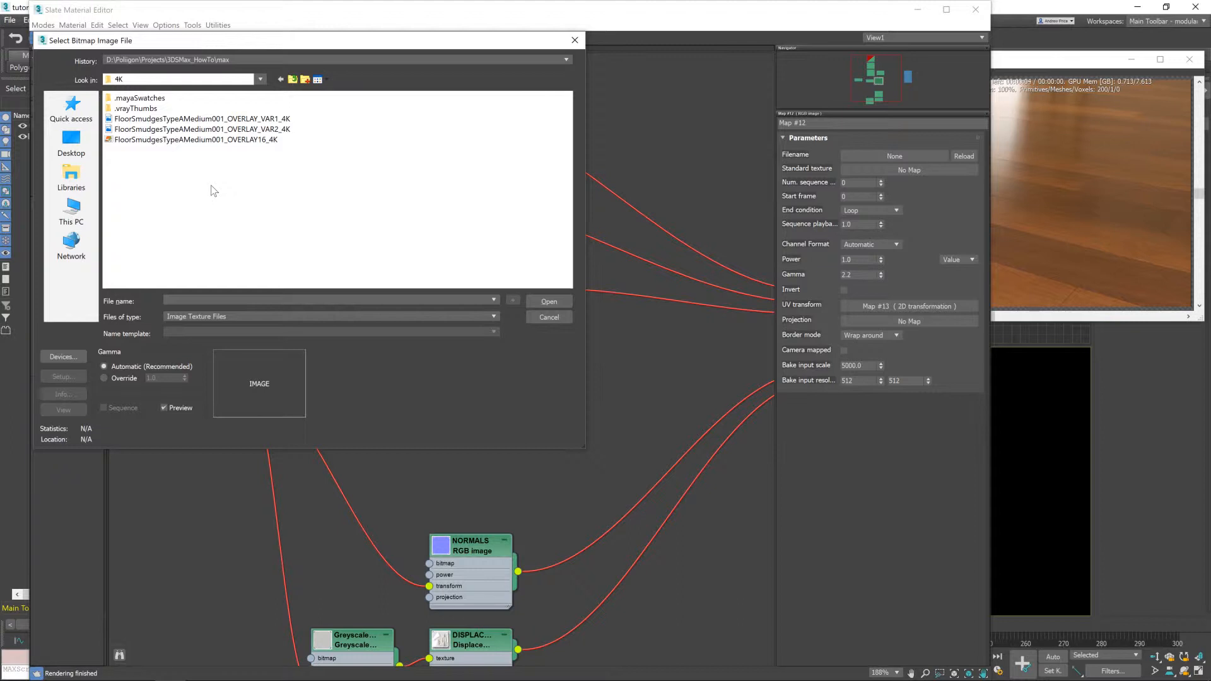
pyautogui.click(196, 139)
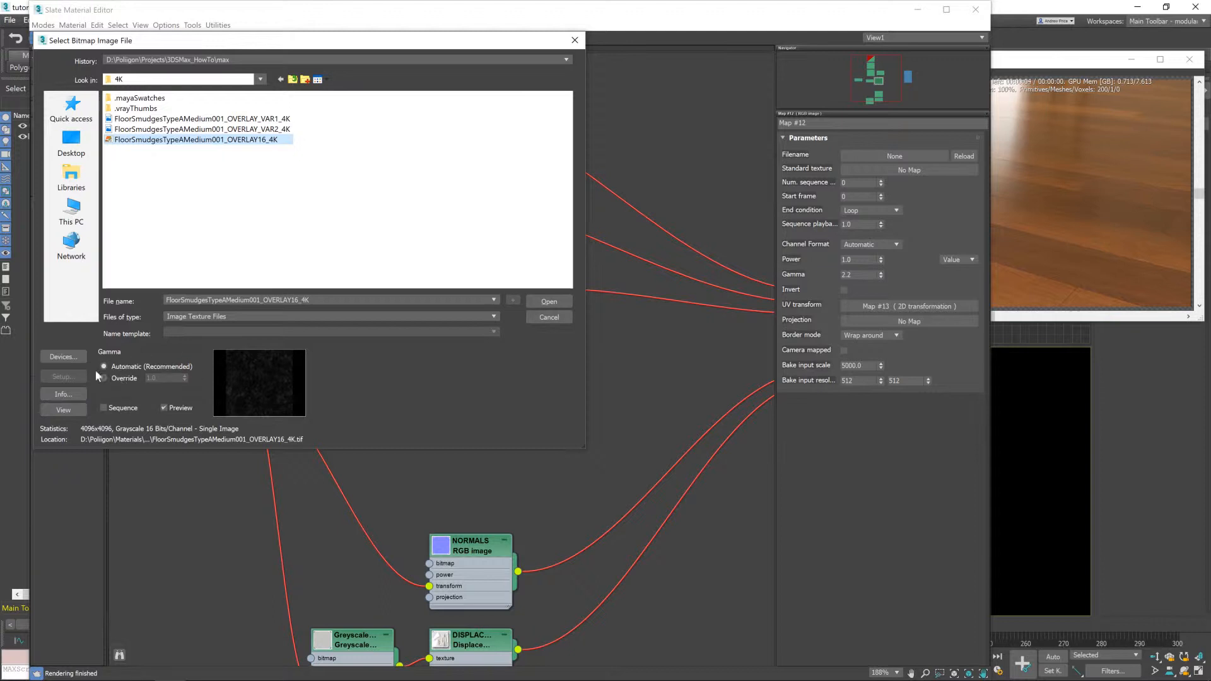
pyautogui.click(103, 377)
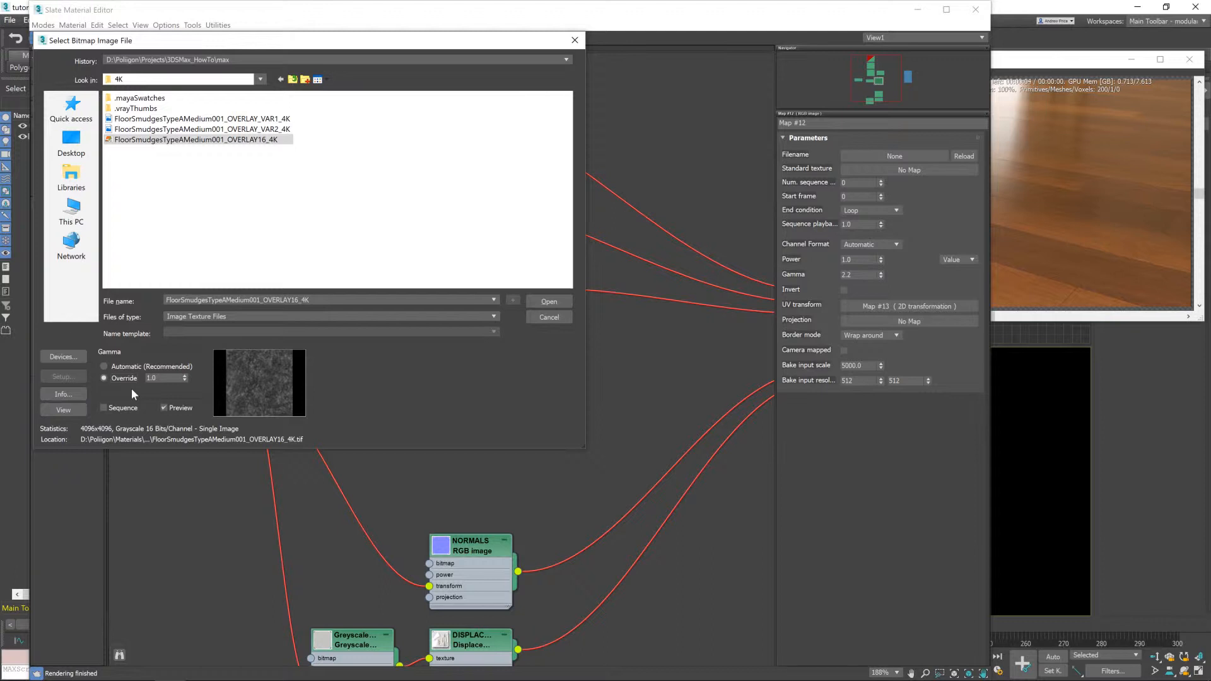
pyautogui.moveTo(224, 461)
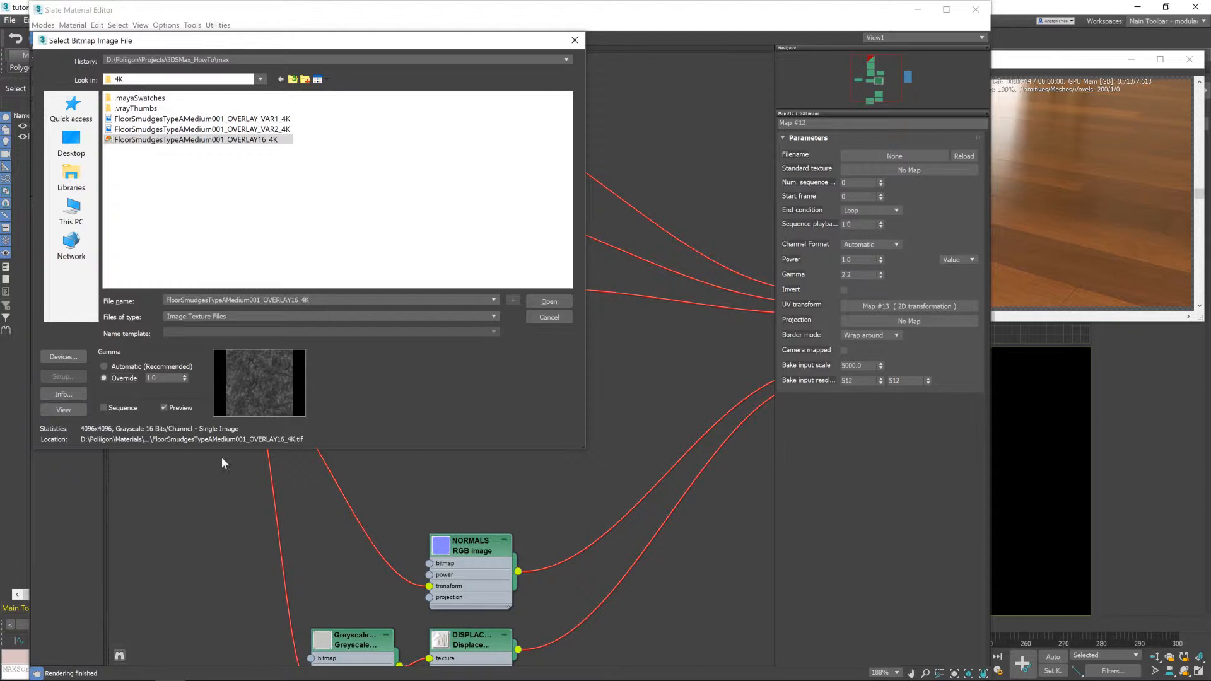
pyautogui.moveTo(279, 393)
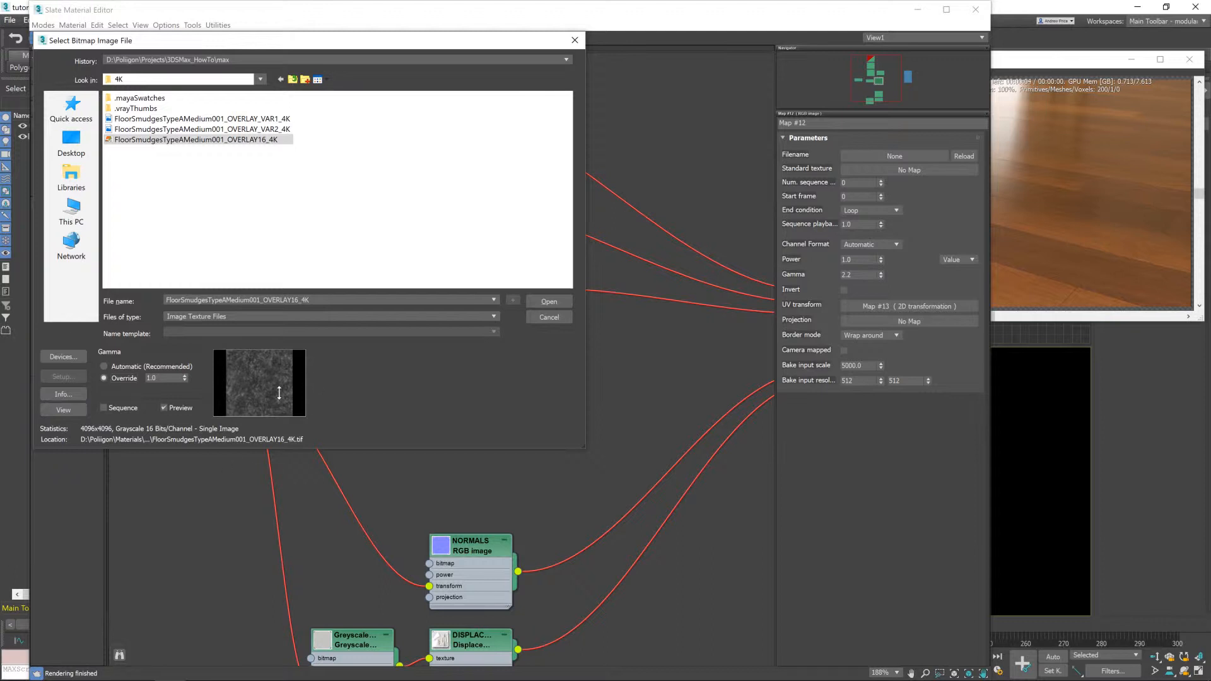
pyautogui.moveTo(338, 353)
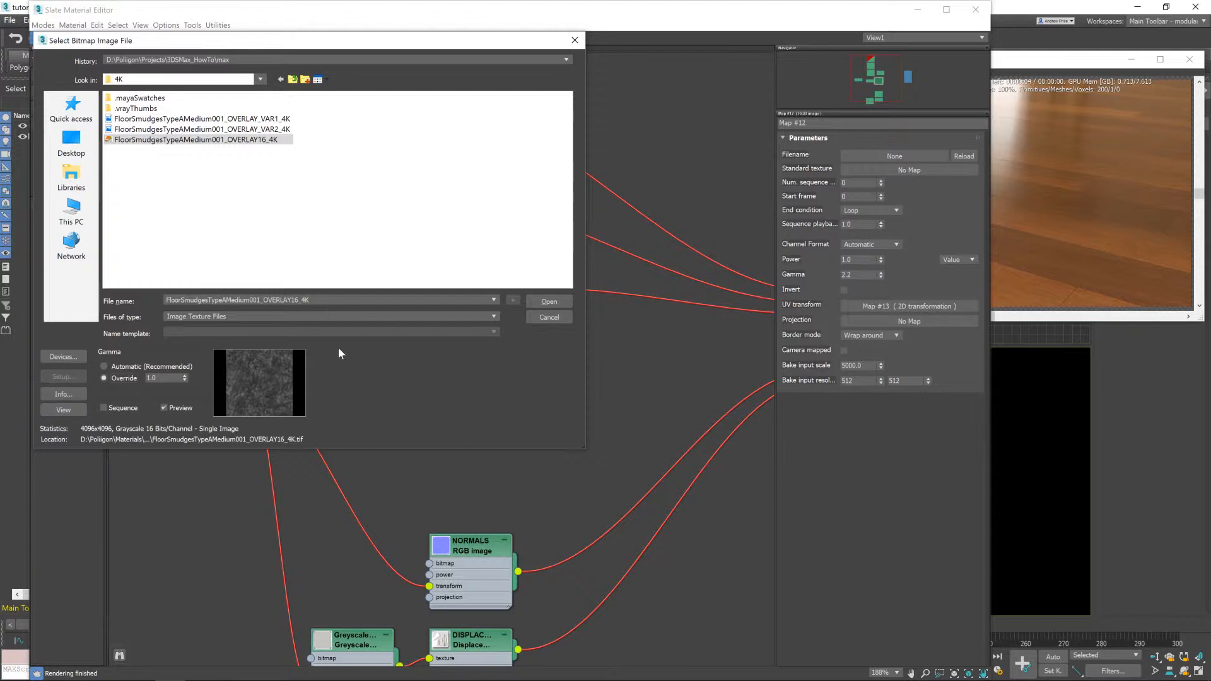
pyautogui.click(549, 301)
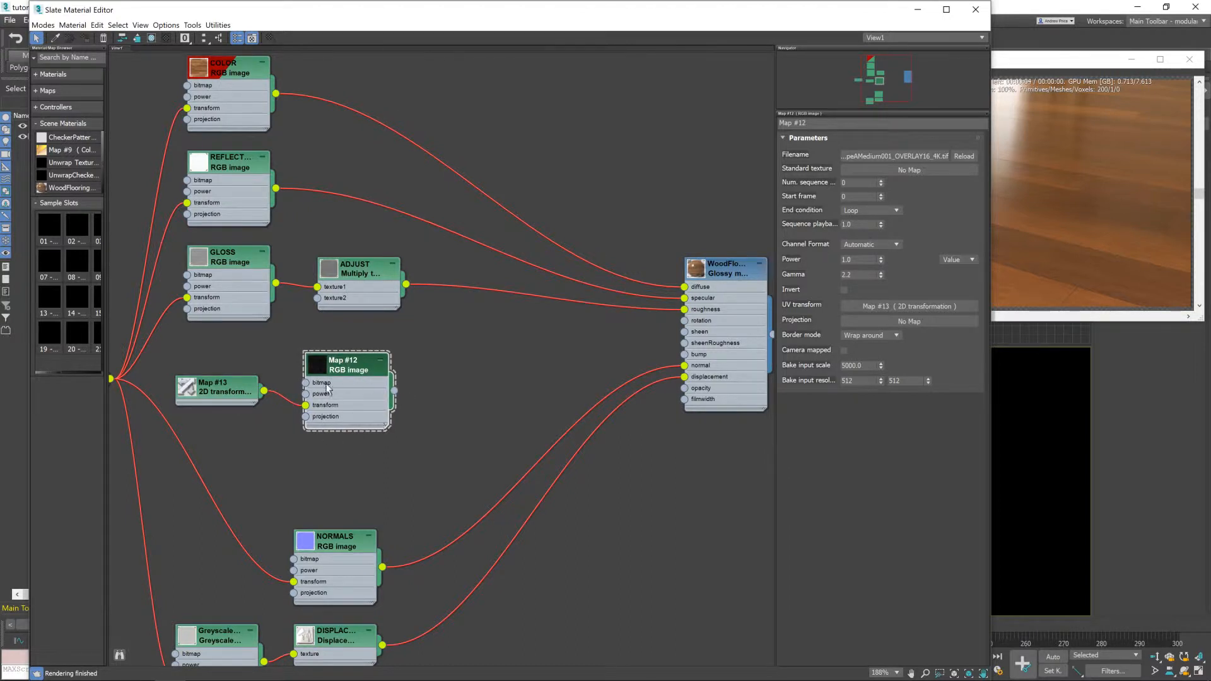
pyautogui.moveTo(378, 405)
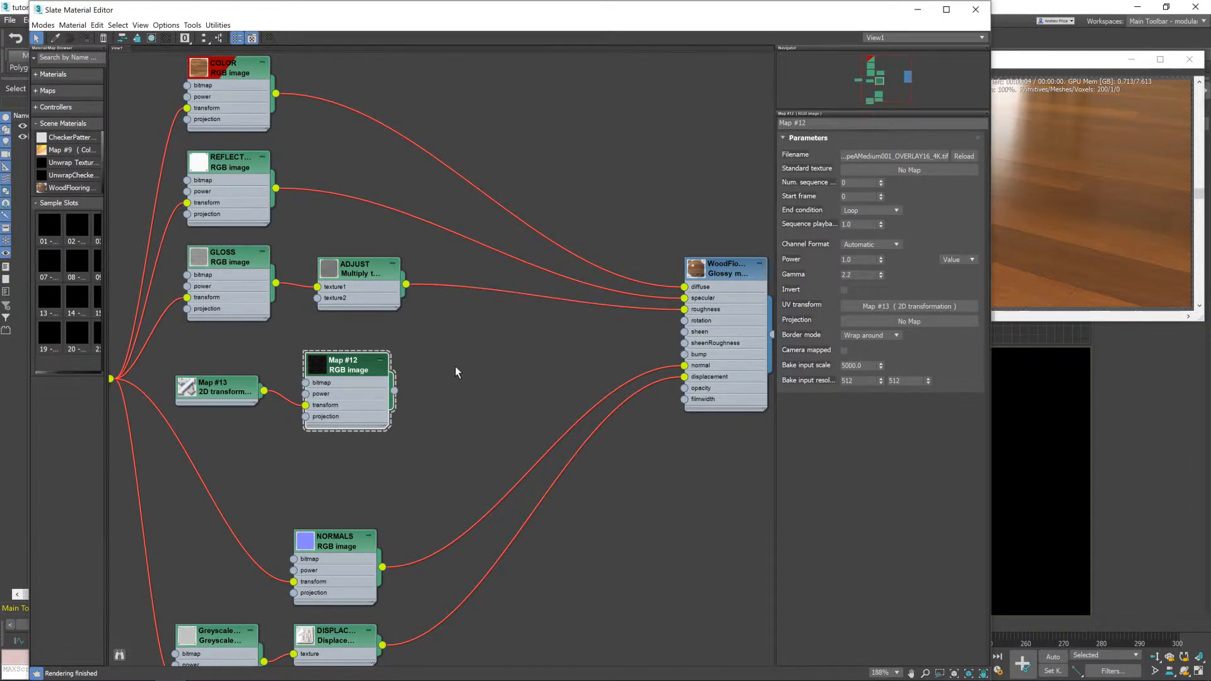
pyautogui.moveTo(481, 365)
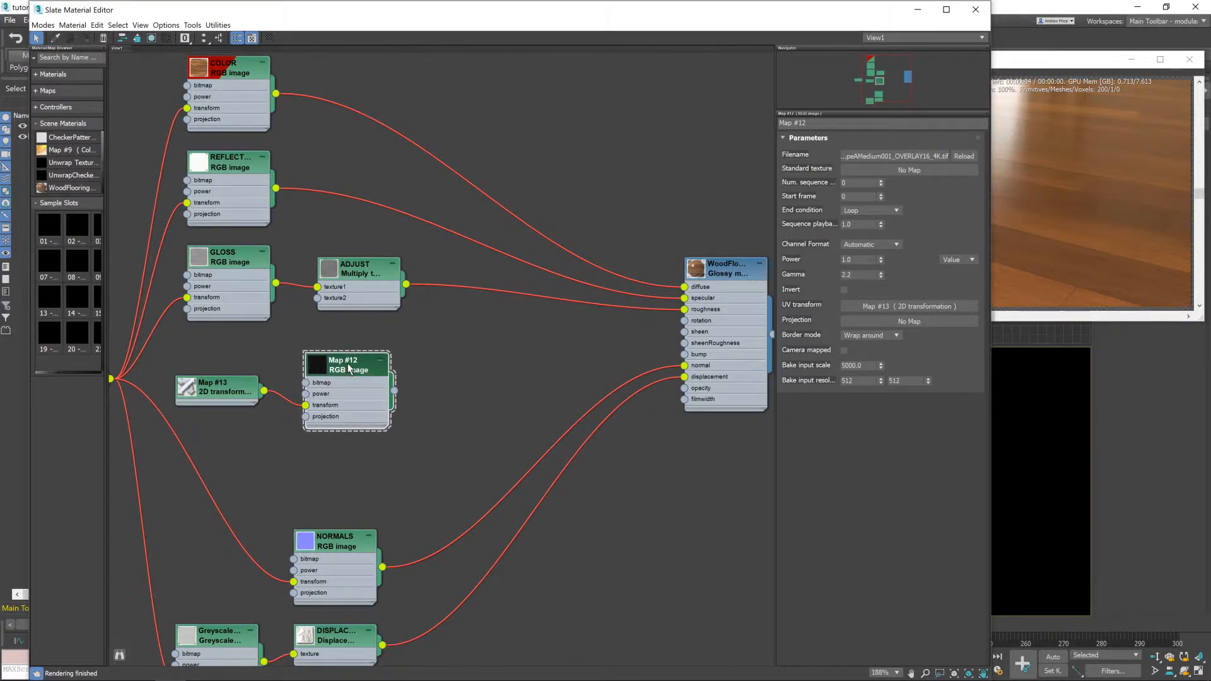
pyautogui.moveTo(373, 277)
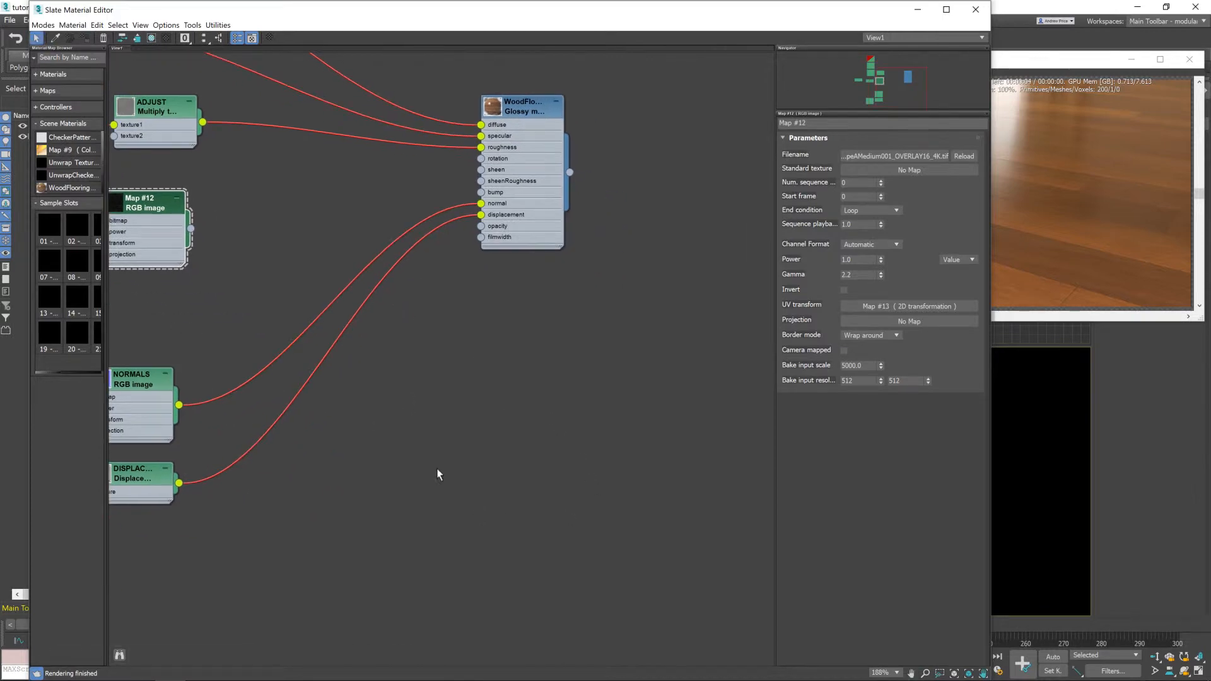
pyautogui.moveTo(414, 417)
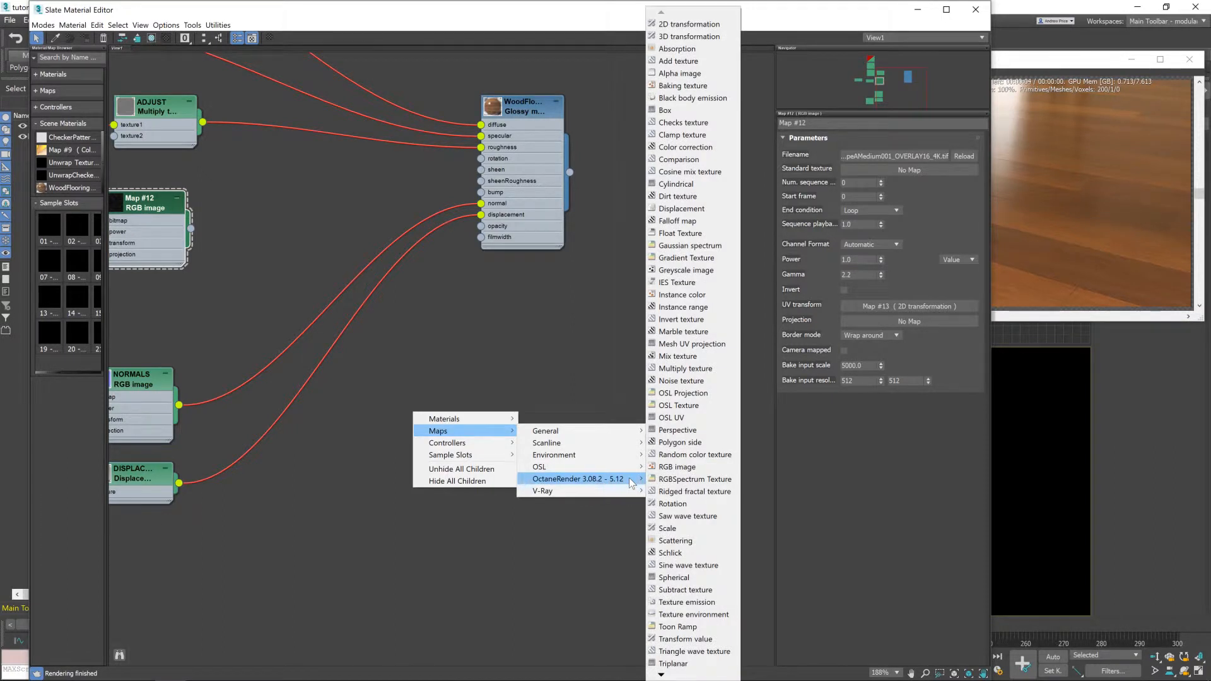
pyautogui.moveTo(689, 319)
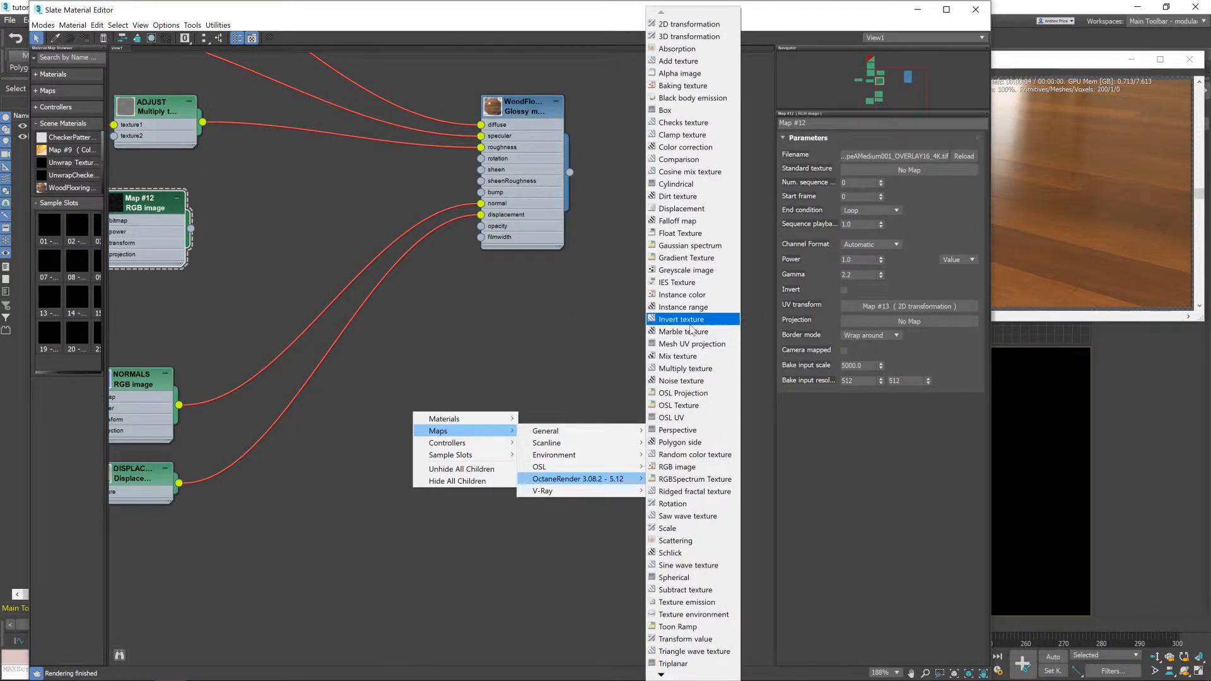
# Add an Octane Invert texture node (Map #14) and position it in the network
pyautogui.click(680, 319)
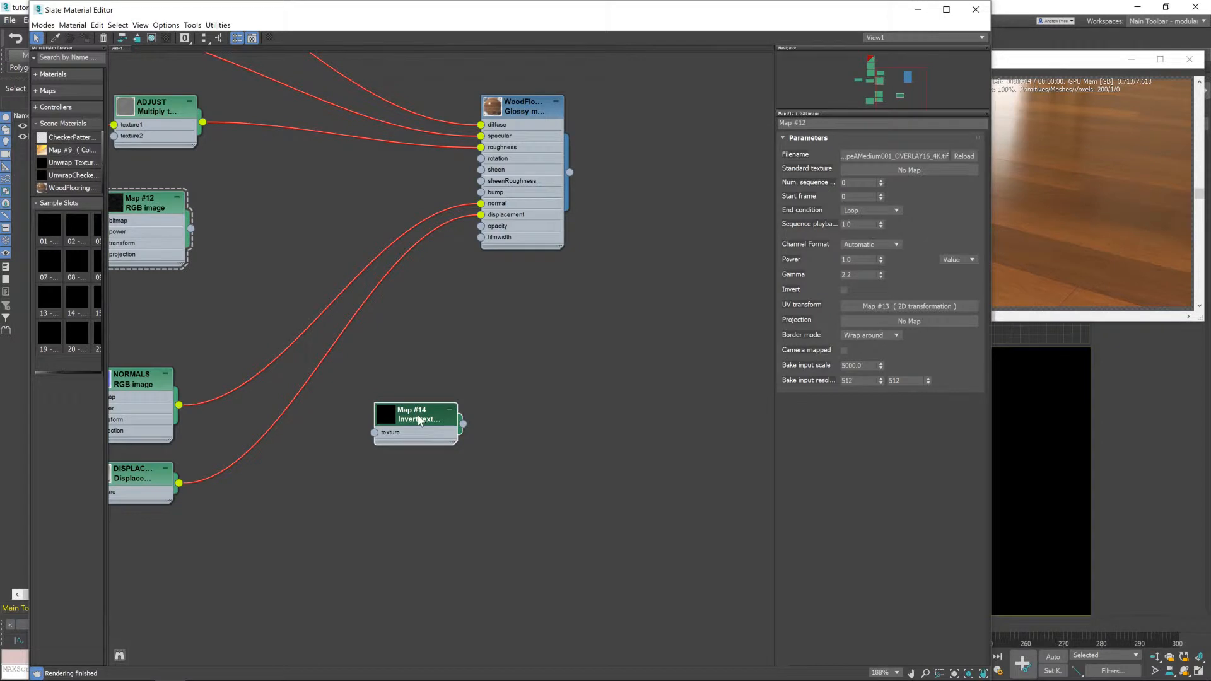
pyautogui.moveTo(418, 419); pyautogui.dragTo(440, 407)
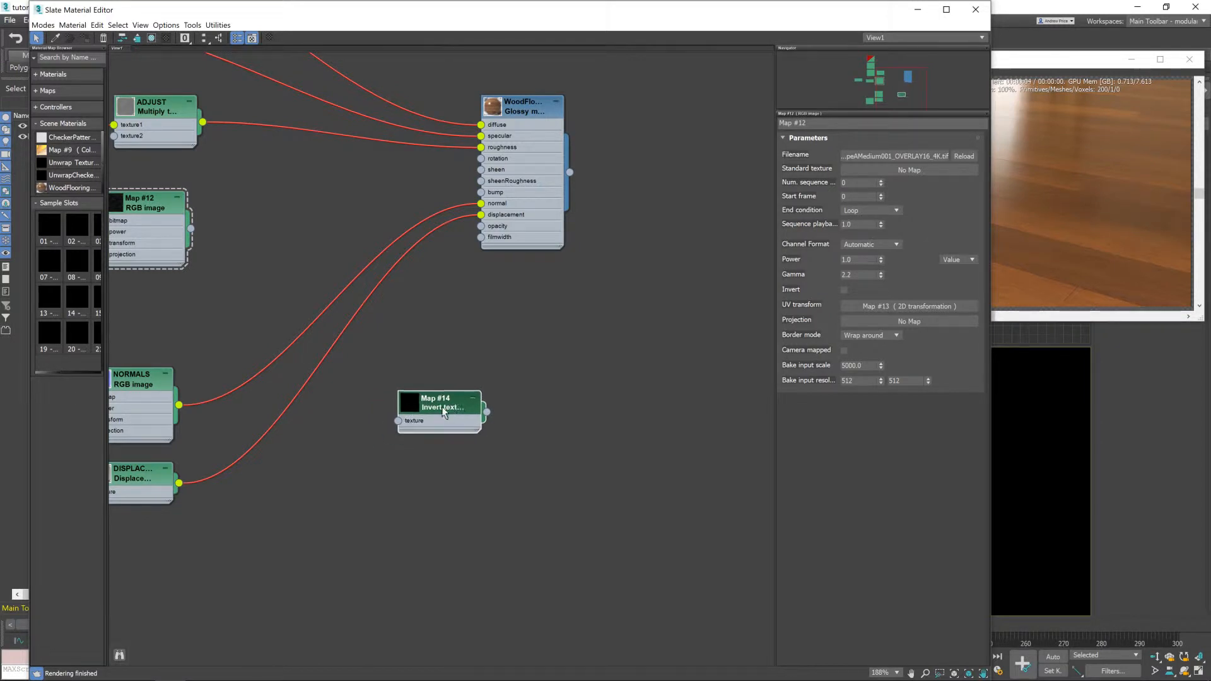
pyautogui.rightClick(444, 413)
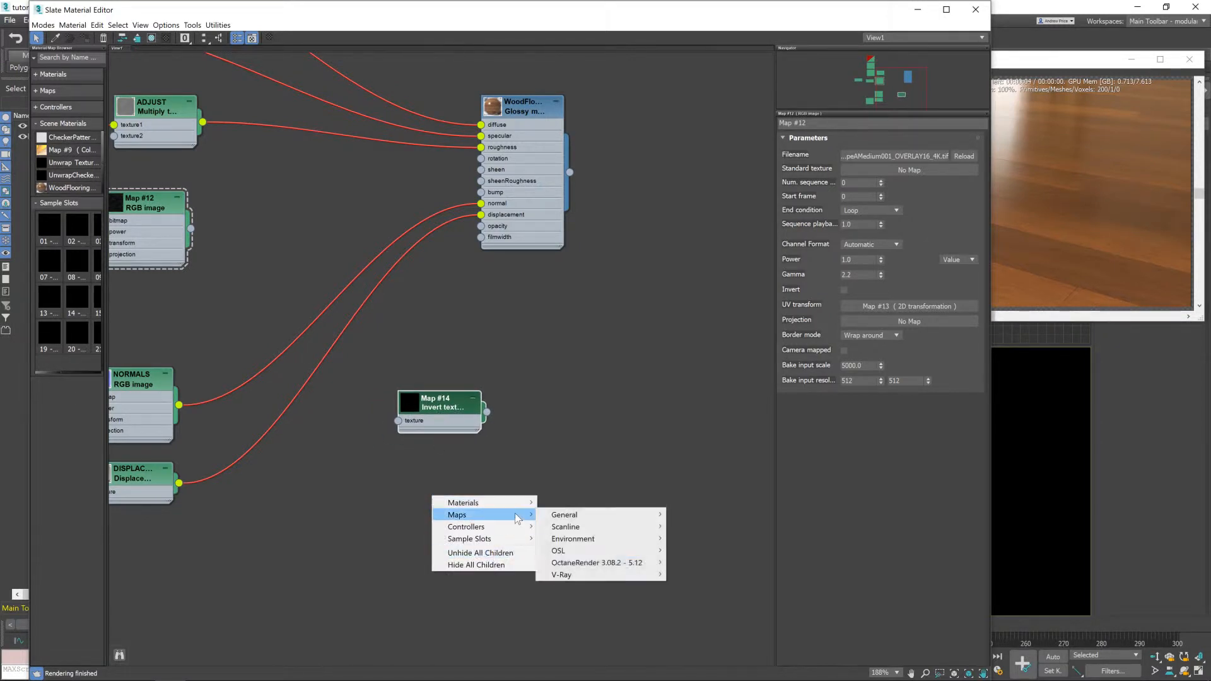
pyautogui.moveTo(596, 562)
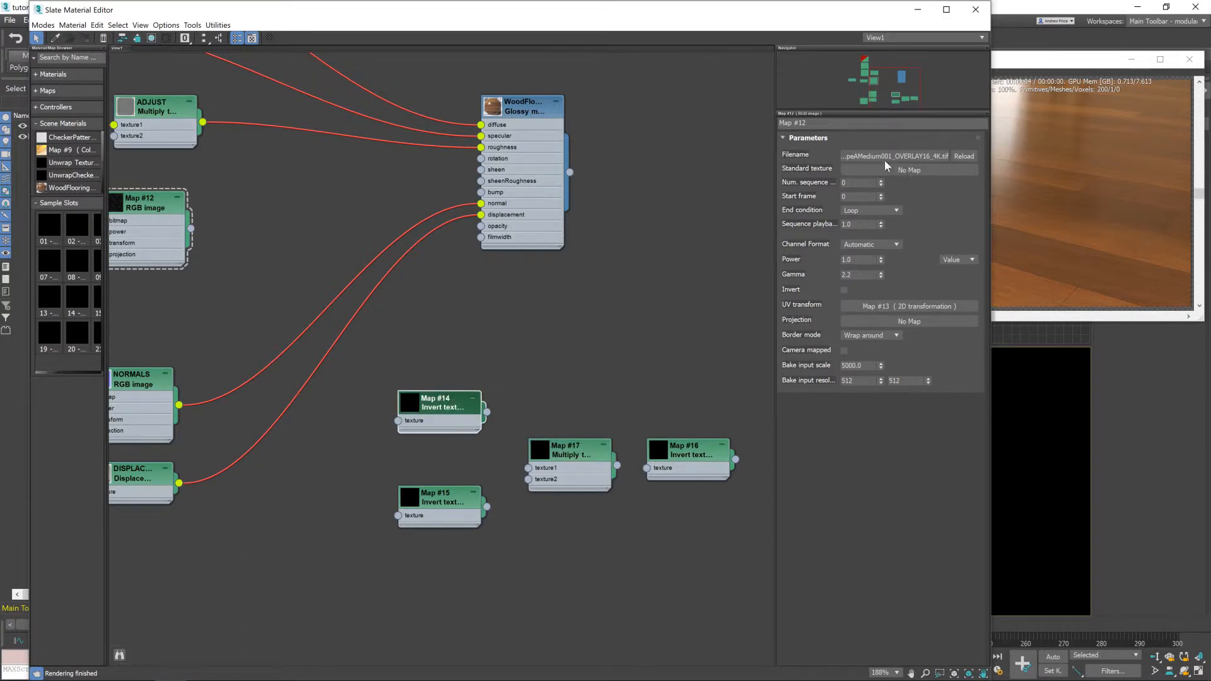
# Rename the image node SMUDGES and the first invert node SC_IN_1
pyautogui.click(880, 122)
pyautogui.write('SC_IN_1')
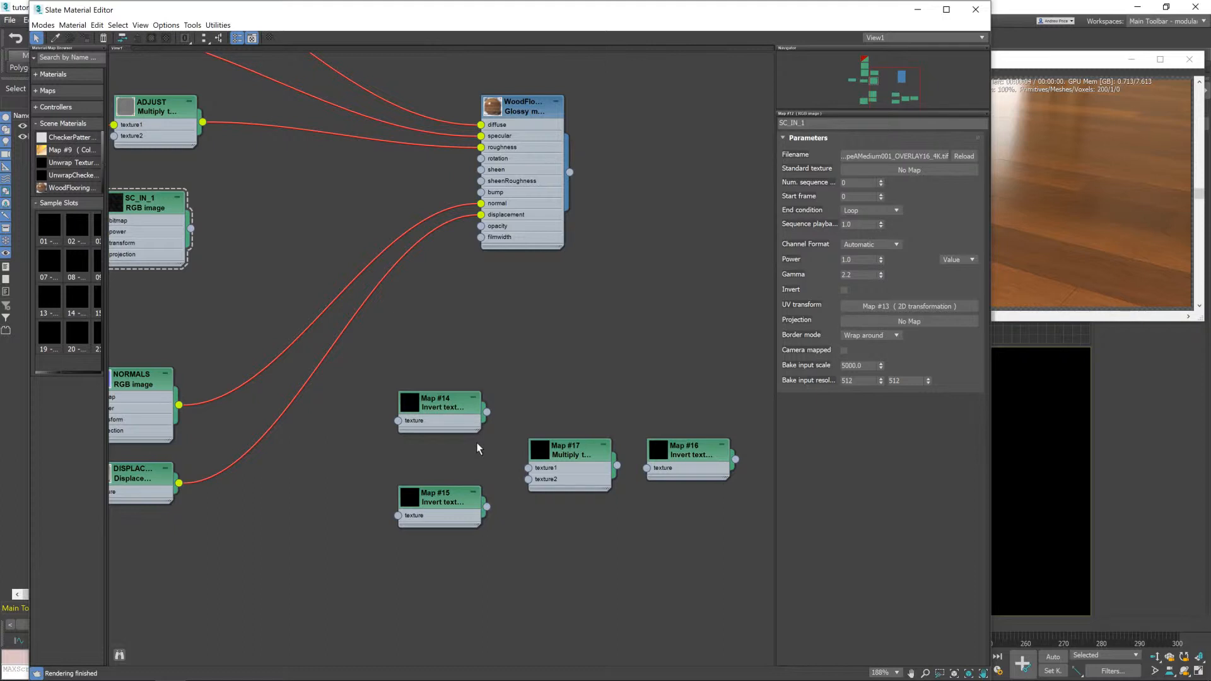
pyautogui.click(436, 404)
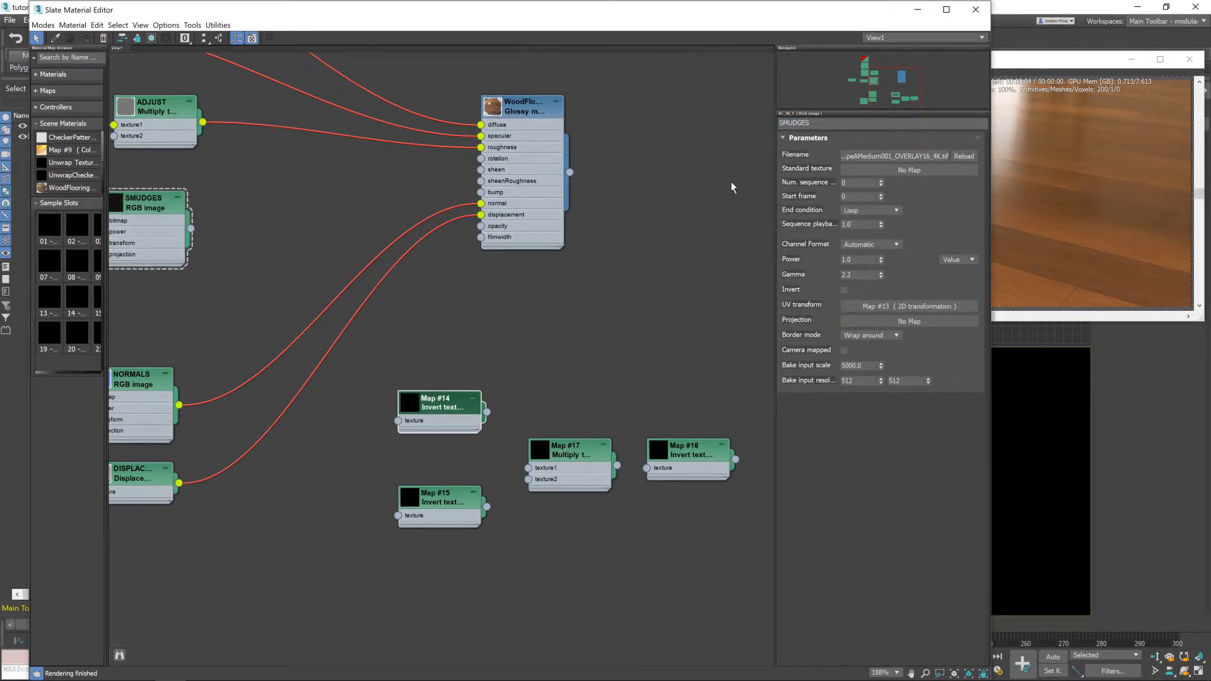
pyautogui.click(437, 400)
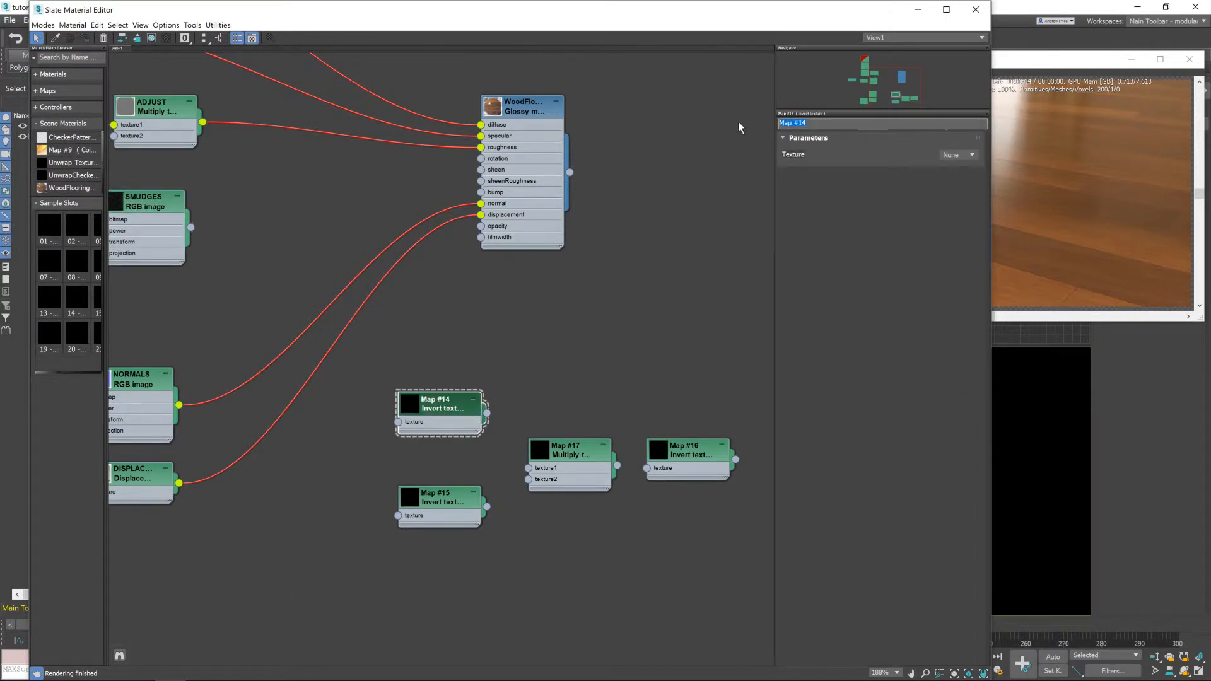
pyautogui.write('SC_IN_2')
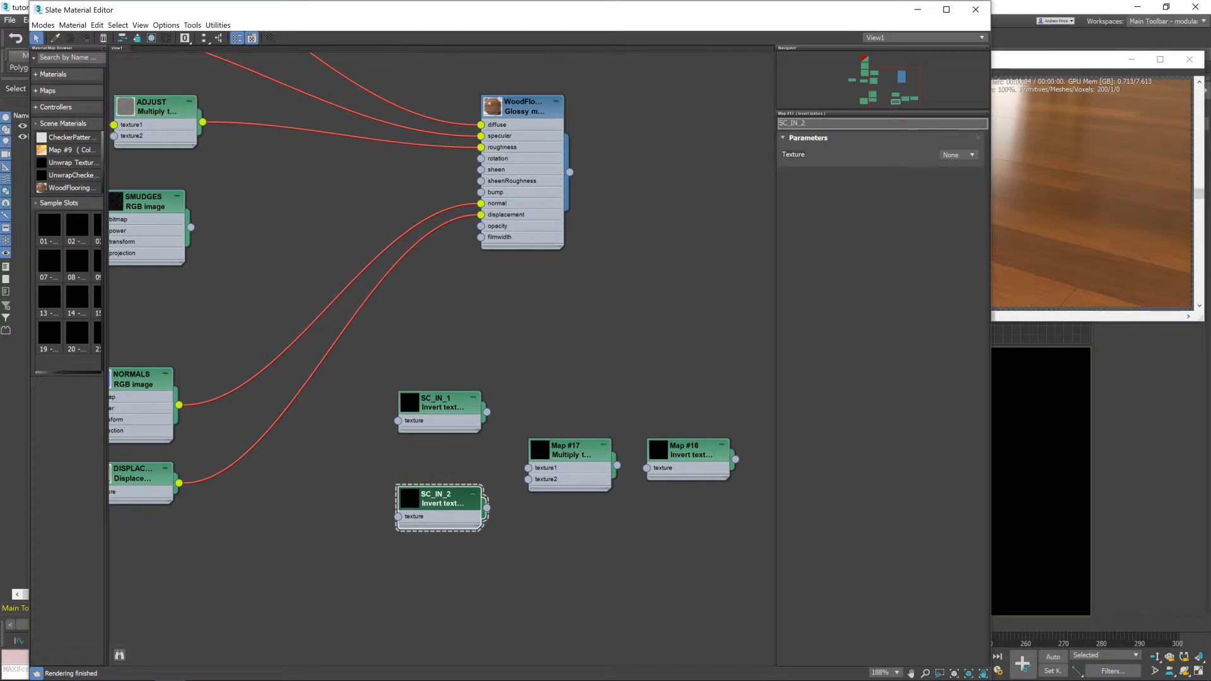
# Rename the remaining invert nodes SC_IN_2 and SC_OUT and the multiply node SCREEN
pyautogui.click(682, 450)
pyautogui.write('SC_OUT')
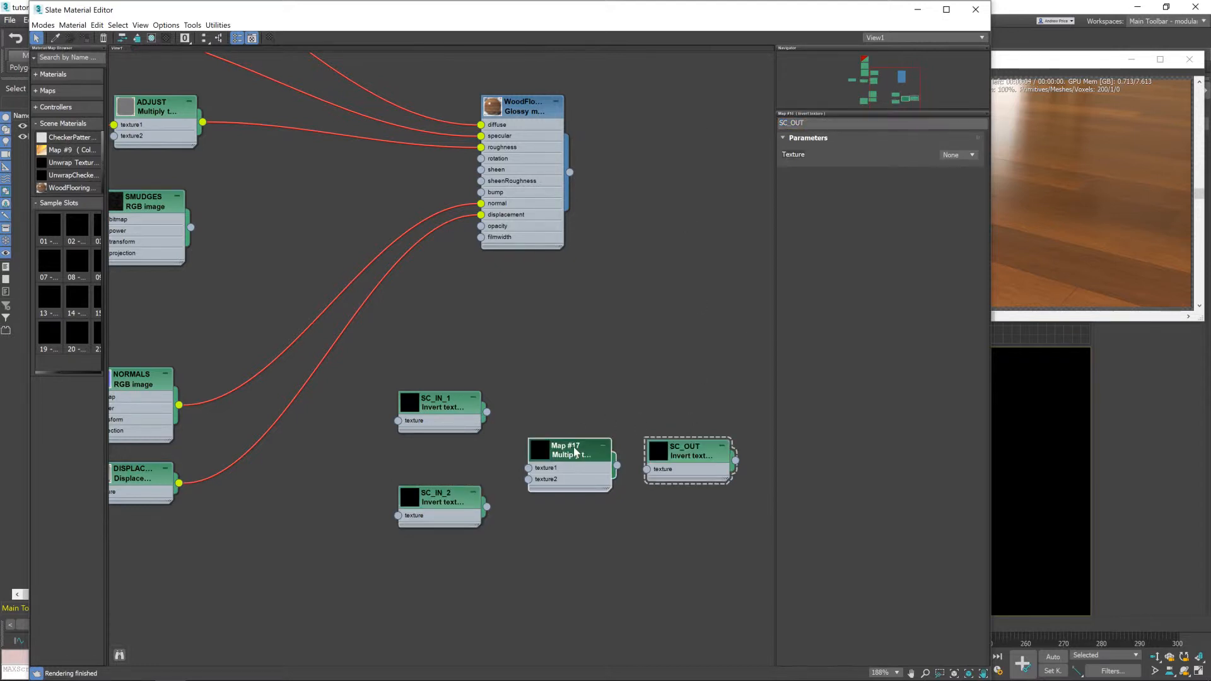
pyautogui.click(569, 451)
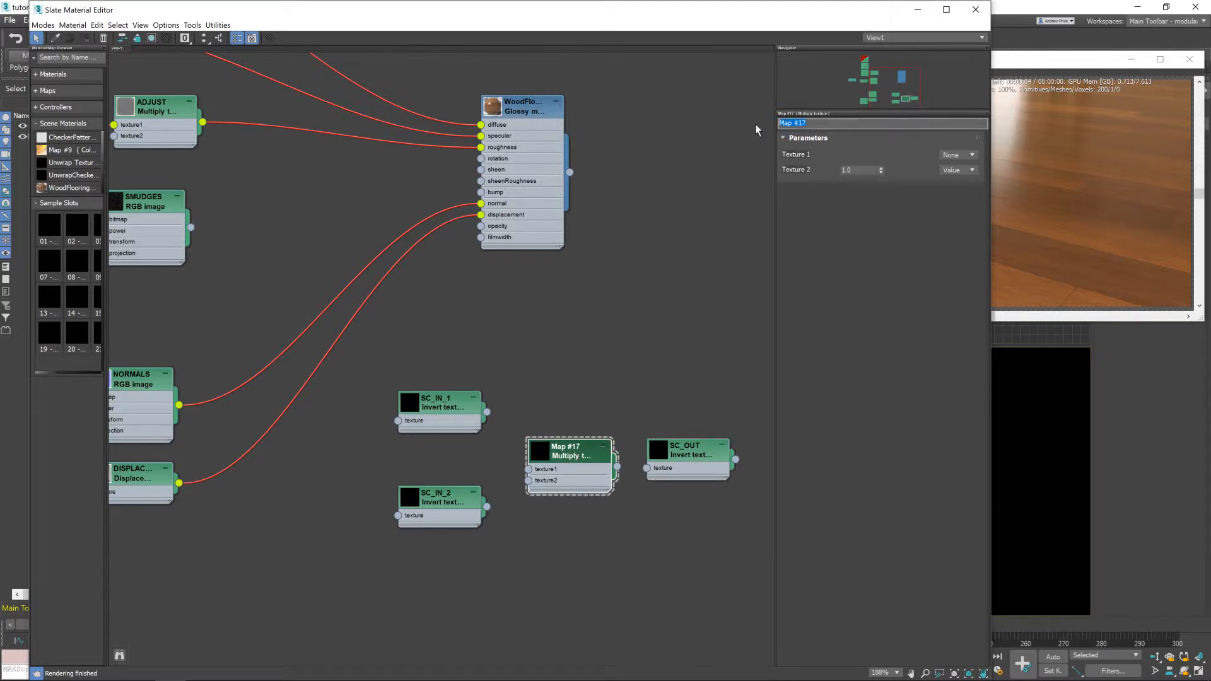
pyautogui.write('SCREEN')
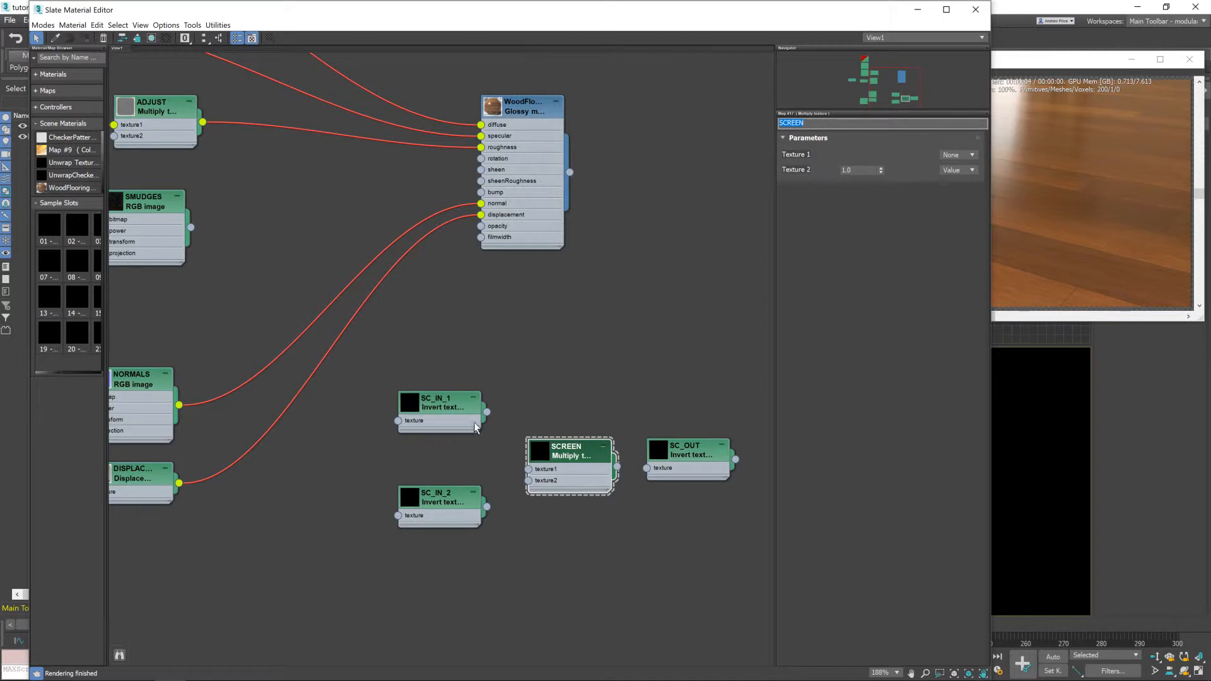
# Wire SC_IN_1 and SC_IN_2 into SCREEN, place the chain between ADJUST and the material, and feed SMUDGES into SC_IN_2
pyautogui.moveTo(487, 411); pyautogui.dragTo(528, 469)
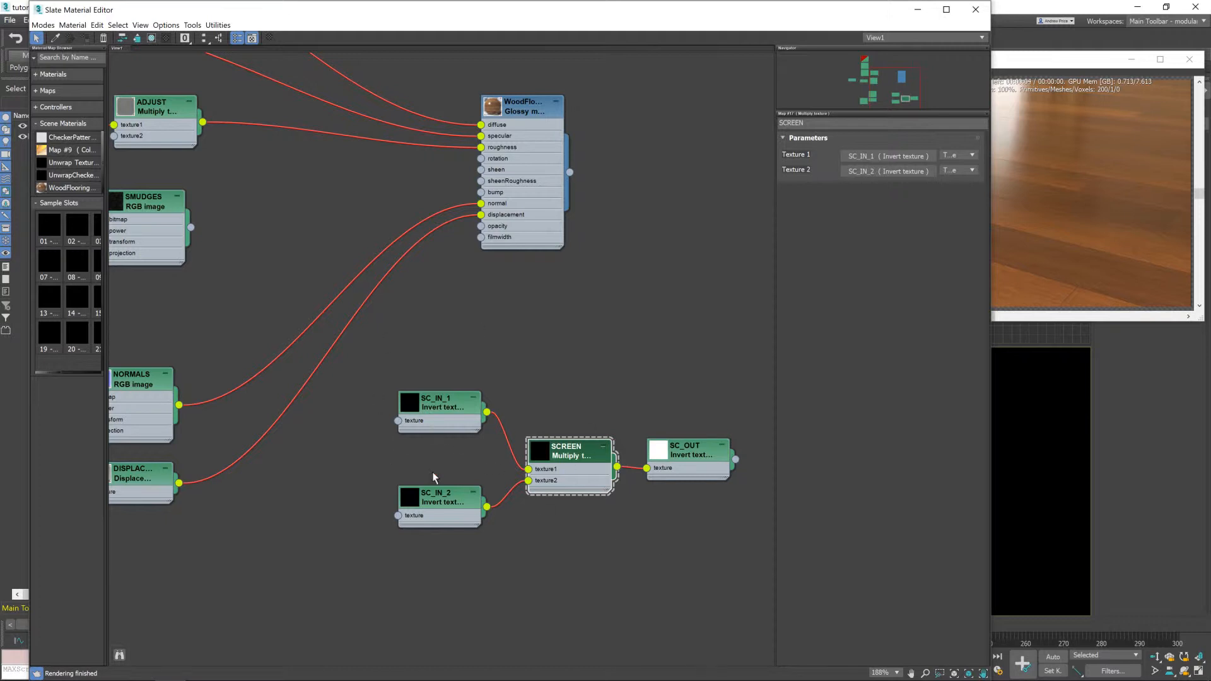
pyautogui.scroll(-3)
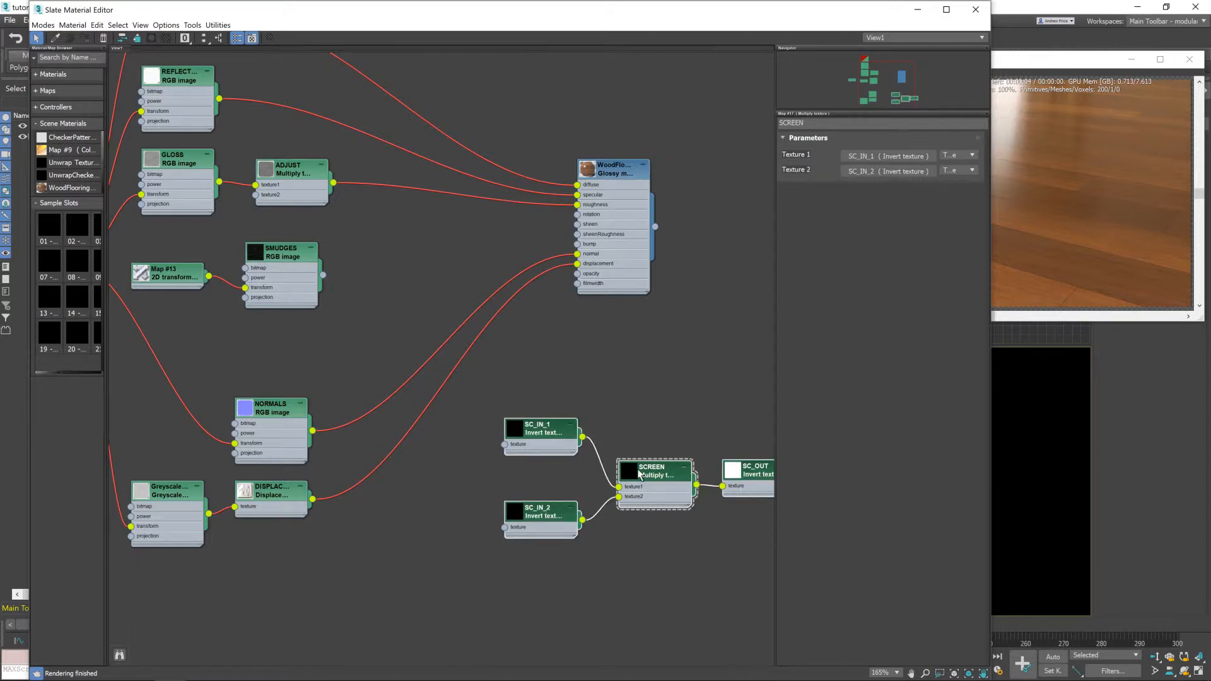
pyautogui.moveTo(652, 476); pyautogui.dragTo(521, 216)
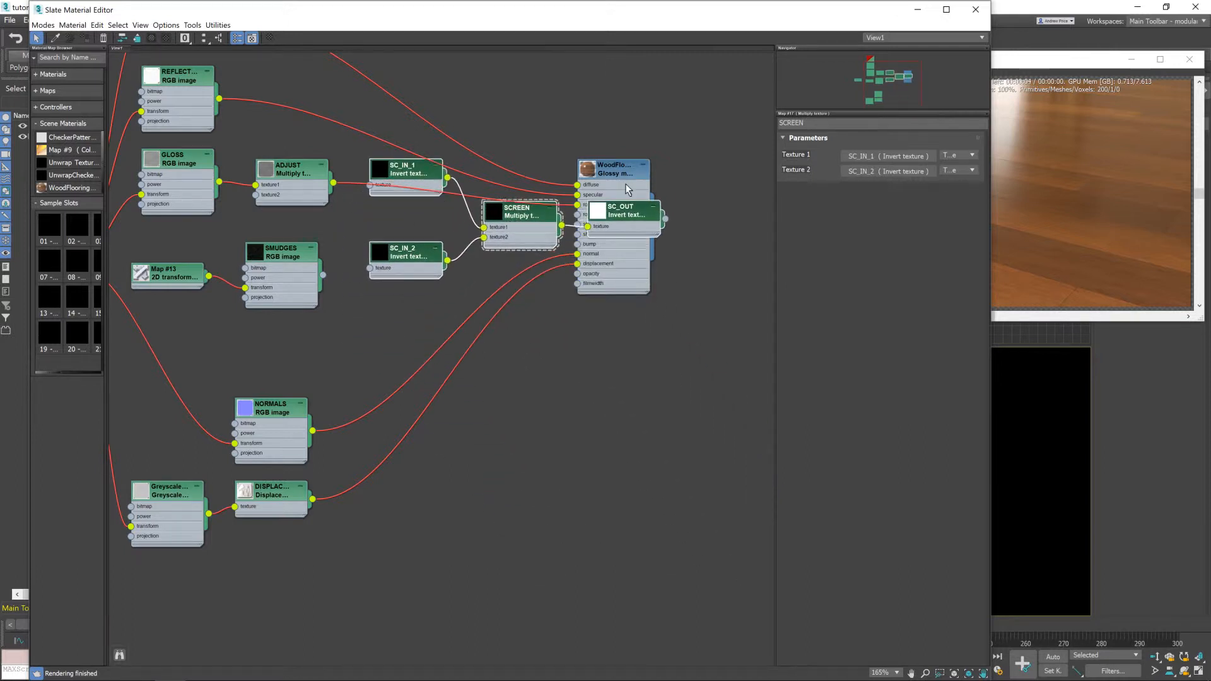
pyautogui.moveTo(610, 168); pyautogui.dragTo(734, 146)
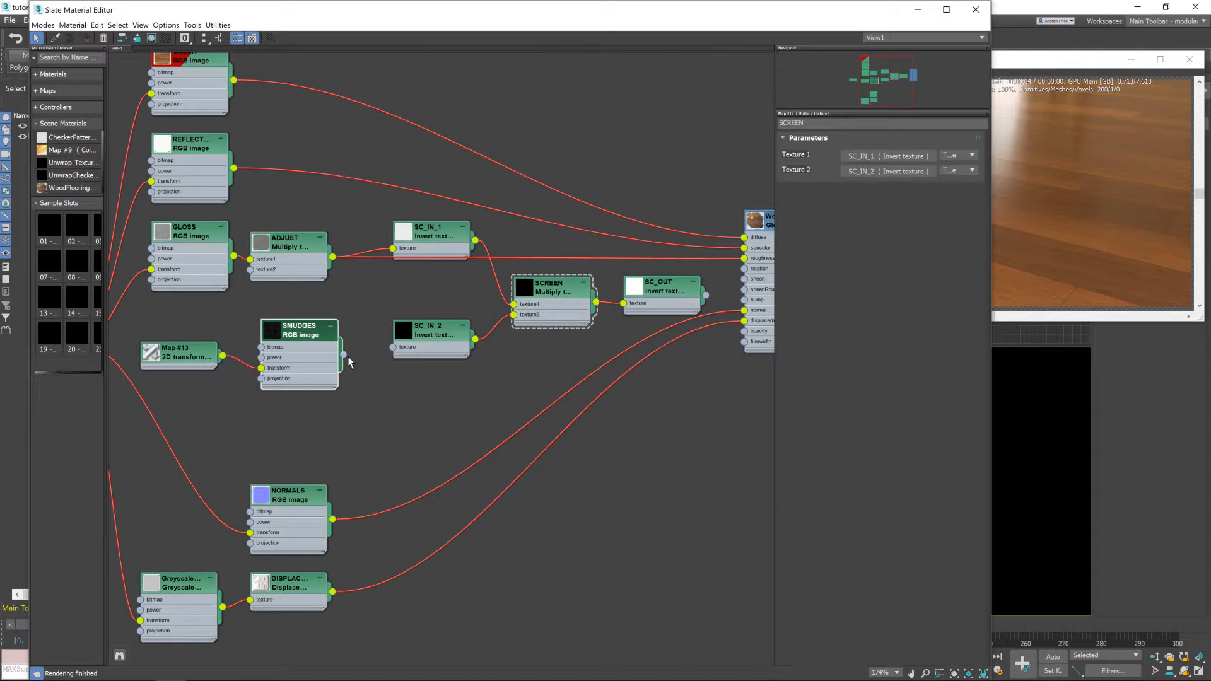
pyautogui.moveTo(343, 353); pyautogui.dragTo(394, 348)
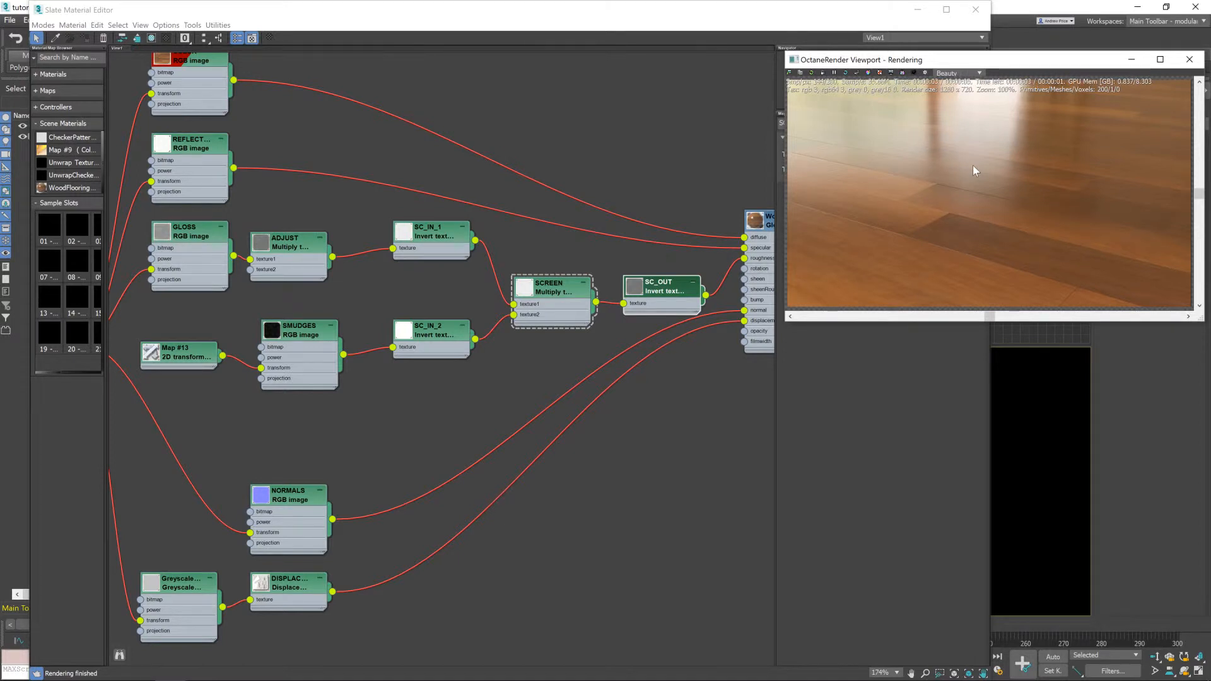
pyautogui.moveTo(442, 329)
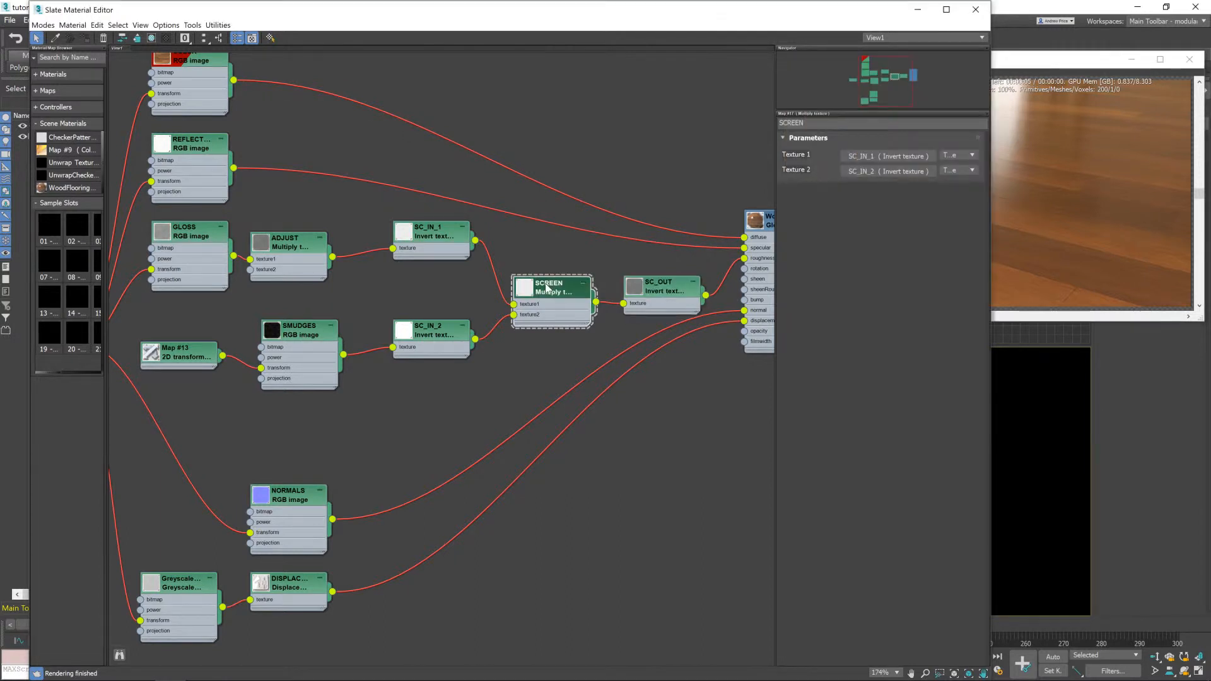
# Review the SC_IN_1 and SMUDGES nodes, set the SMUDGES value to 1.0, and let Octane re-render the floor
pyautogui.click(430, 331)
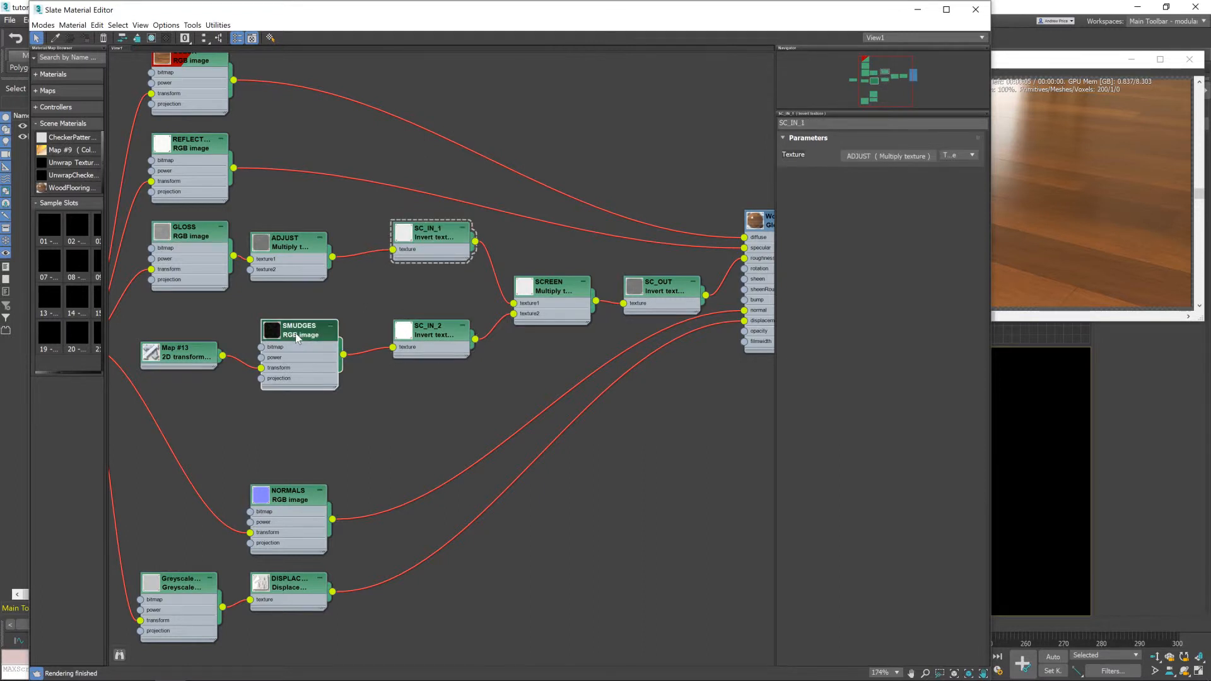
pyautogui.click(298, 329)
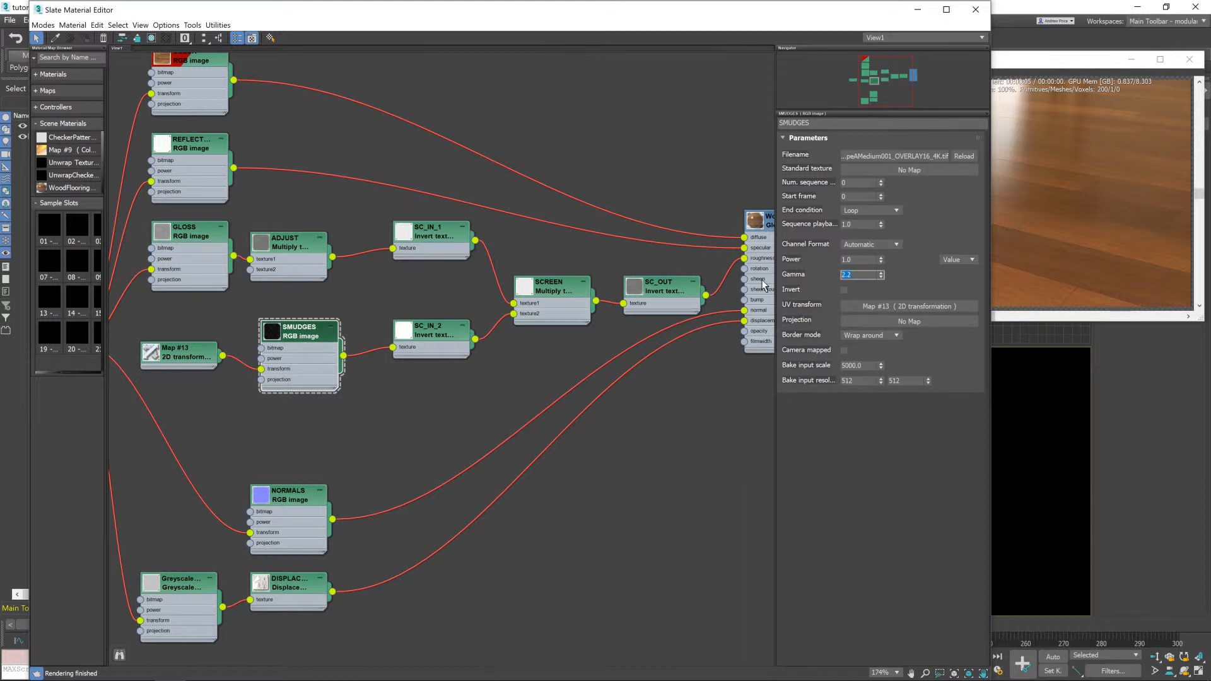
pyautogui.write('1.0')
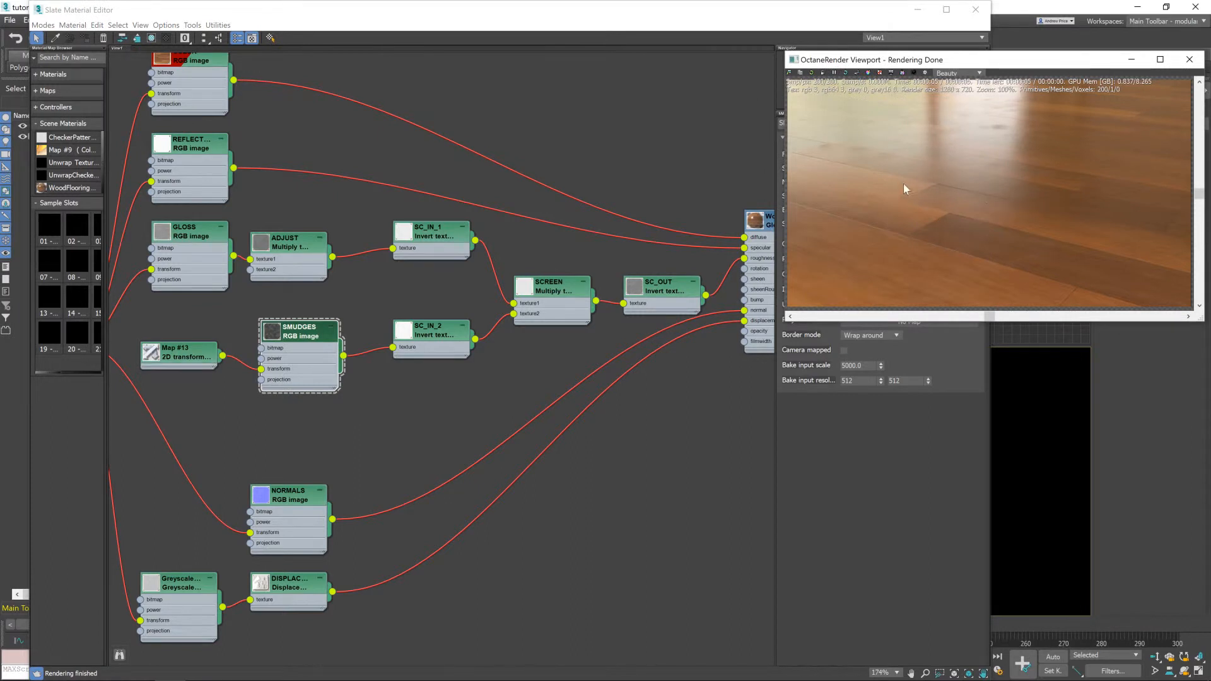
pyautogui.moveTo(1018, 246)
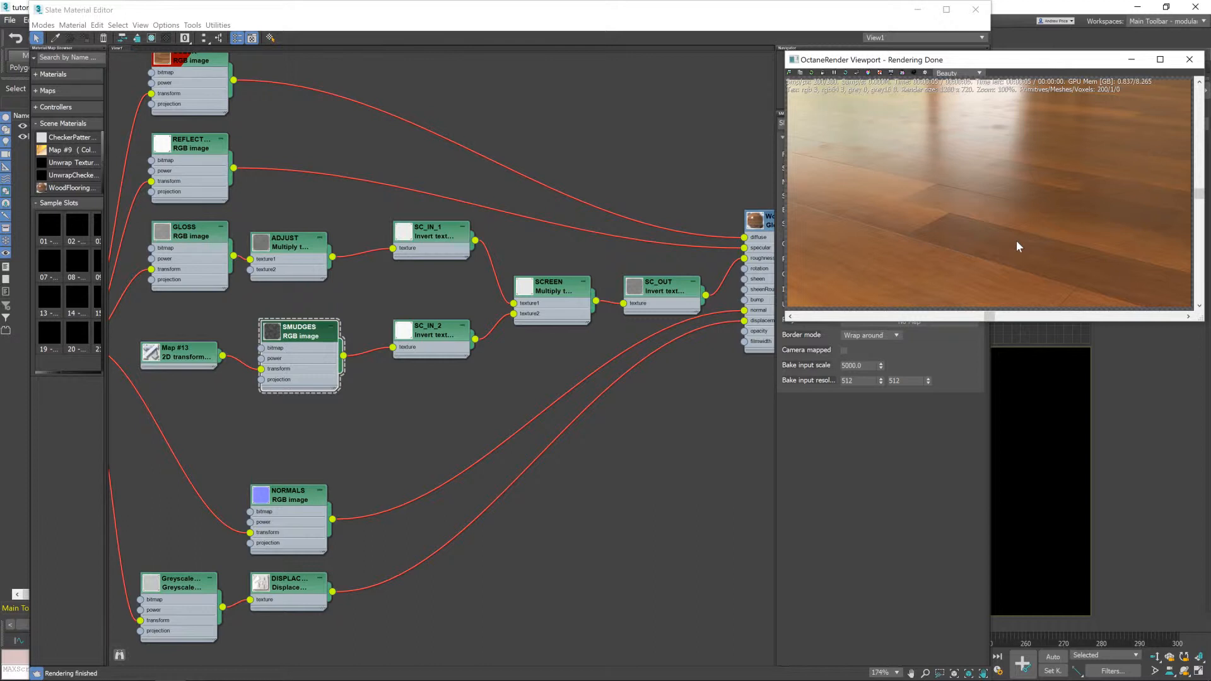
pyautogui.moveTo(981, 193)
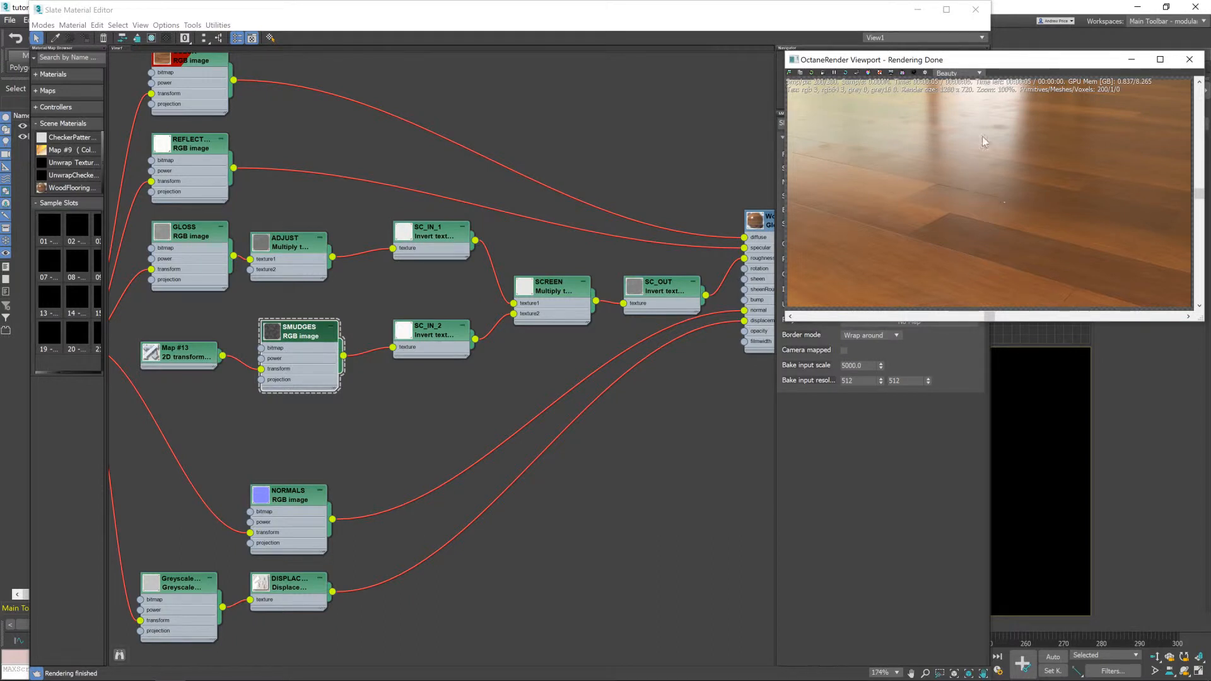
pyautogui.moveTo(465, 321)
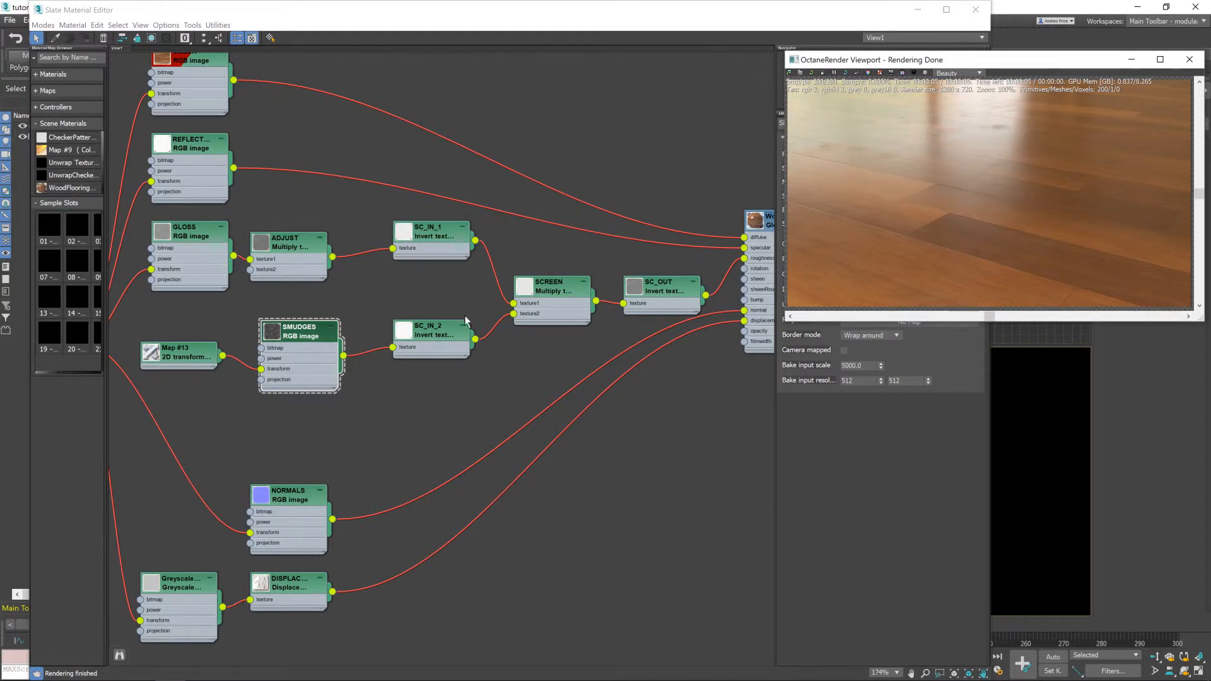
# Try scale values 0.3, 5.0 and 3.0 on the smudges Map #13 transform before settling its scale and re-rendering
pyautogui.click(179, 353)
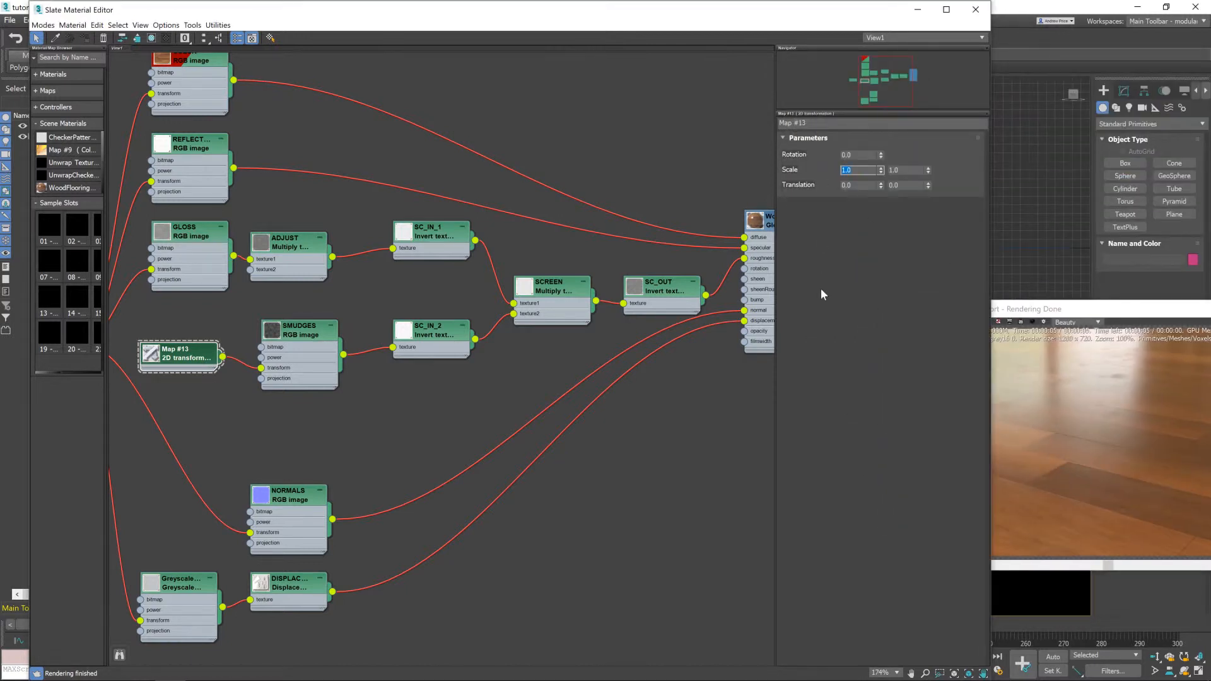
pyautogui.write('0.3')
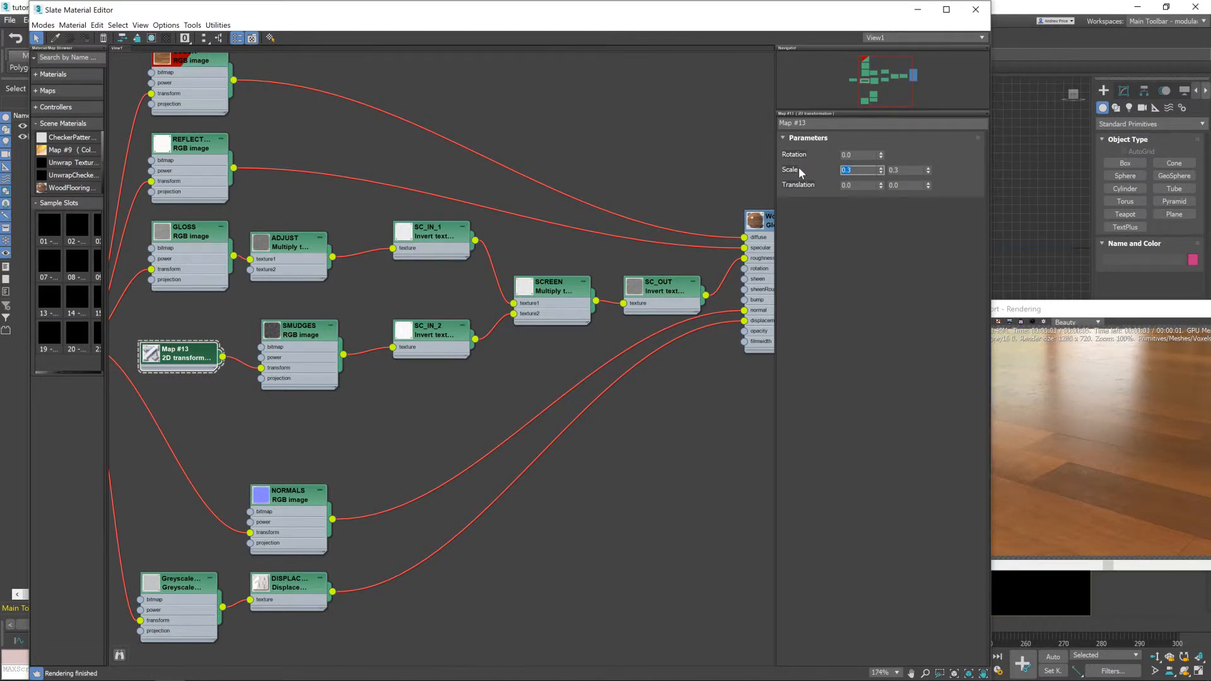
pyautogui.write('5.0')
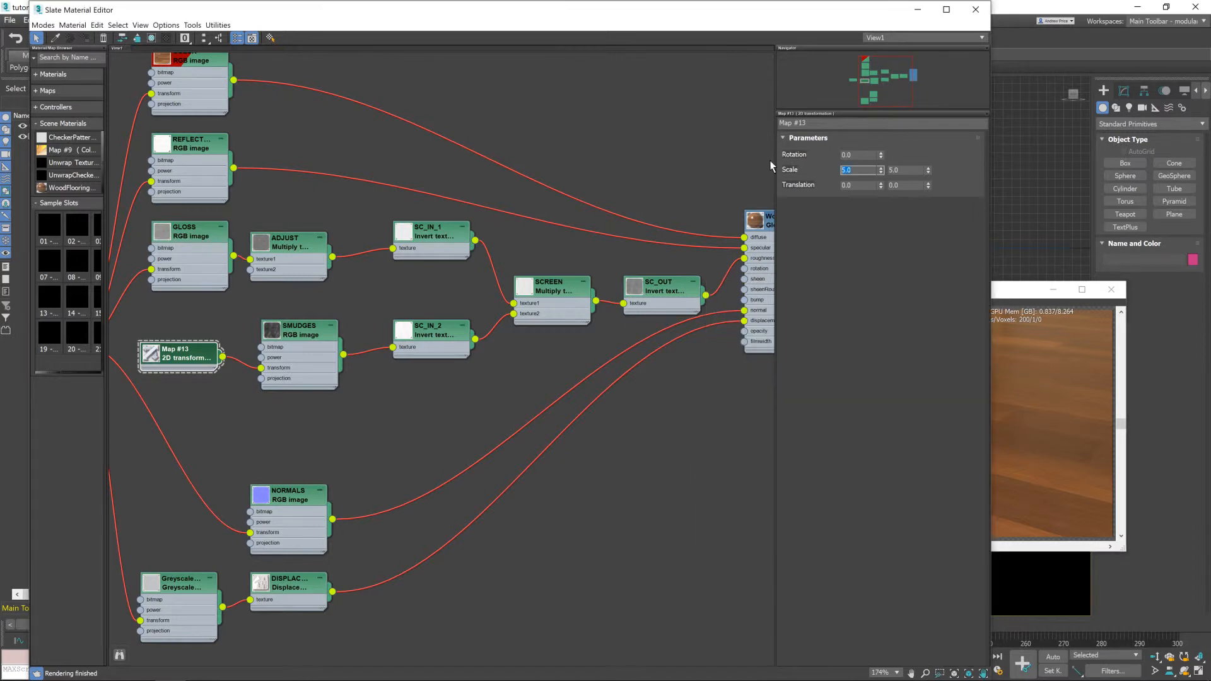
pyautogui.write('3.0')
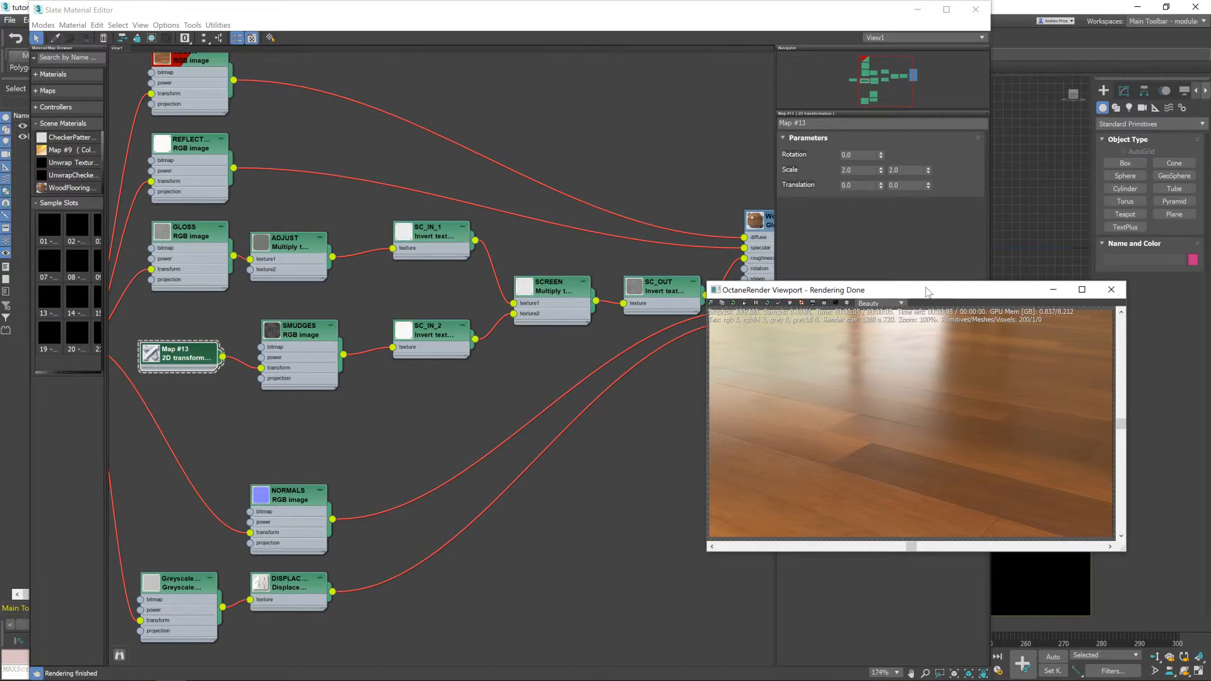
pyautogui.moveTo(825, 369)
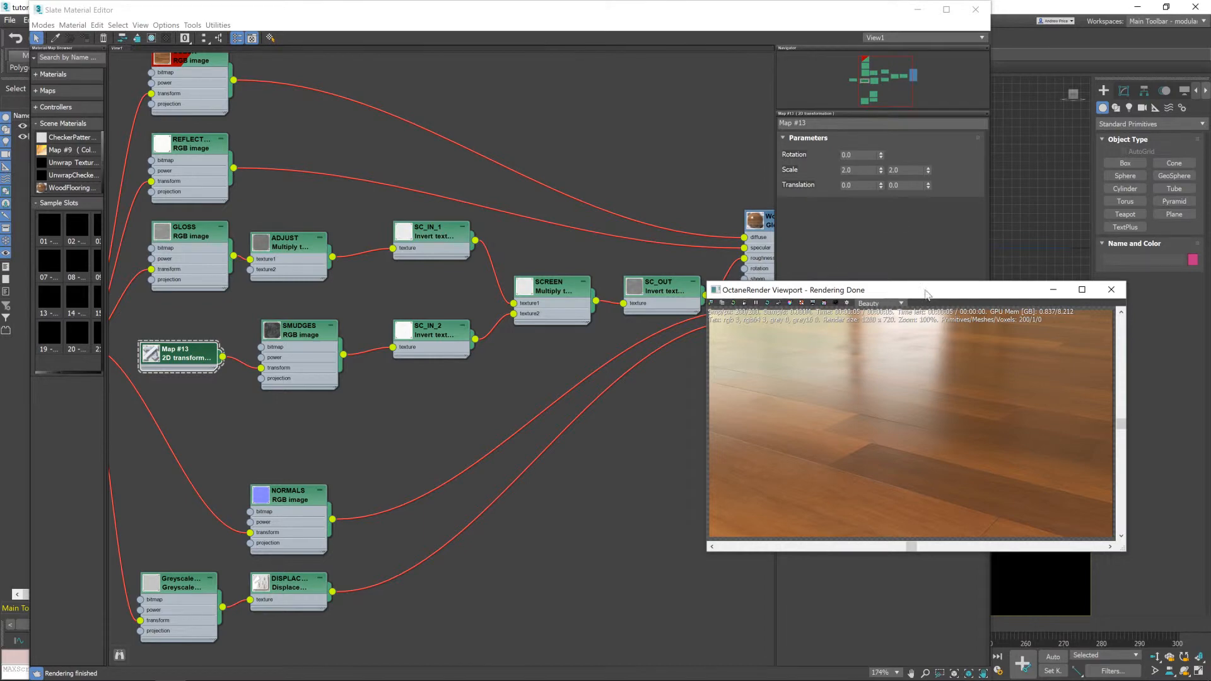
pyautogui.moveTo(909, 300)
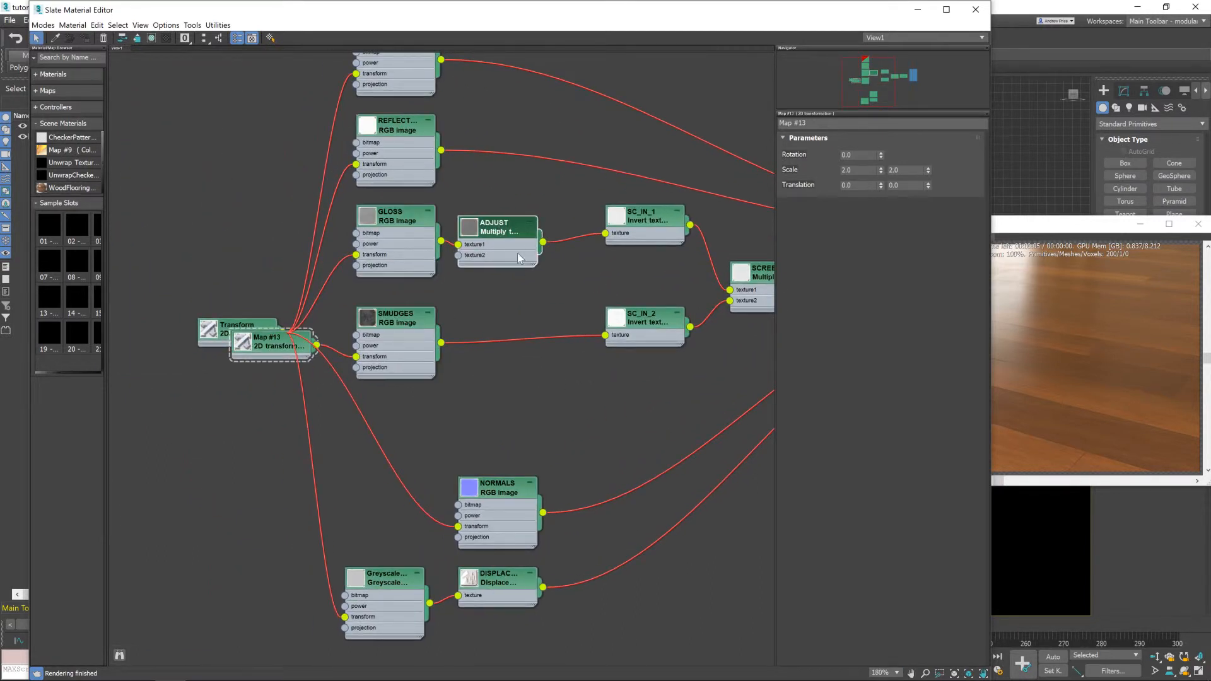
# Add a multiply texture named ADJUST between SMUDGES and SC_IN_2, multiplying by 1.0
pyautogui.click(506, 223)
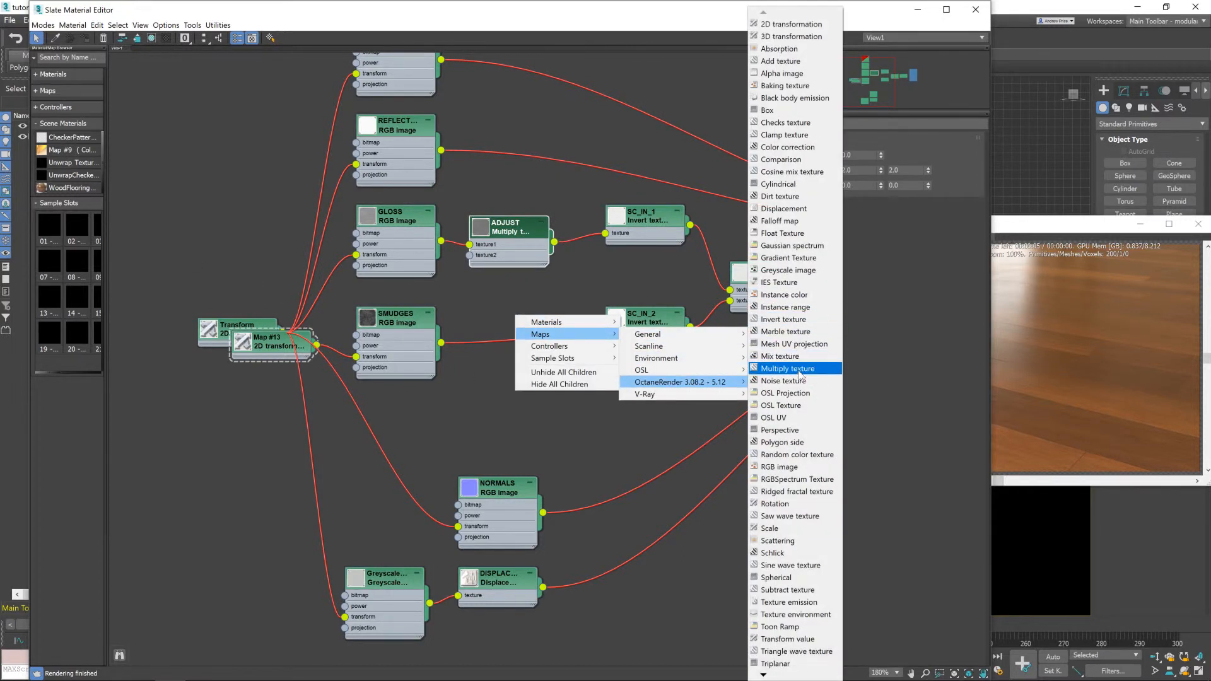
pyautogui.click(786, 368)
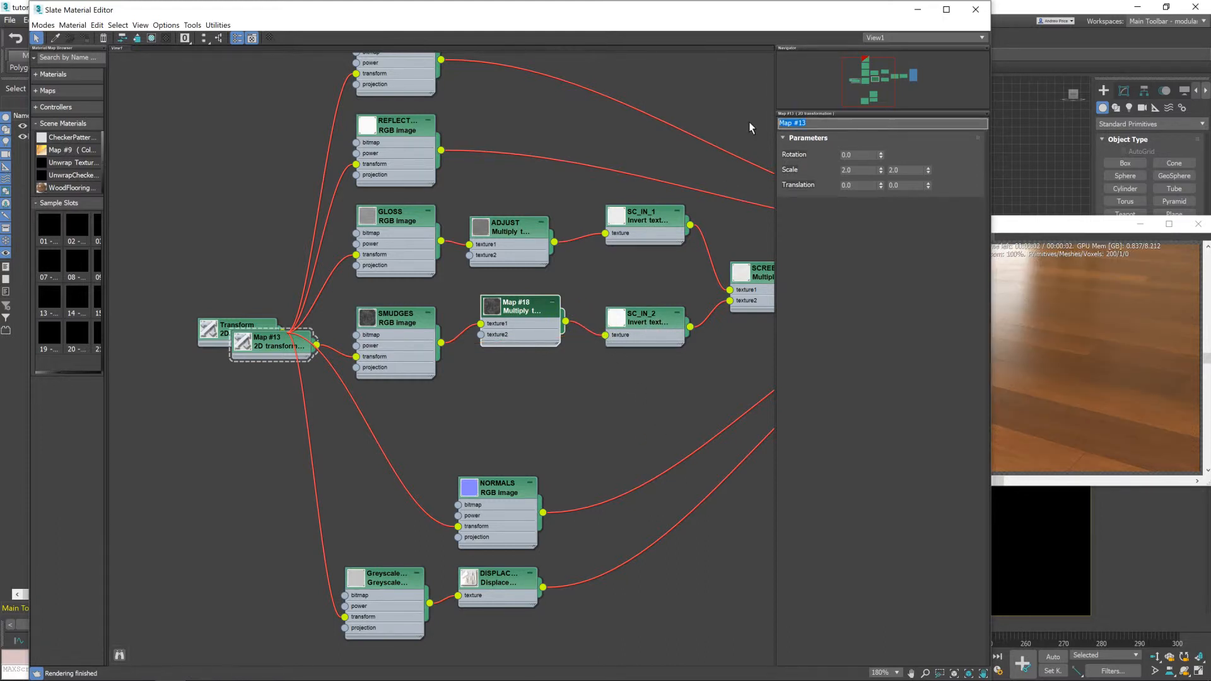
pyautogui.write('ADJUST')
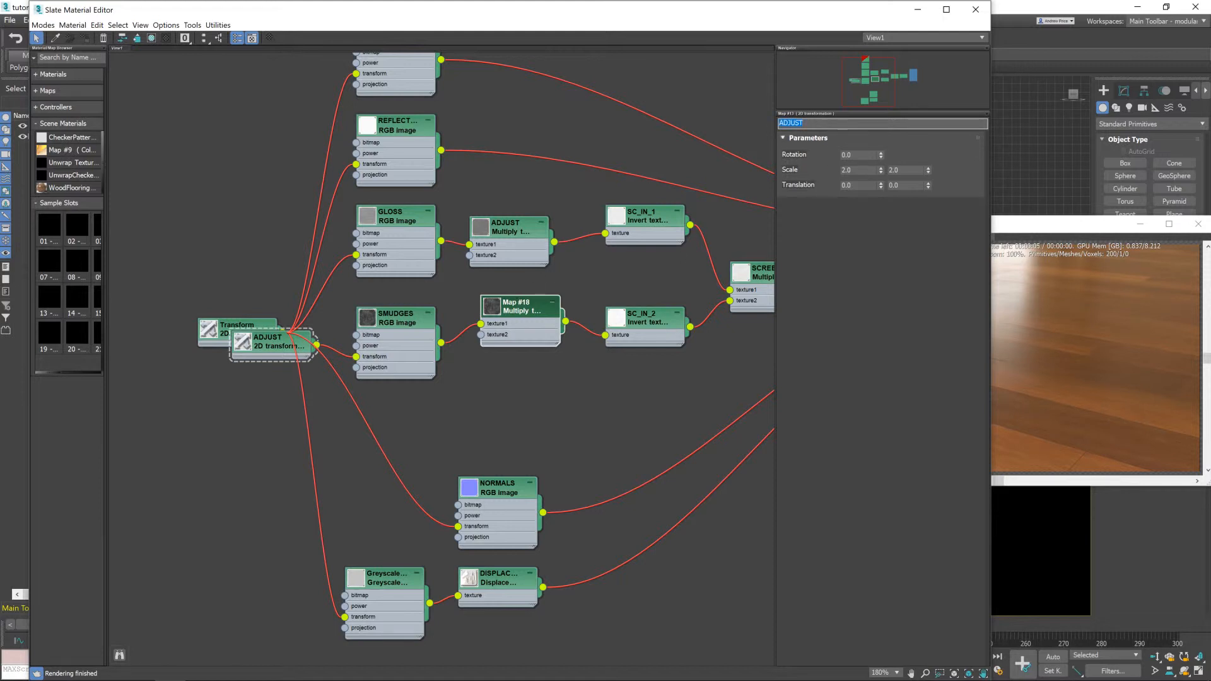
pyautogui.moveTo(724, 116)
pyautogui.write('Transform')
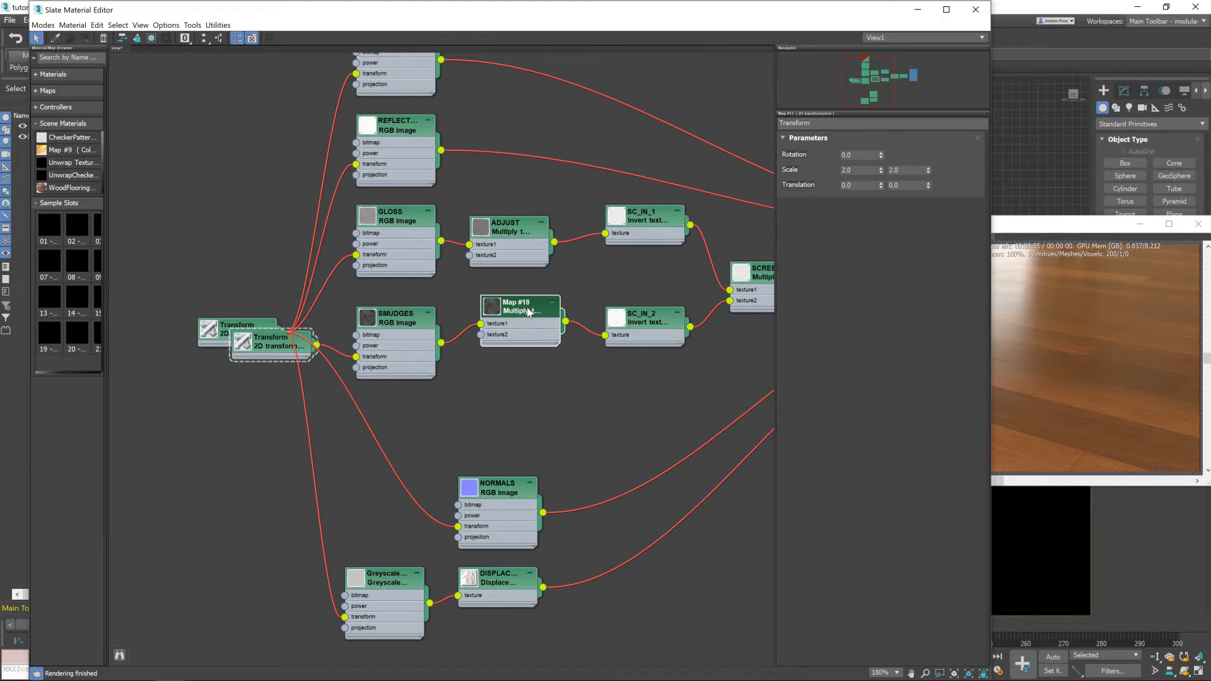
pyautogui.click(517, 301)
pyautogui.write('ADJUST')
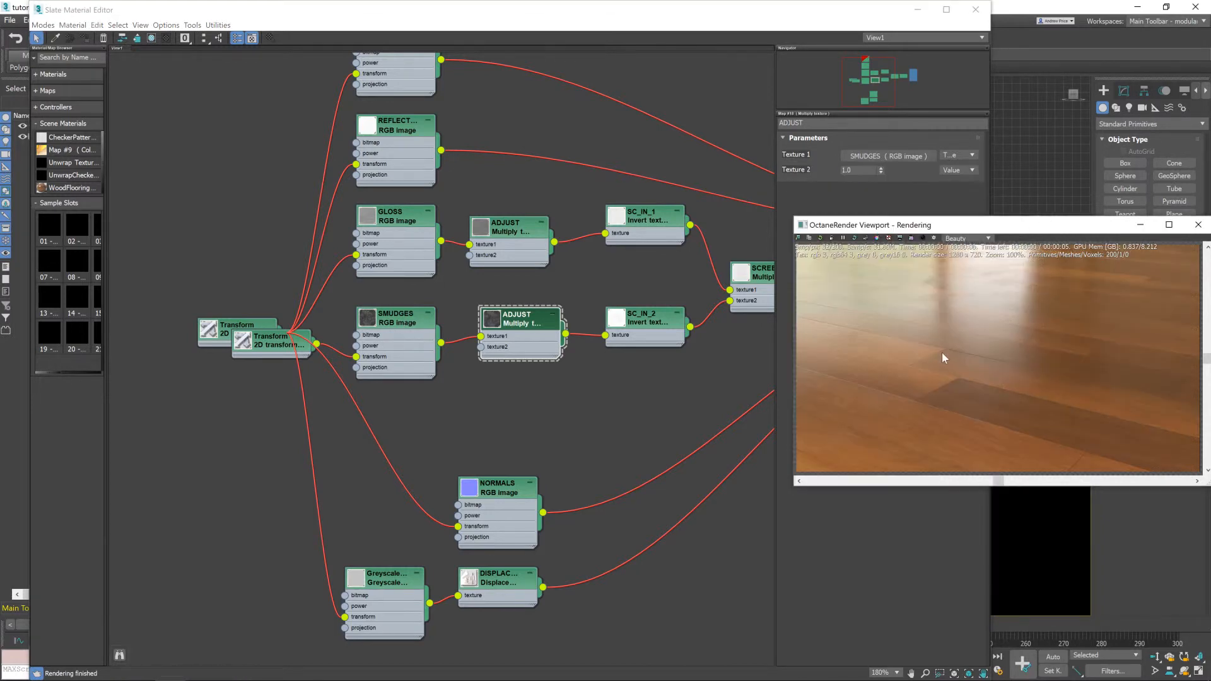
# Lower the smudges ADJUST multiply's second texture value to 0.55 to weaken them in roughness
pyautogui.click(861, 171)
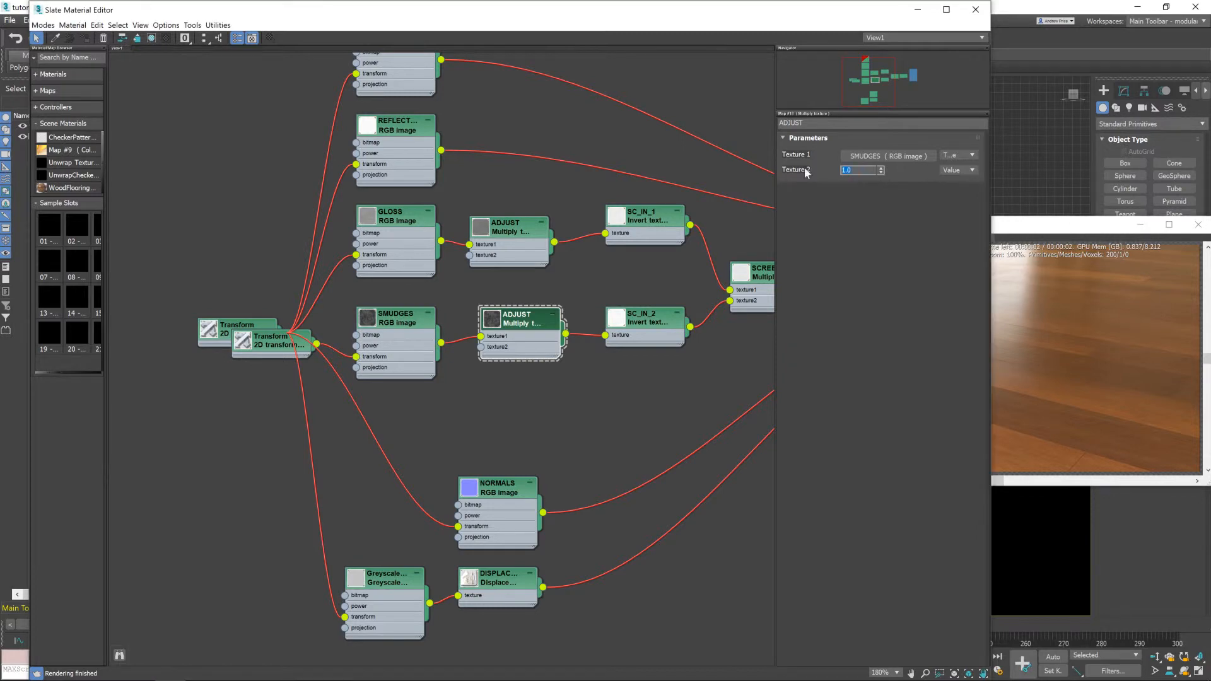
pyautogui.write('0.55')
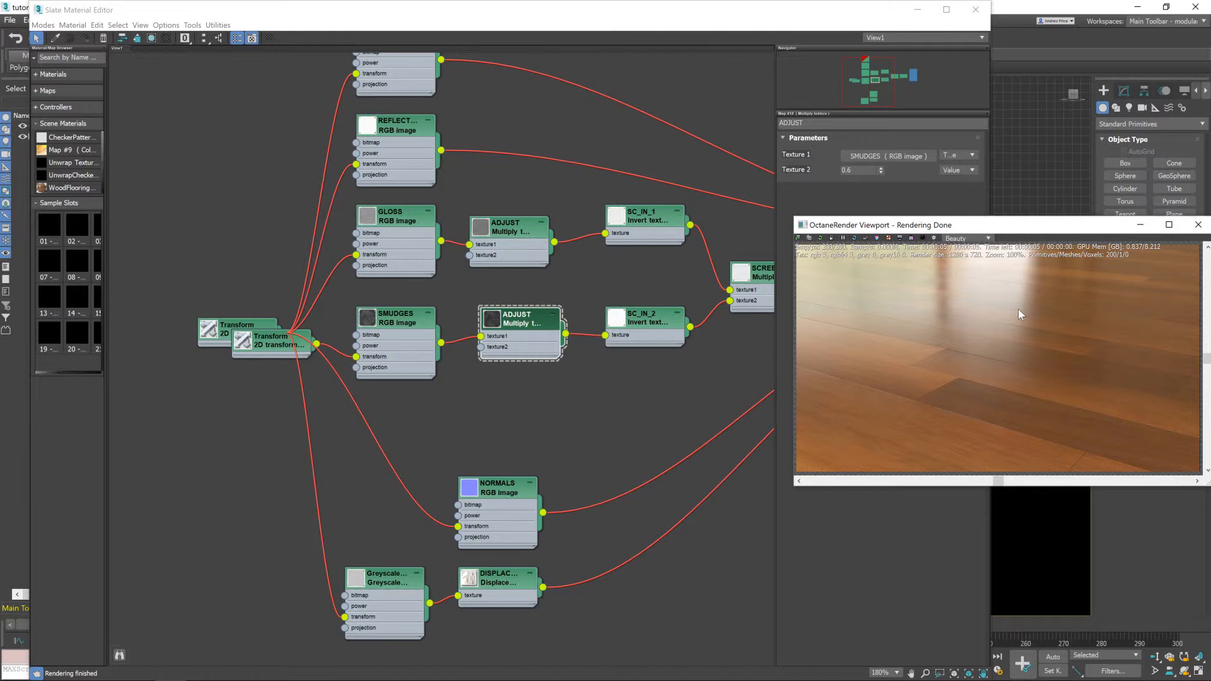
pyautogui.click(521, 320)
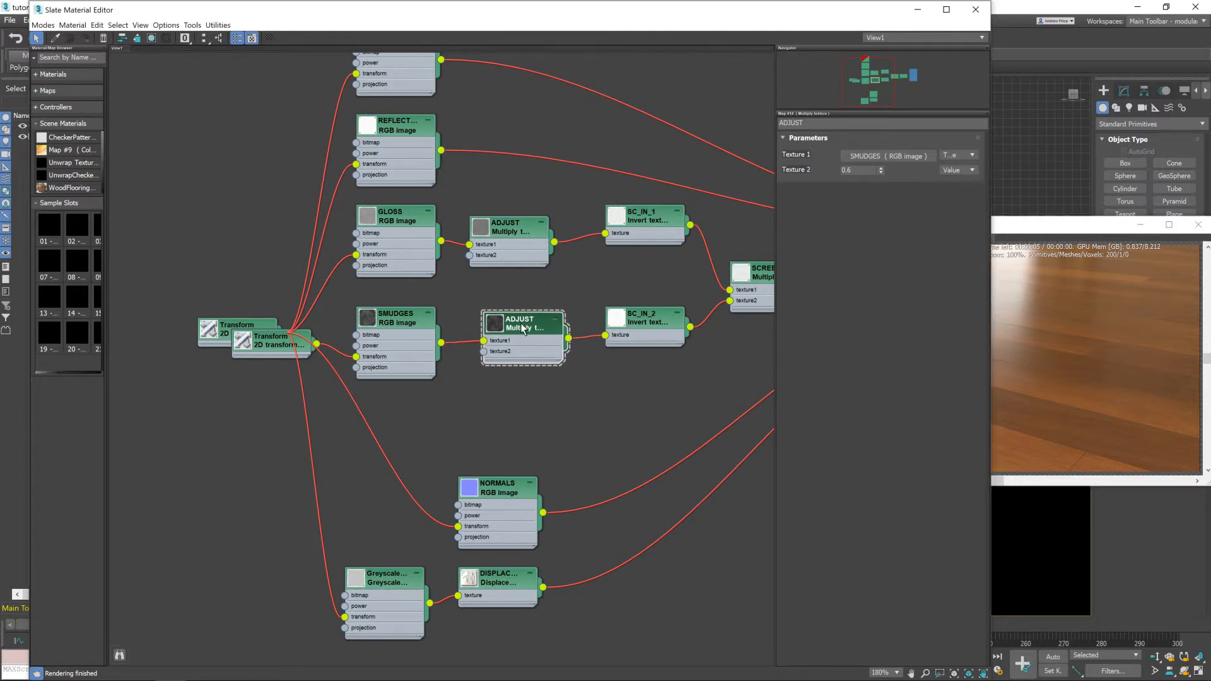
pyautogui.scroll(-3)
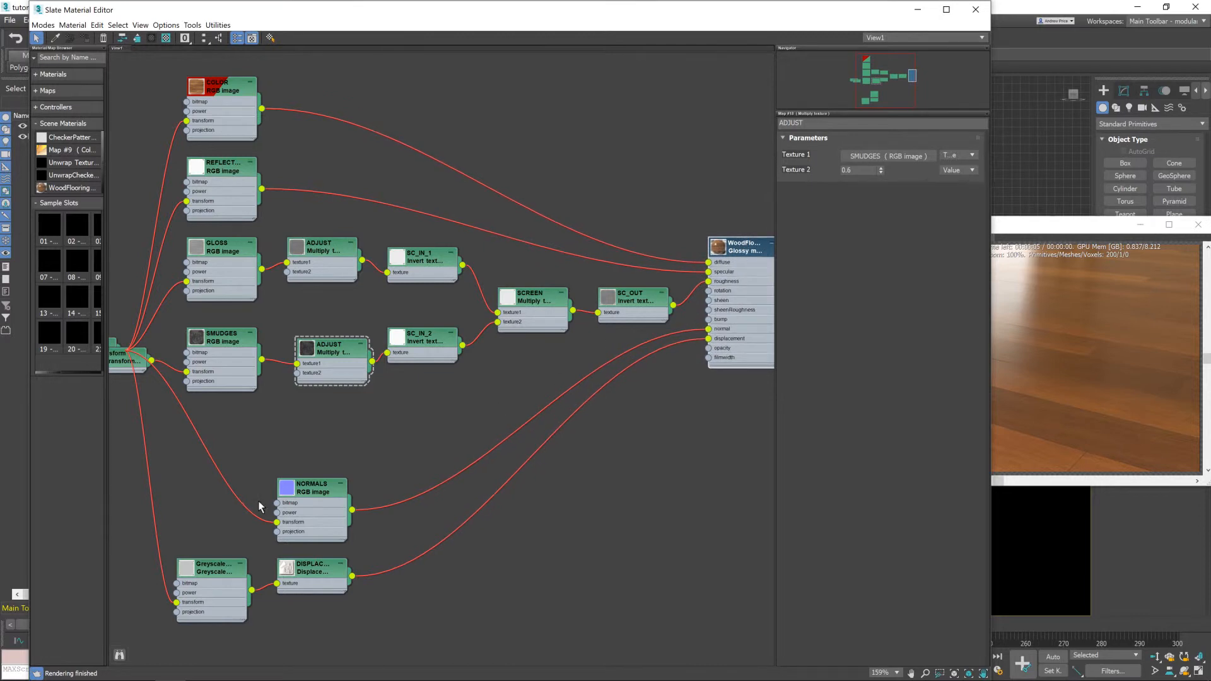
pyautogui.moveTo(313, 490); pyautogui.dragTo(335, 528)
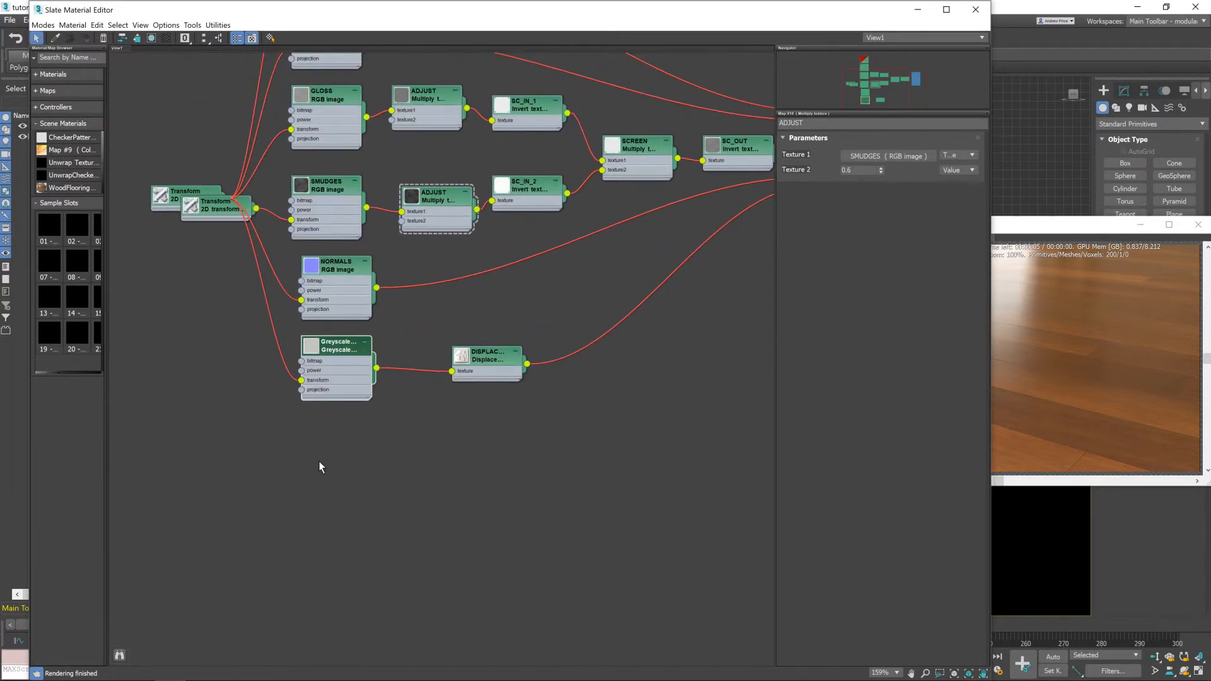
# Add a new RGB image texture node and rename it SCRATCHES
pyautogui.rightClick(320, 466)
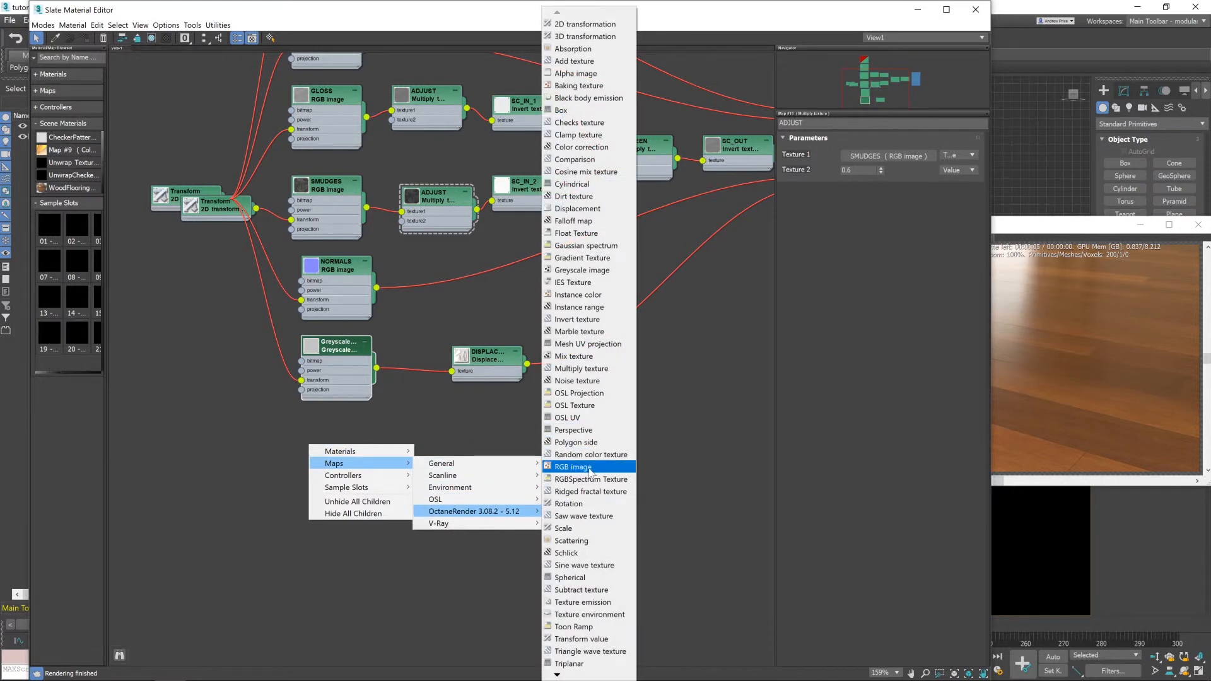
pyautogui.click(574, 467)
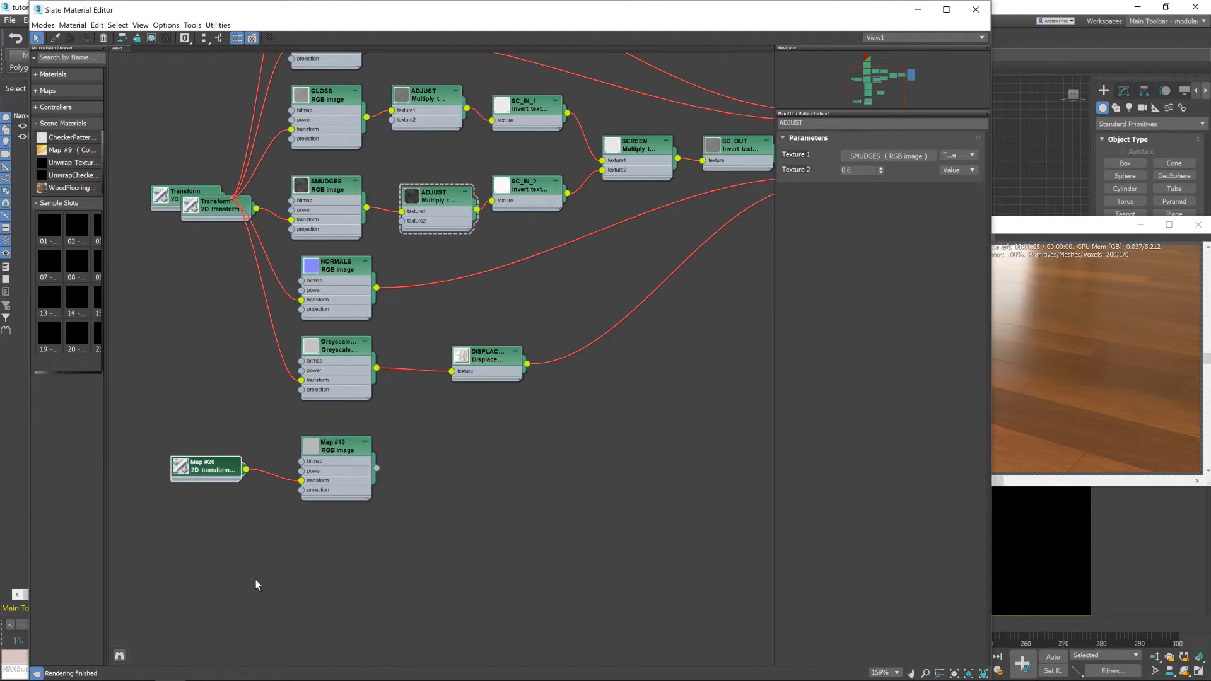
pyautogui.click(335, 446)
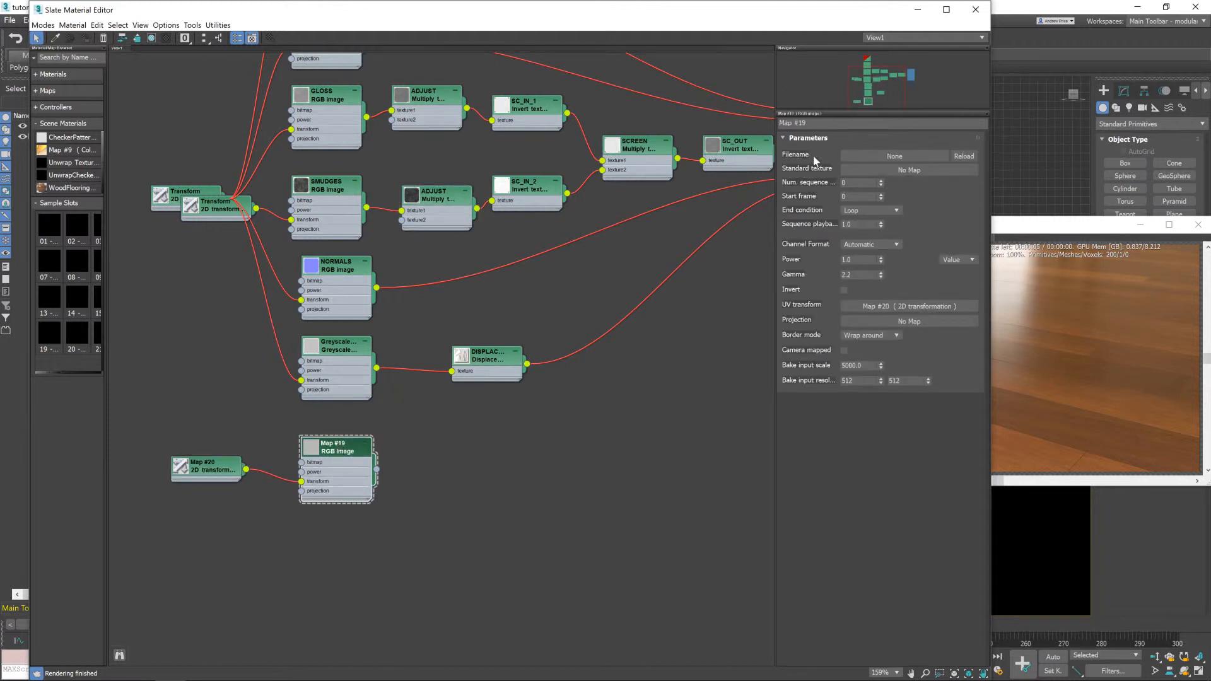
pyautogui.write('SCRAT')
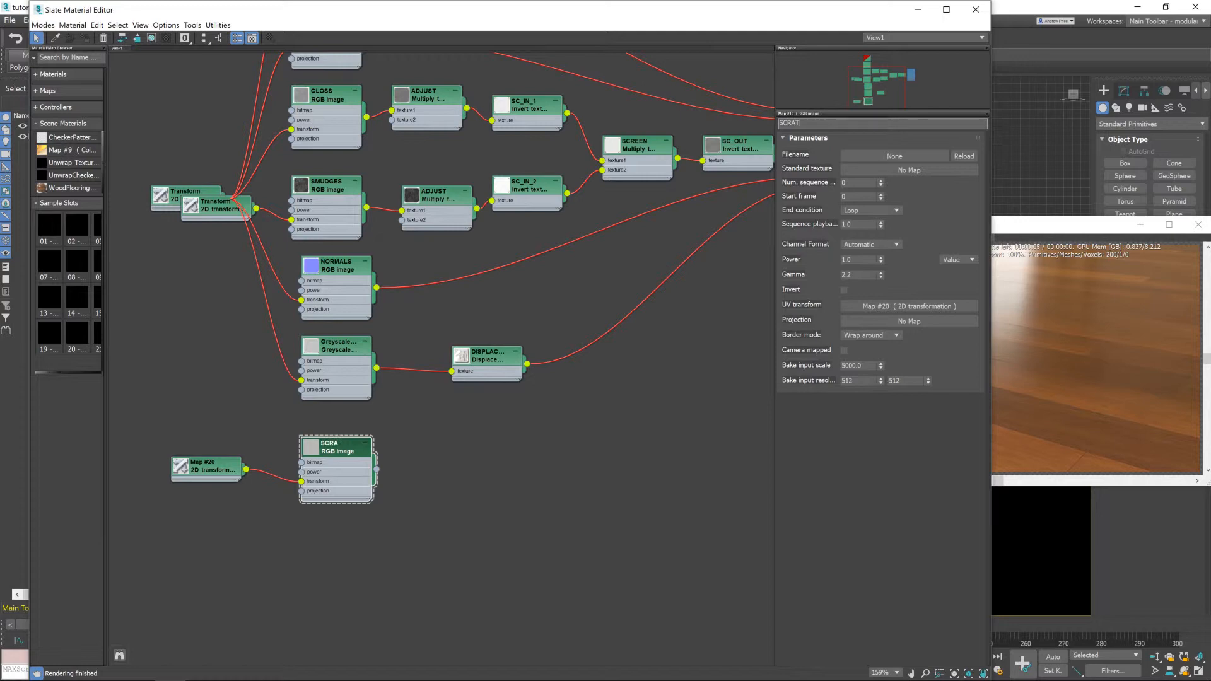
pyautogui.write('SCRATCHES')
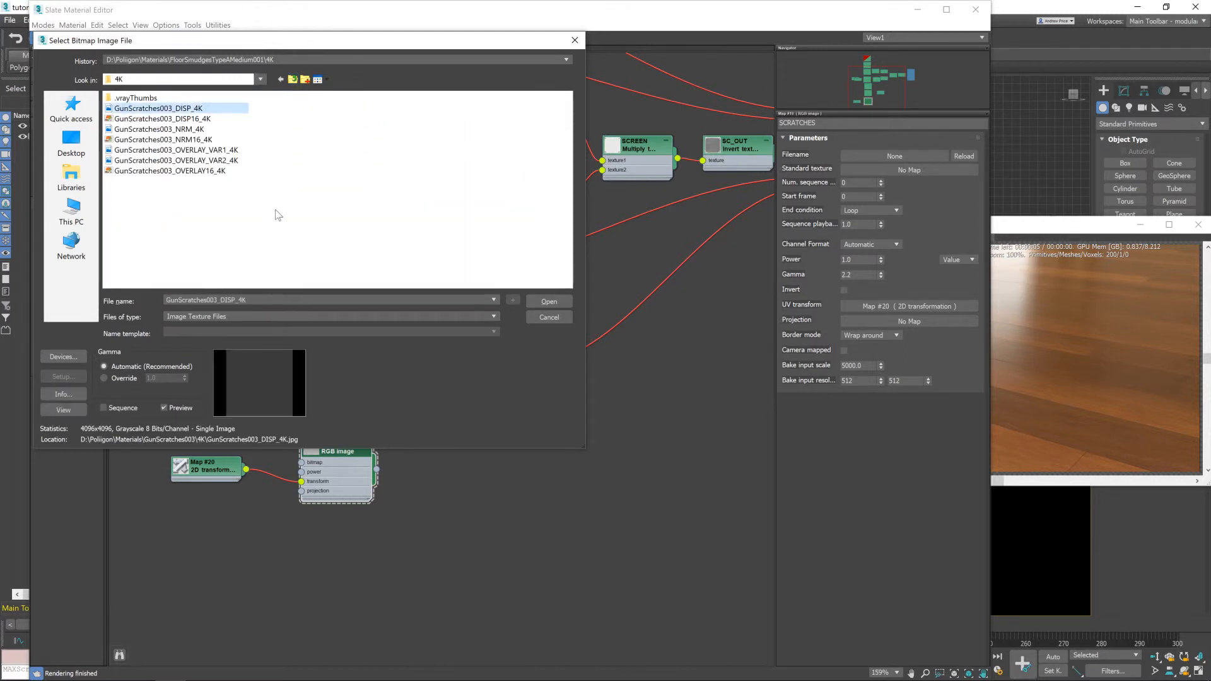
# Load the GunScratches003 OVERLAY 4K image into SCRATCHES with gamma set to Override
pyautogui.click(176, 150)
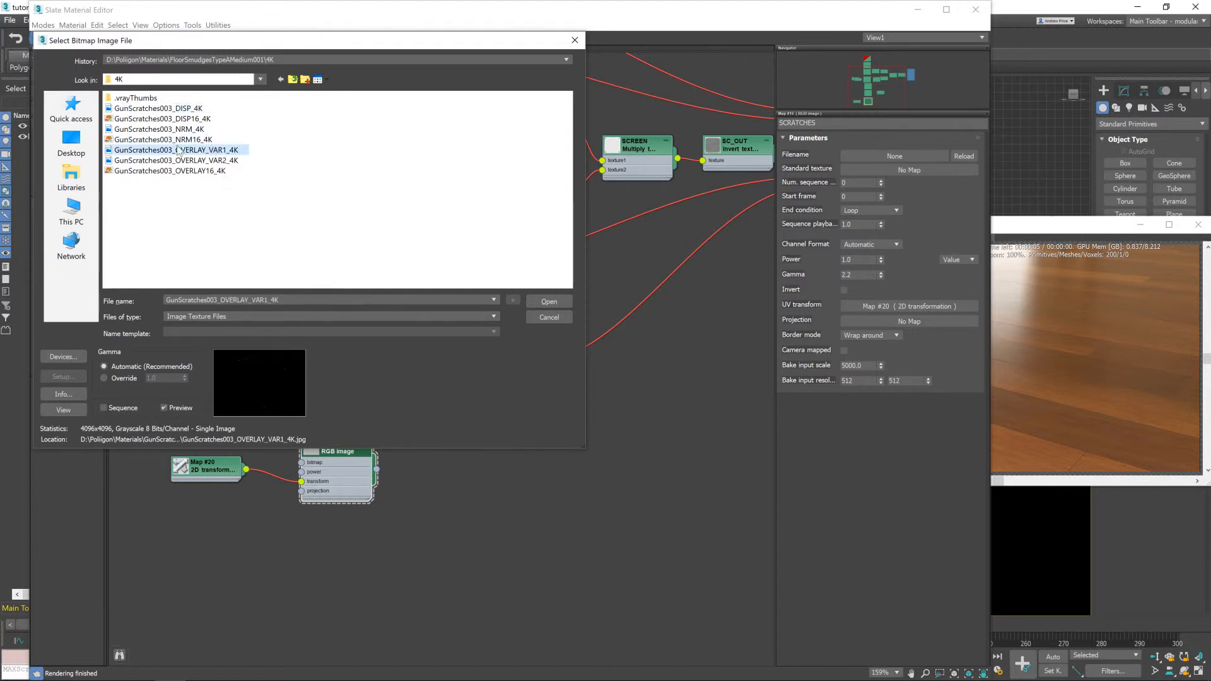
pyautogui.click(171, 170)
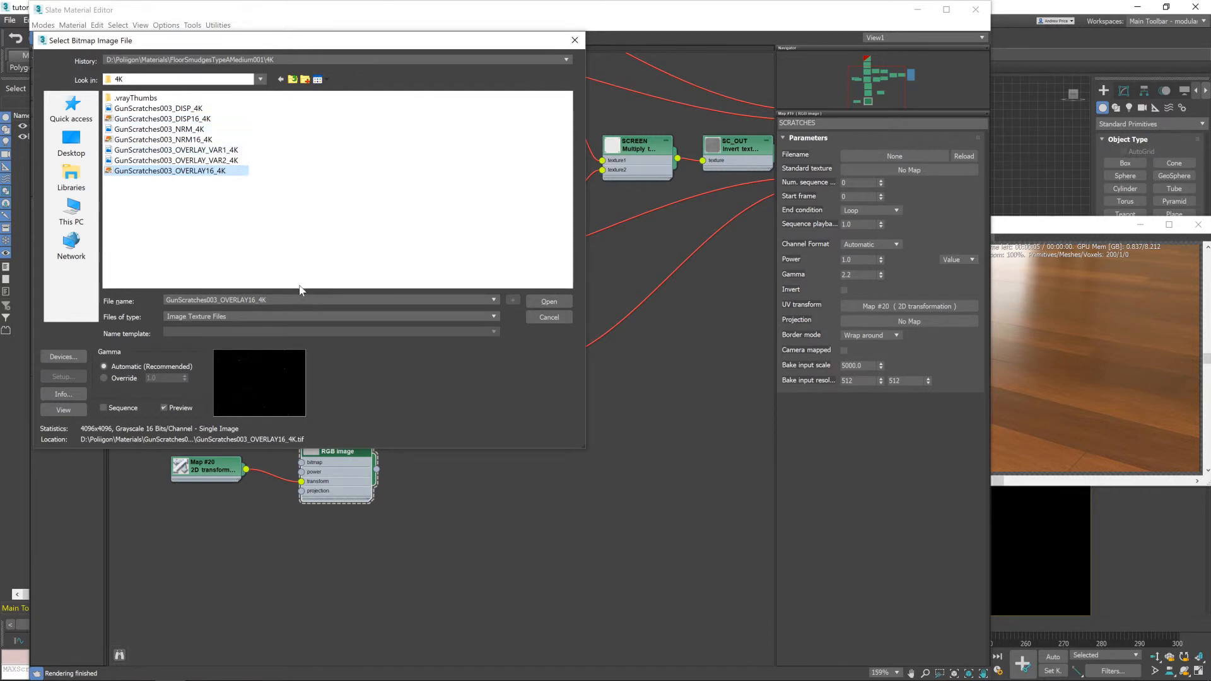
pyautogui.moveTo(311, 281)
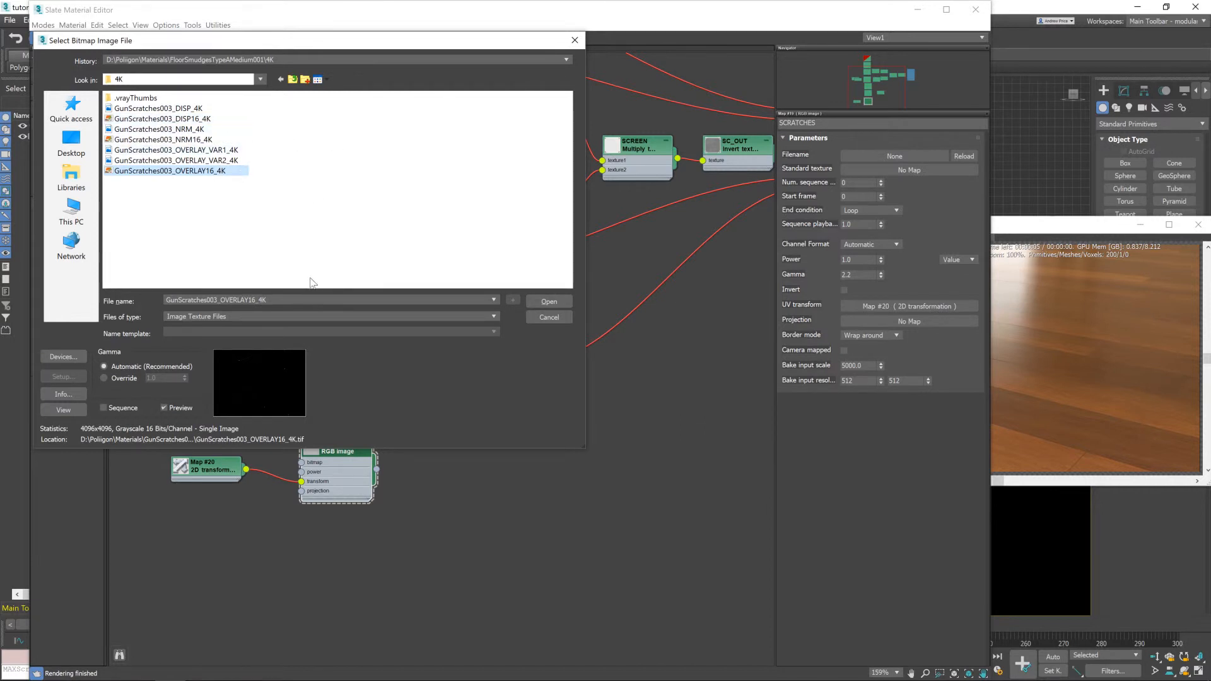
pyautogui.click(103, 377)
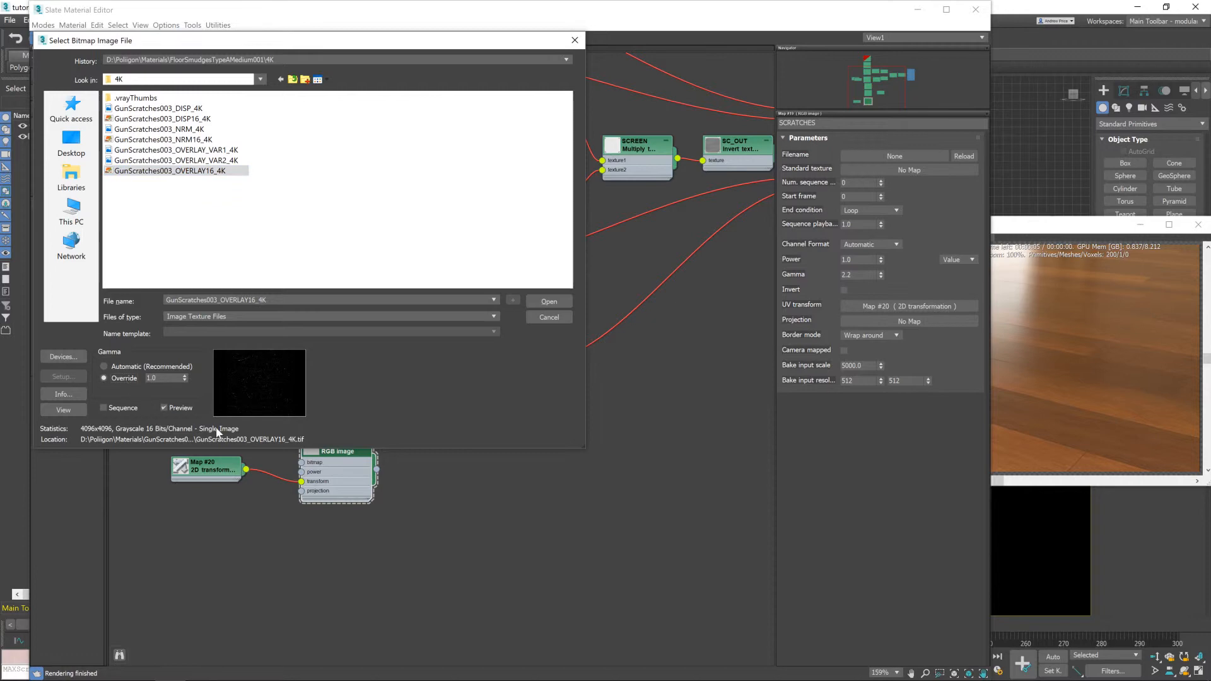
pyautogui.click(549, 302)
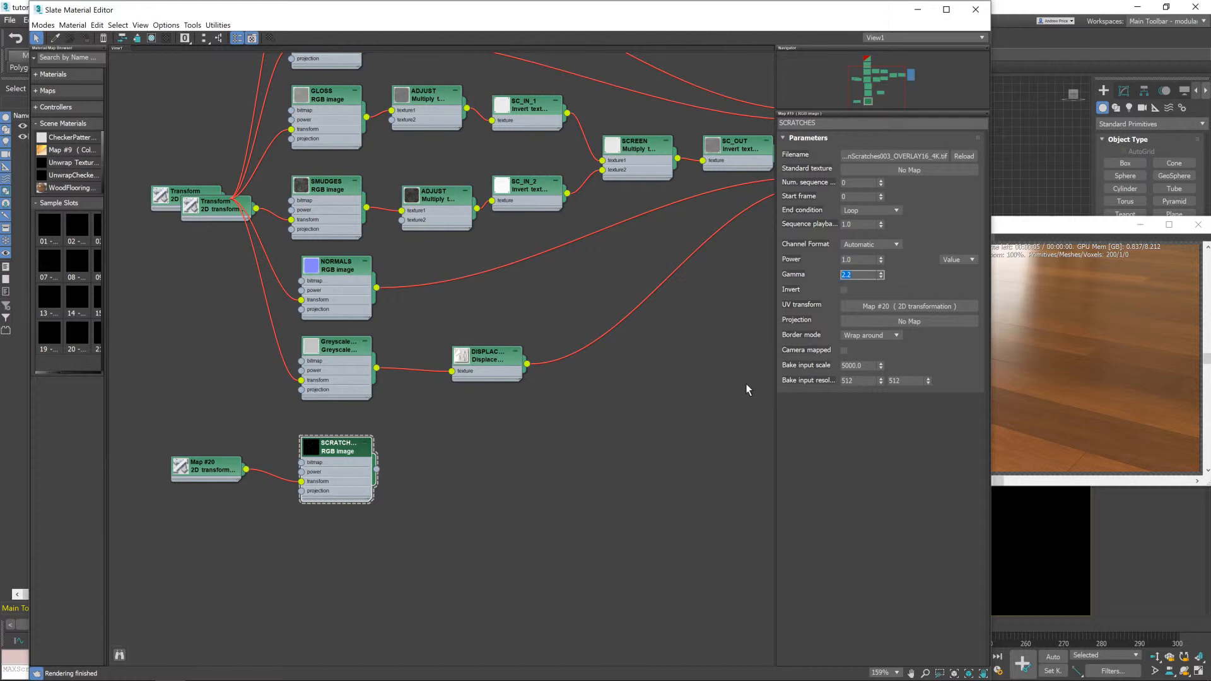
# Set the SCRATCHES gamma to 1.0 and wire it into the WoodFlooring material's bump
pyautogui.write('1.0')
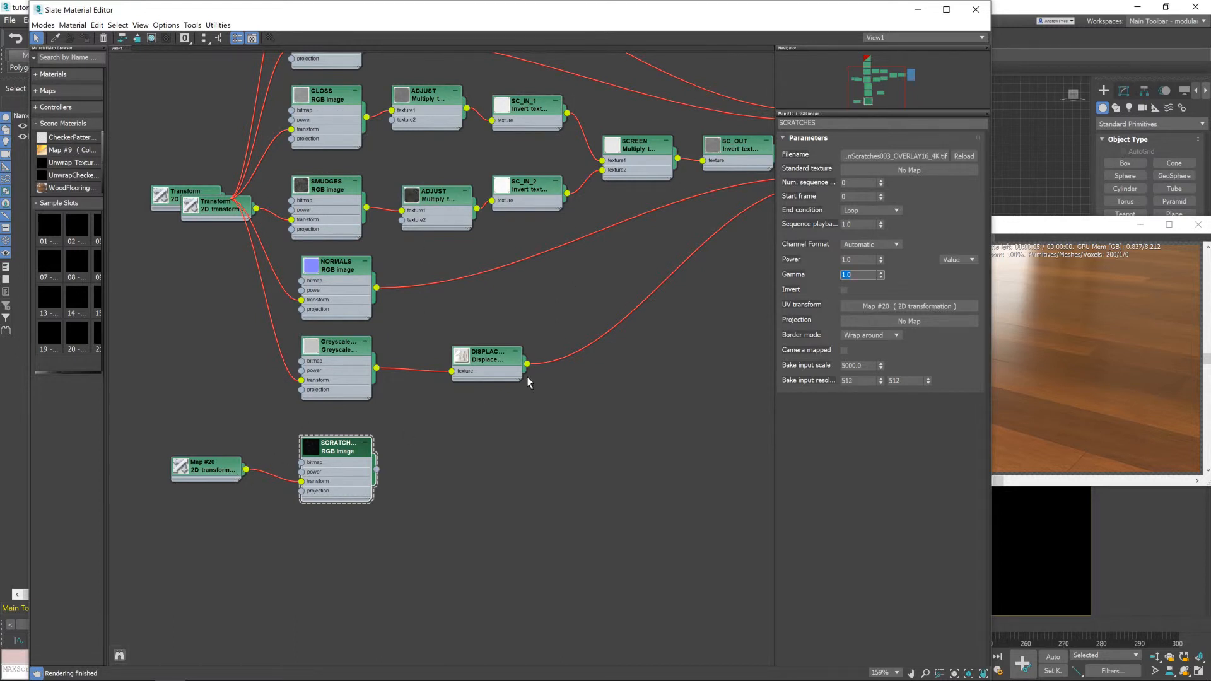
pyautogui.moveTo(634, 369)
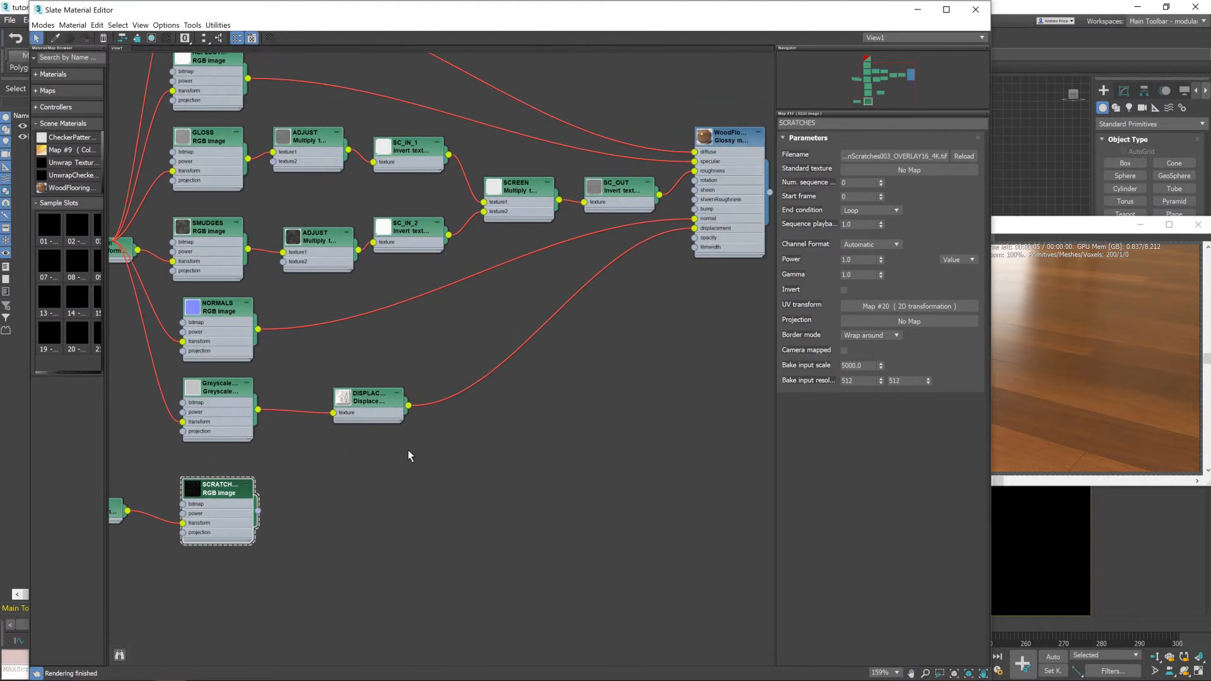
pyautogui.moveTo(257, 511); pyautogui.dragTo(625, 340)
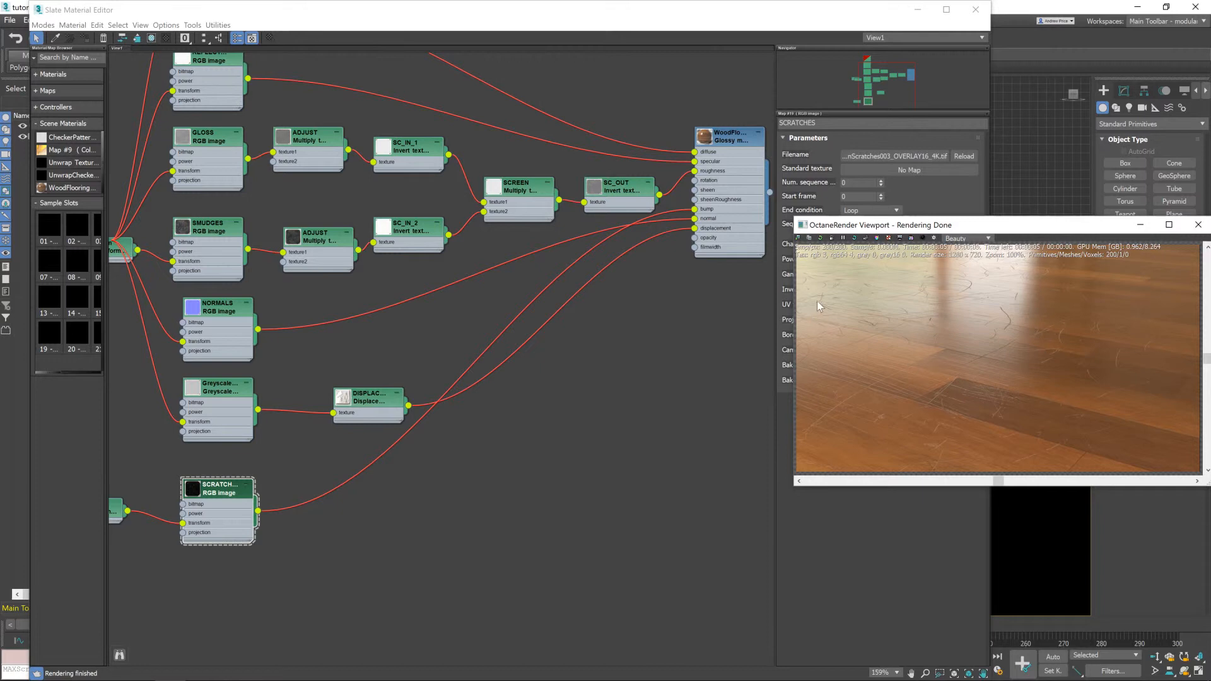
pyautogui.moveTo(1002, 313)
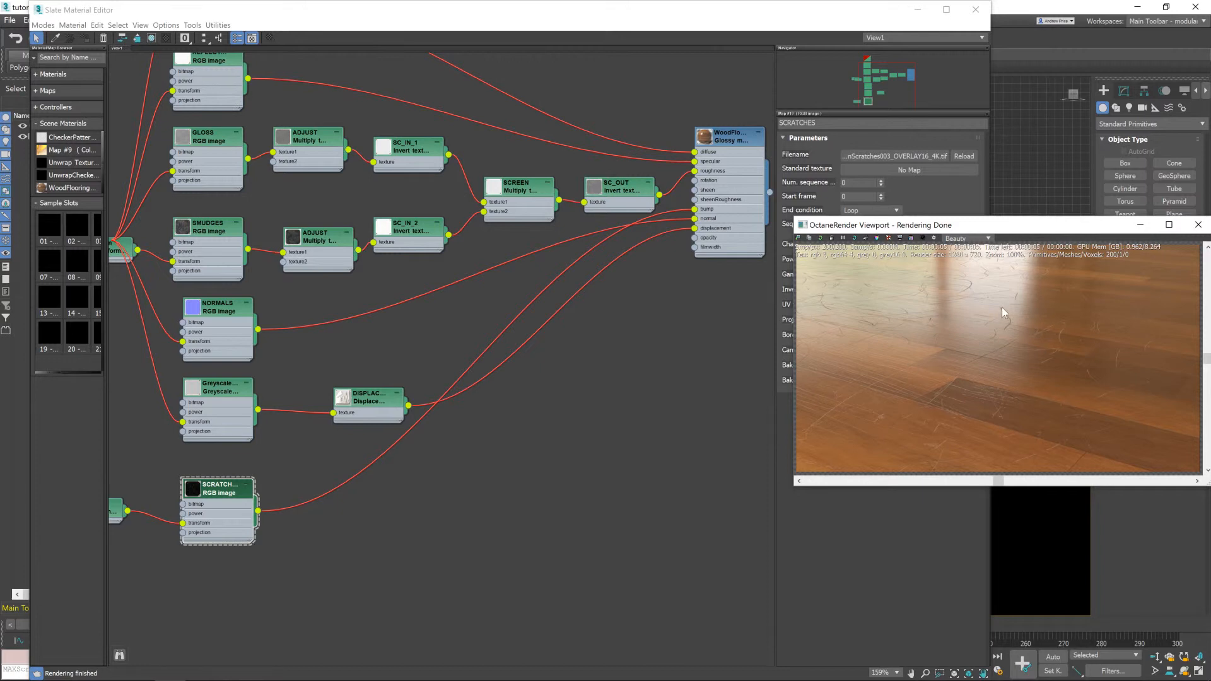
pyautogui.moveTo(965, 281)
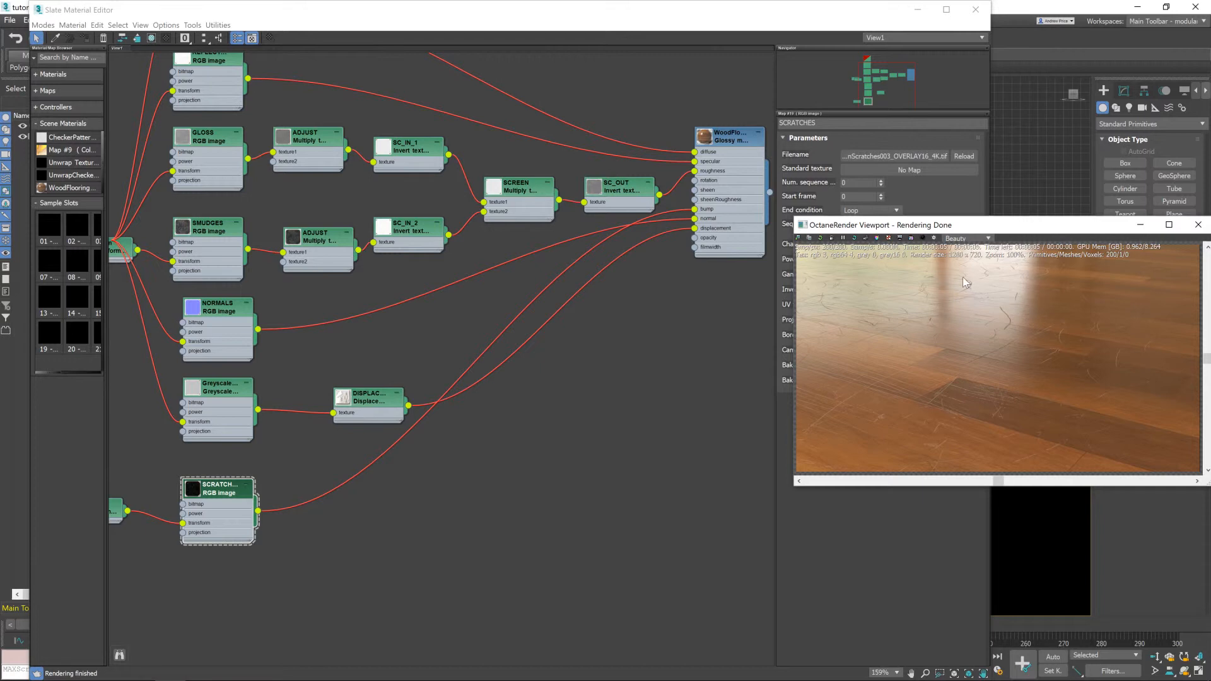
pyautogui.moveTo(972, 283)
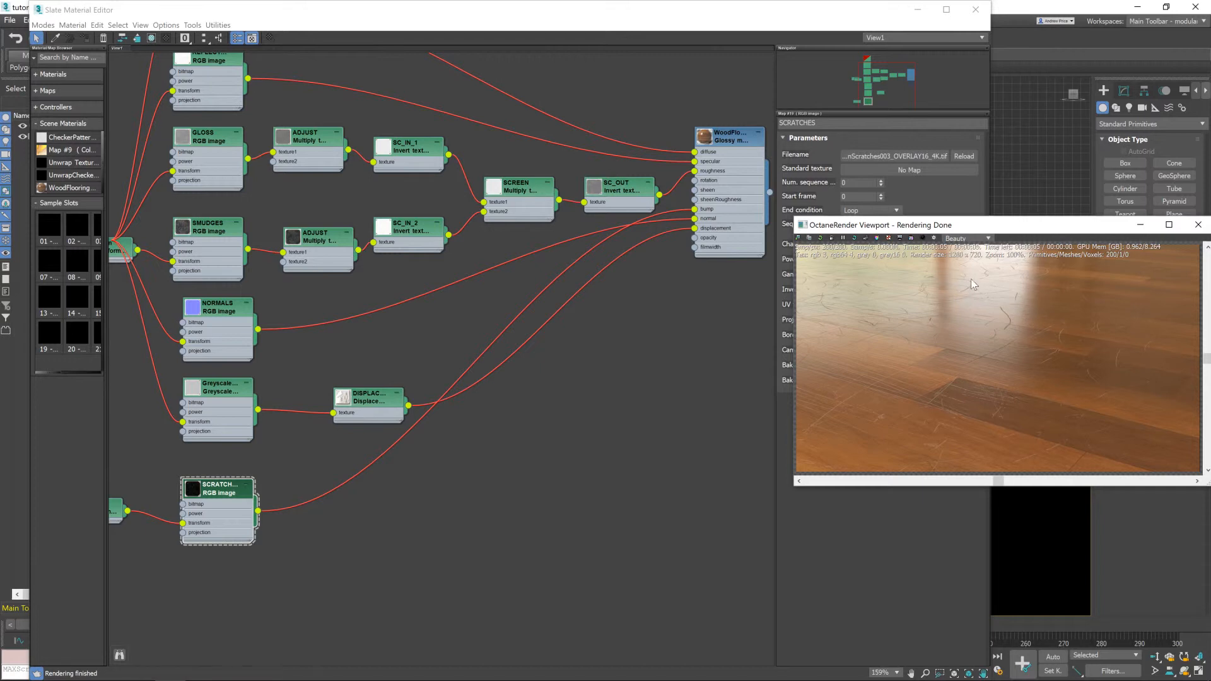
pyautogui.moveTo(963, 302)
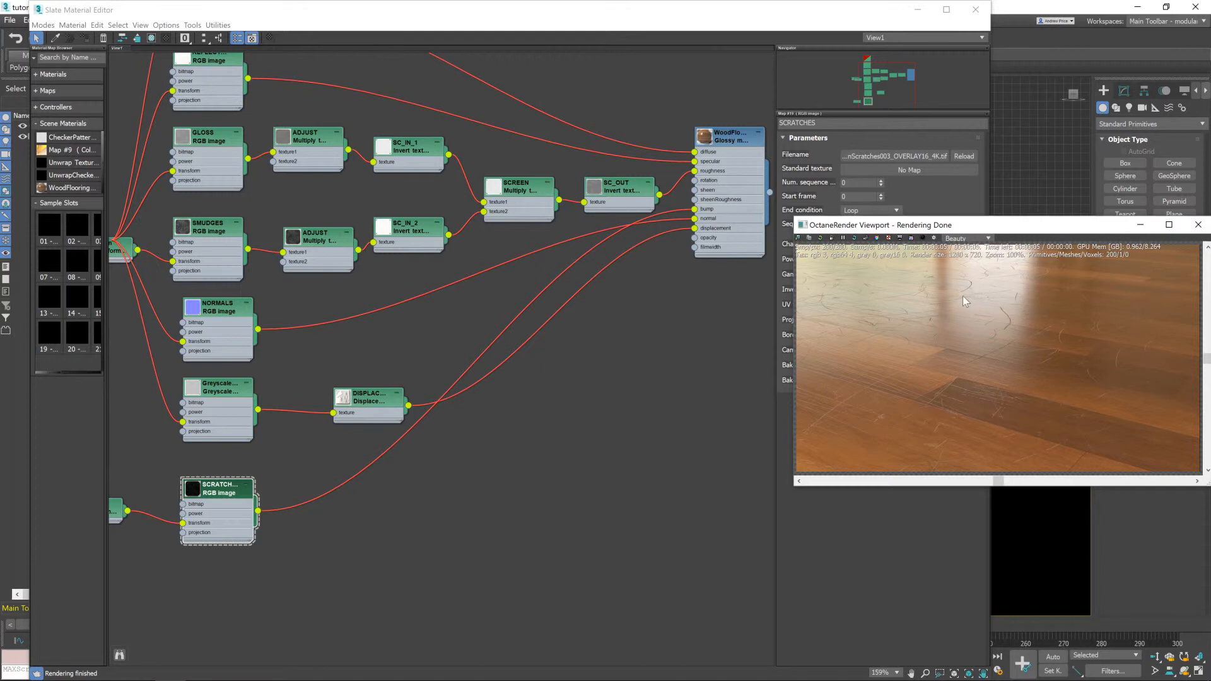
pyautogui.moveTo(969, 380)
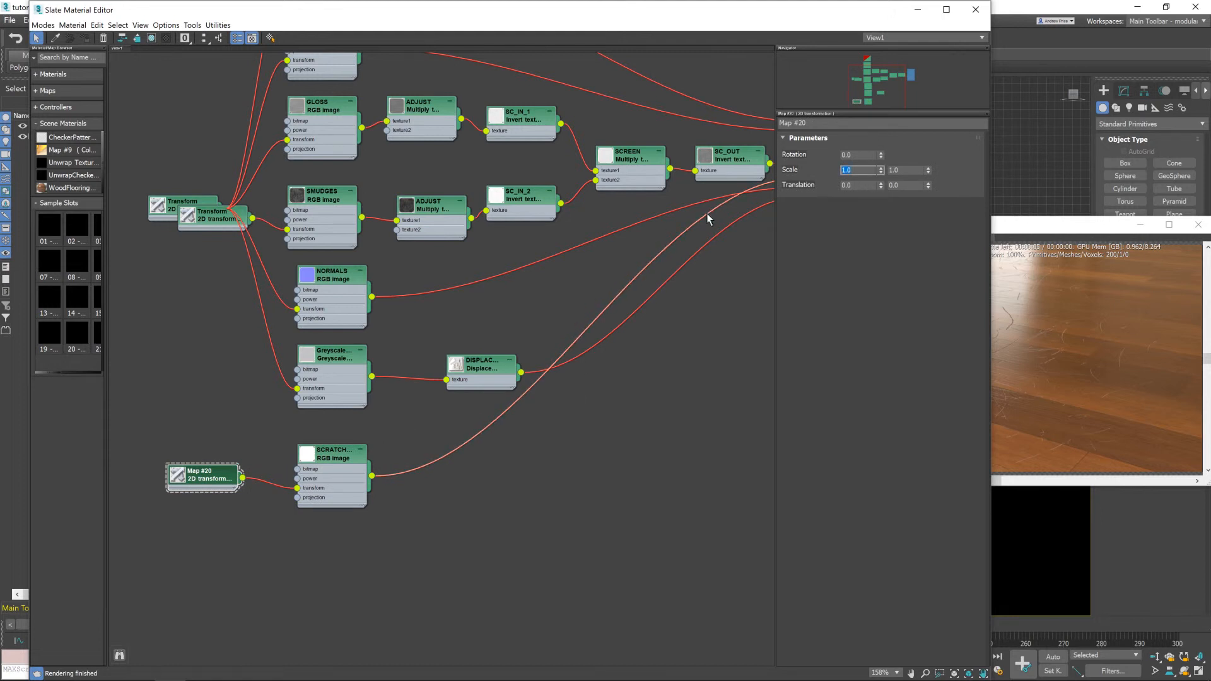
# Set the SCRATCHES 2D transformation Scale to 0.5 for denser scratches
pyautogui.write('0.5')
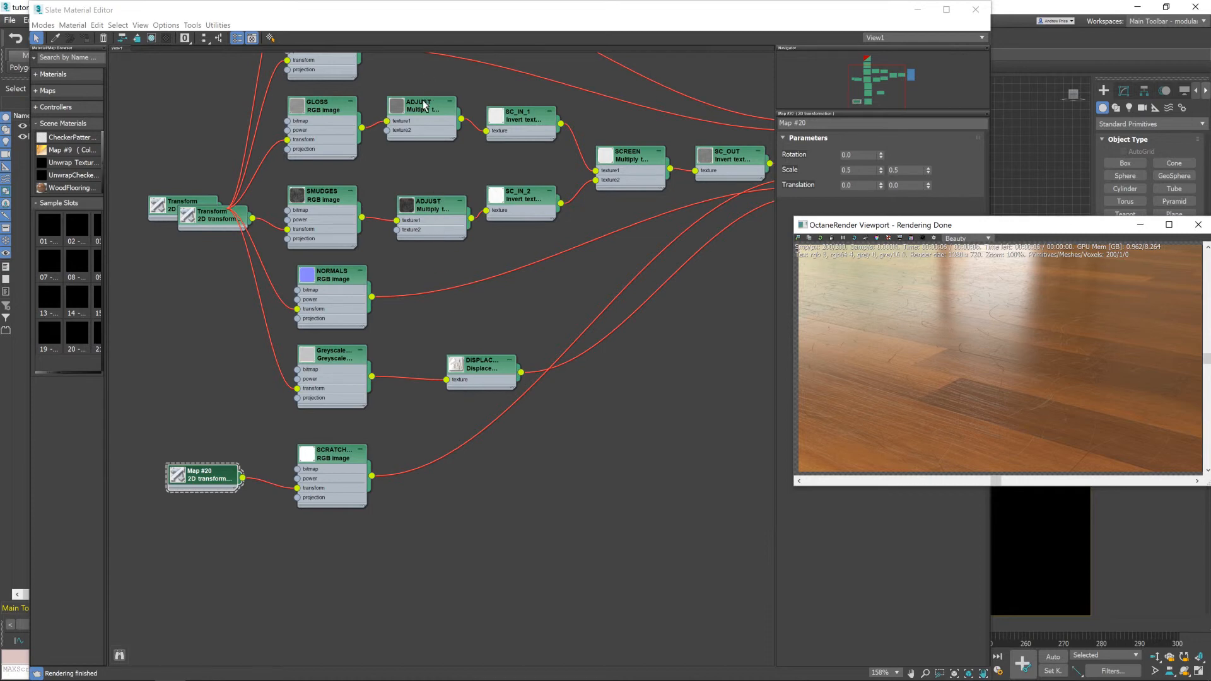
# Insert a Multiply texture between SCRATCHES and the bump with strength .05, then close the render preview
pyautogui.rightClick(479, 455)
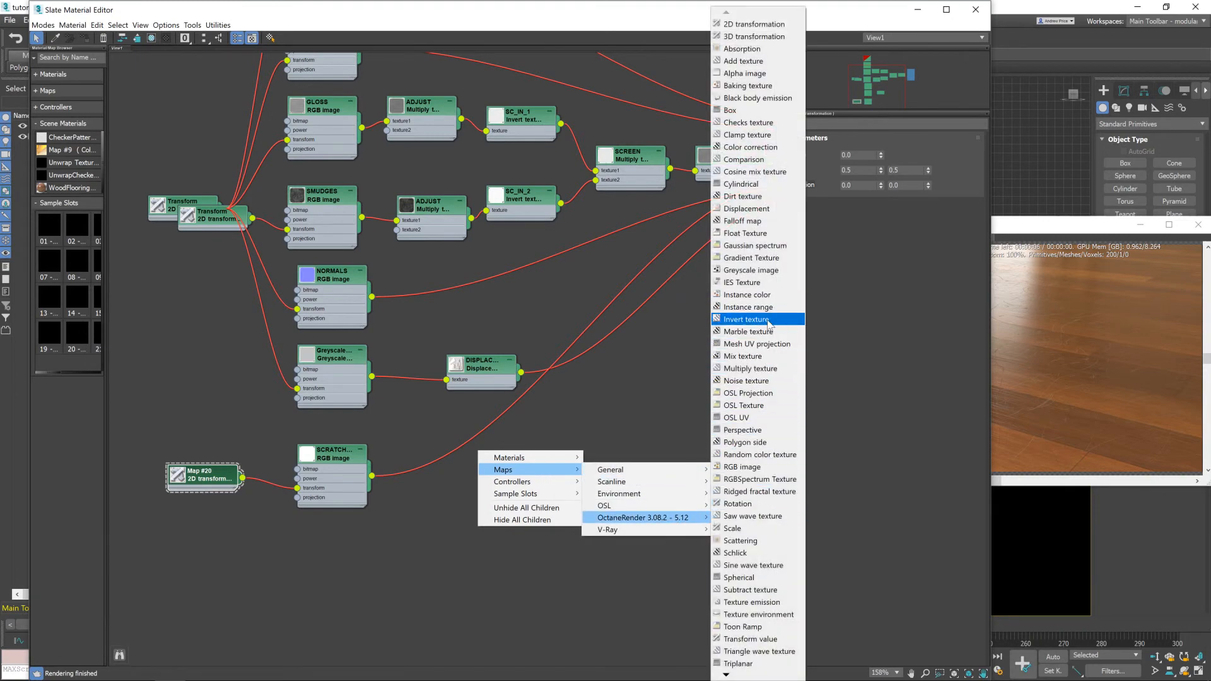
pyautogui.moveTo(781, 368)
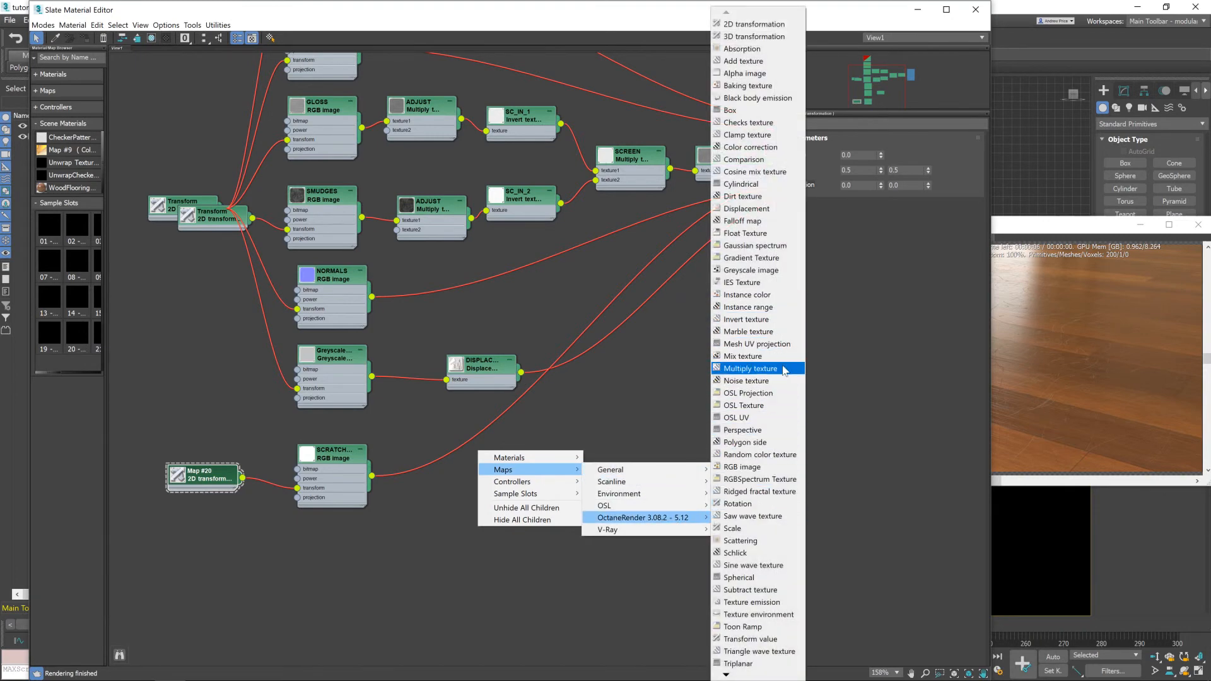
pyautogui.click(750, 369)
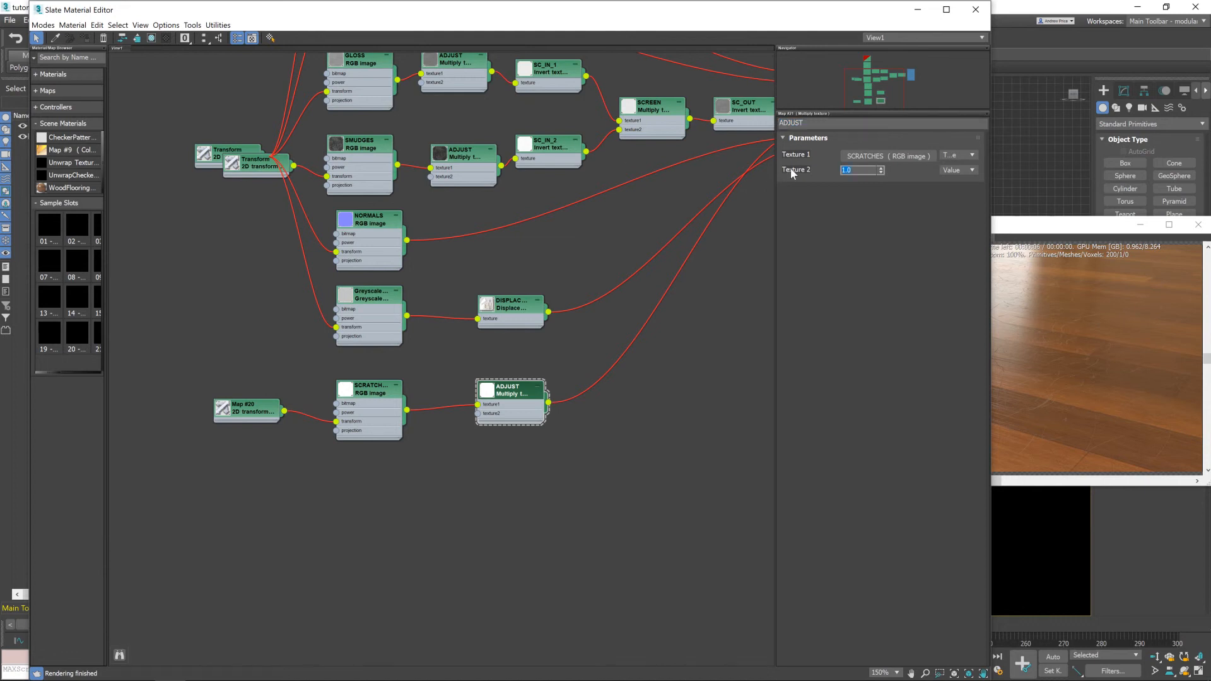
pyautogui.write('.05')
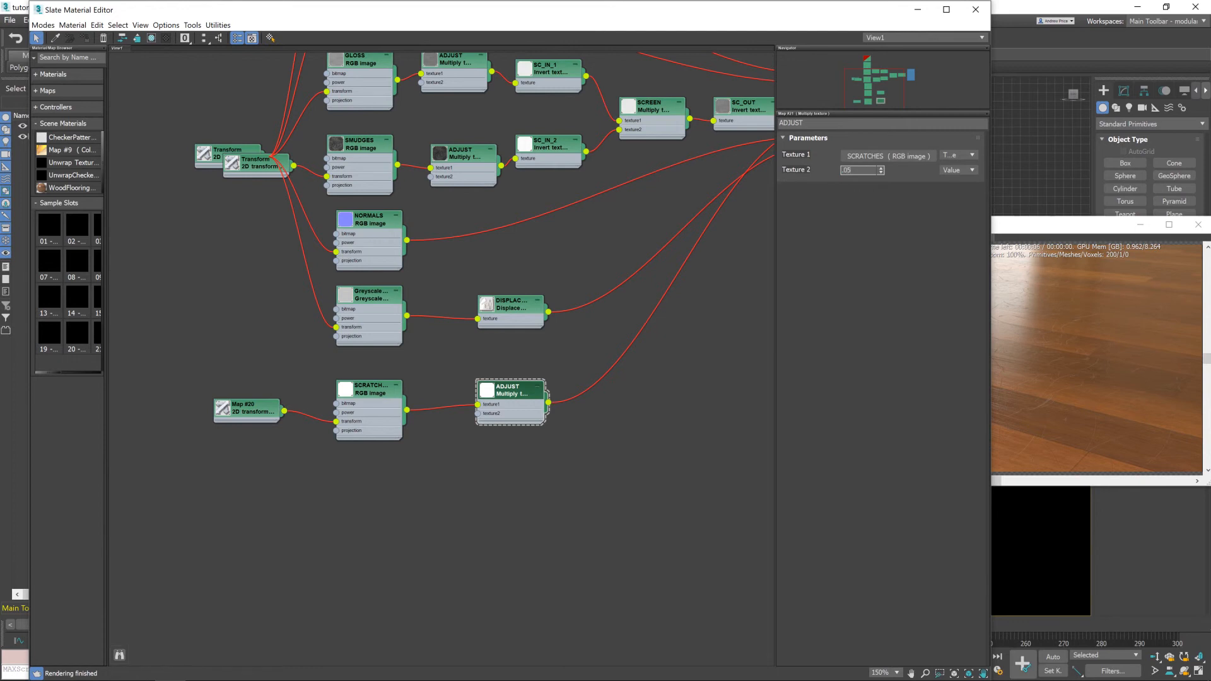
pyautogui.click(858, 170)
pyautogui.write('0.02')
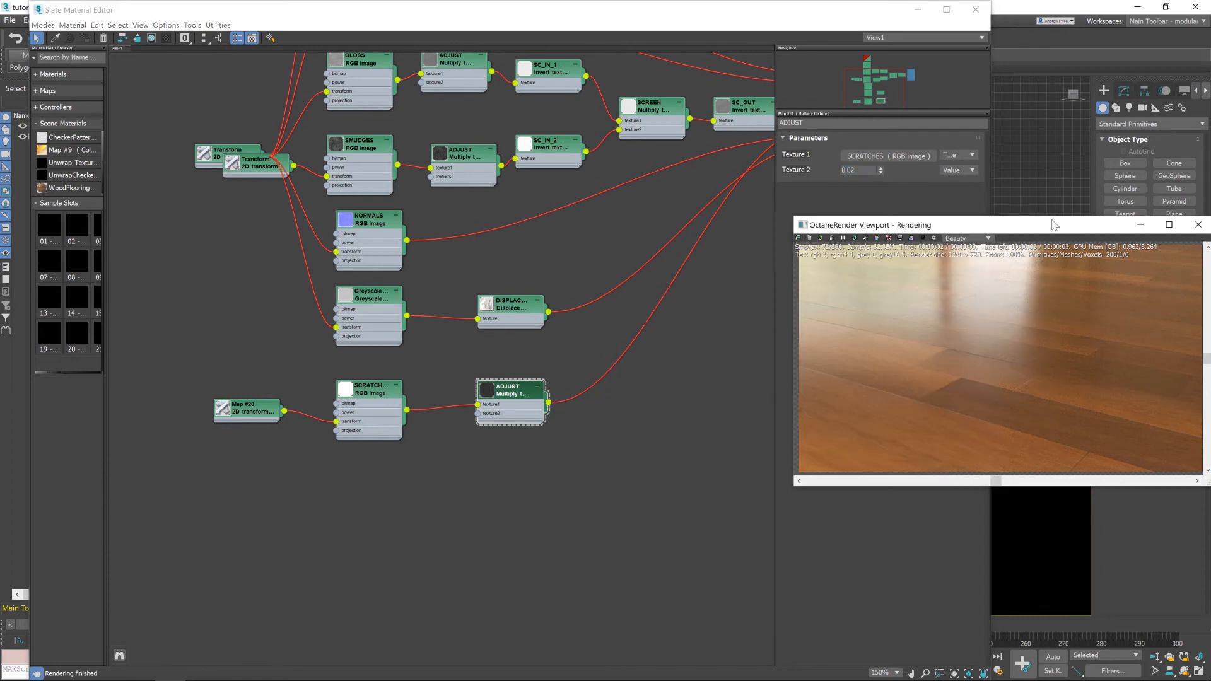
pyautogui.moveTo(919, 395)
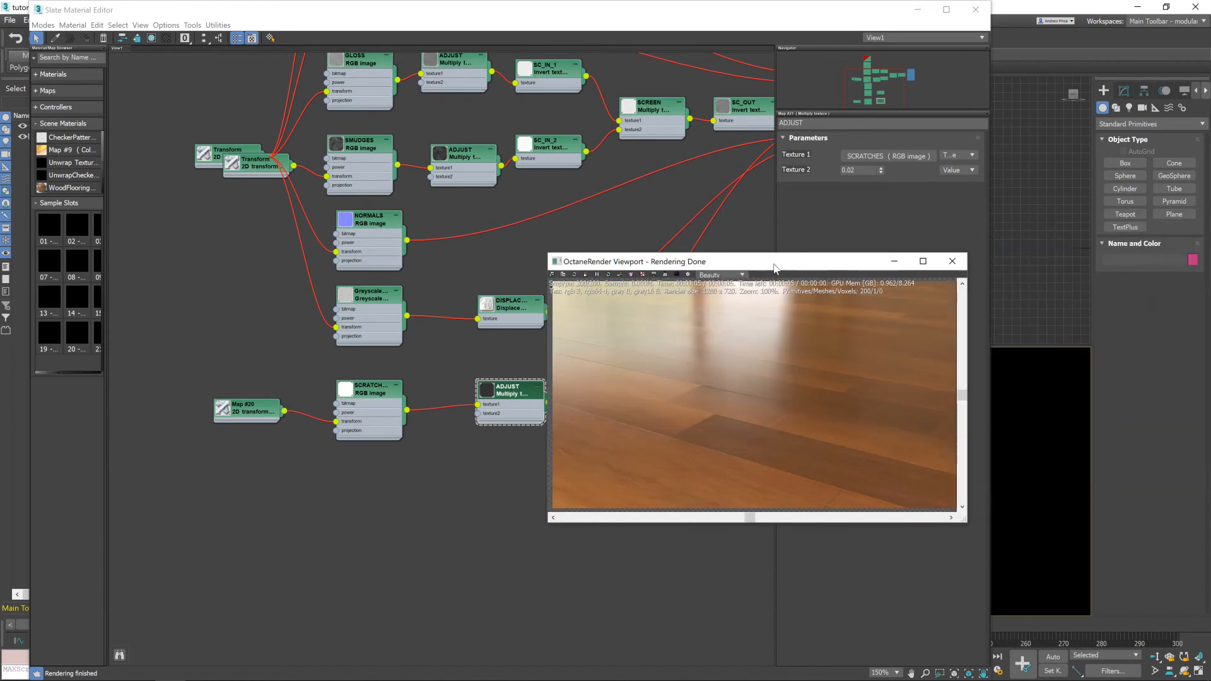
pyautogui.click(950, 261)
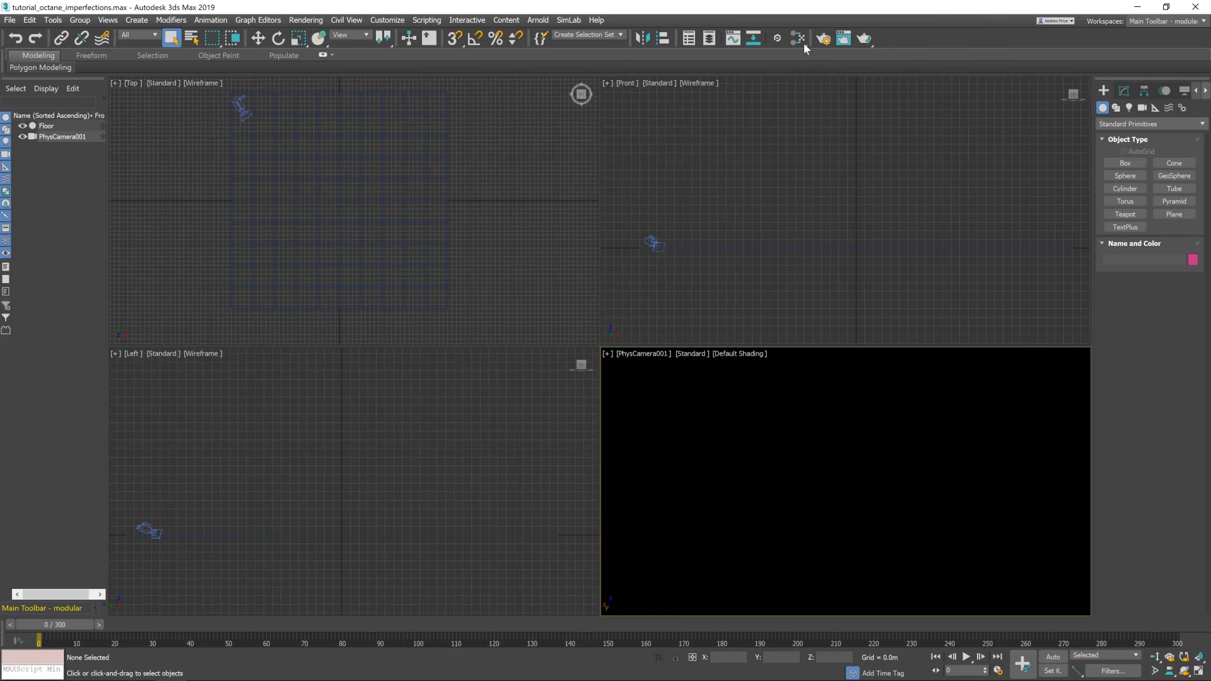
# Start the production render of PhysCamera001 from Render Setup
pyautogui.click(822, 39)
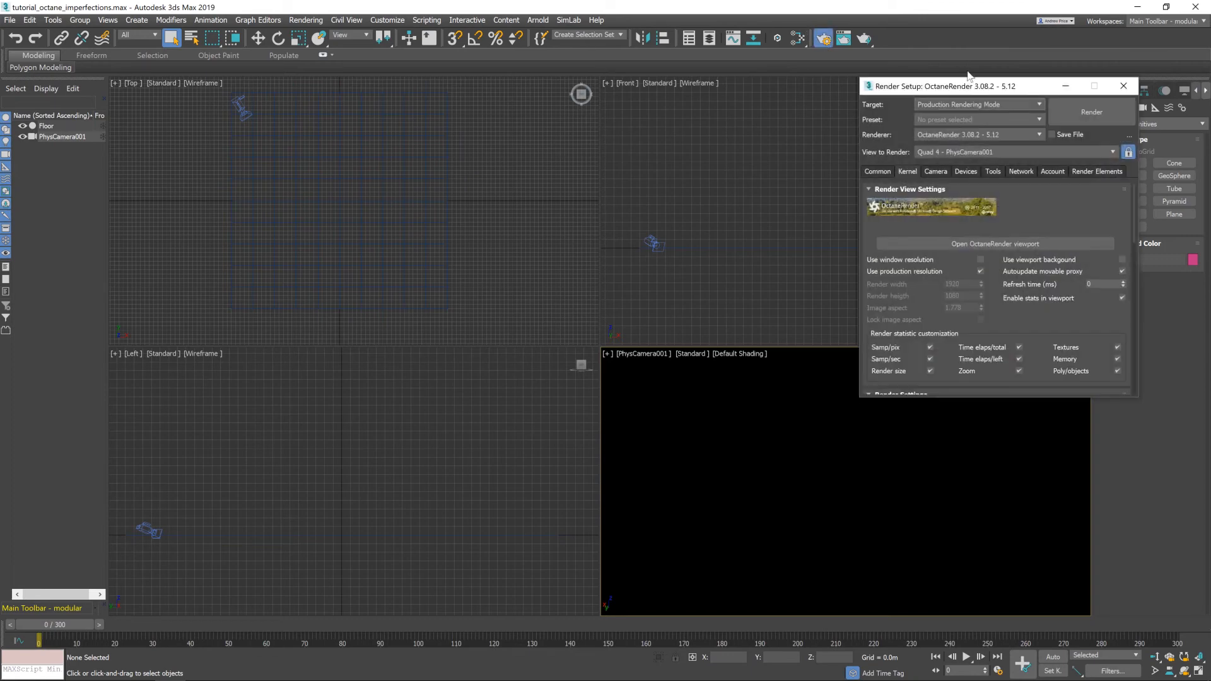
pyautogui.moveTo(965, 86); pyautogui.dragTo(598, 105)
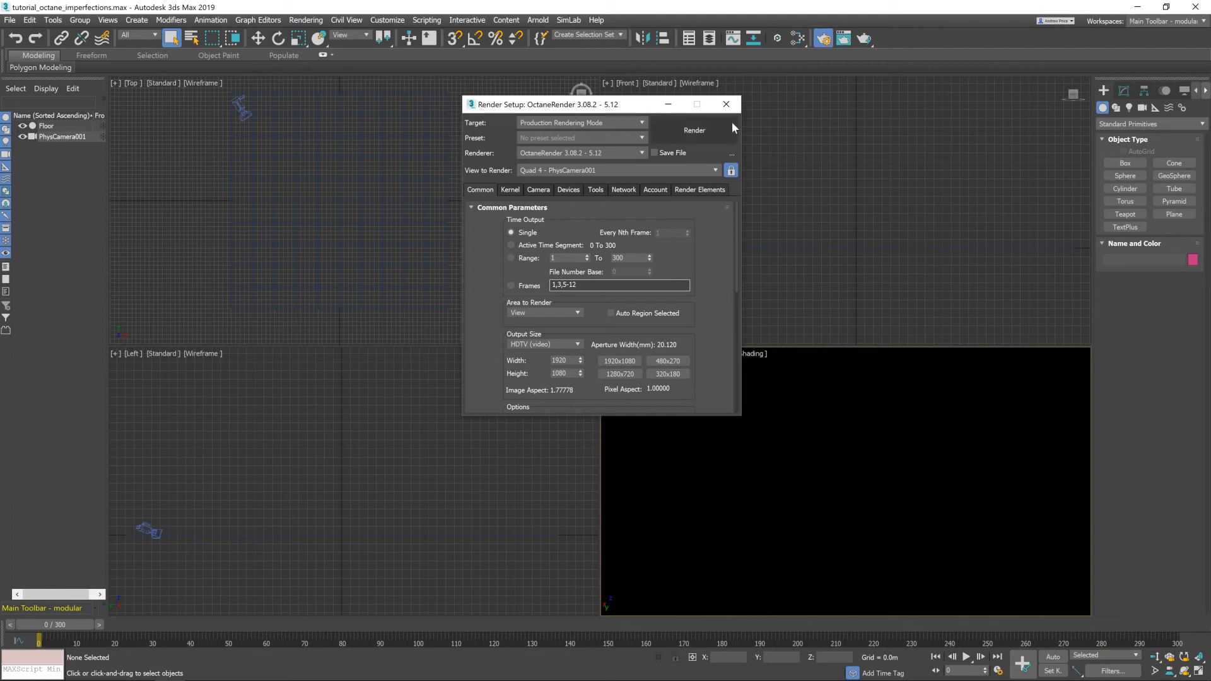
pyautogui.click(692, 130)
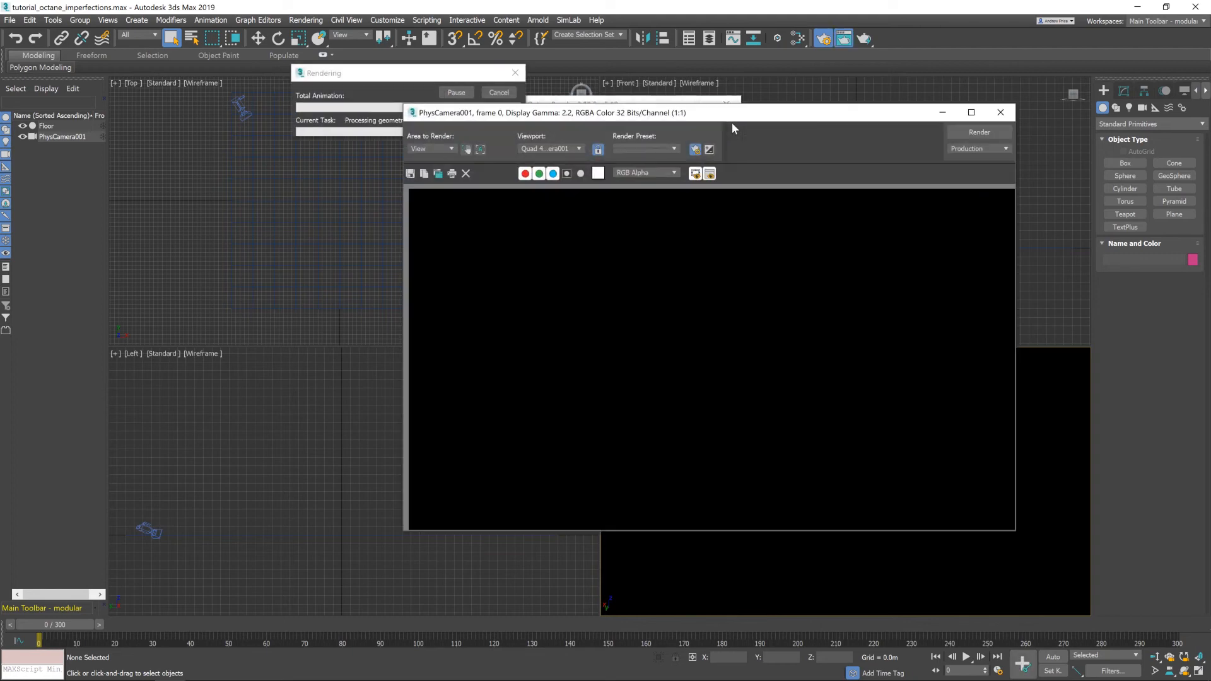